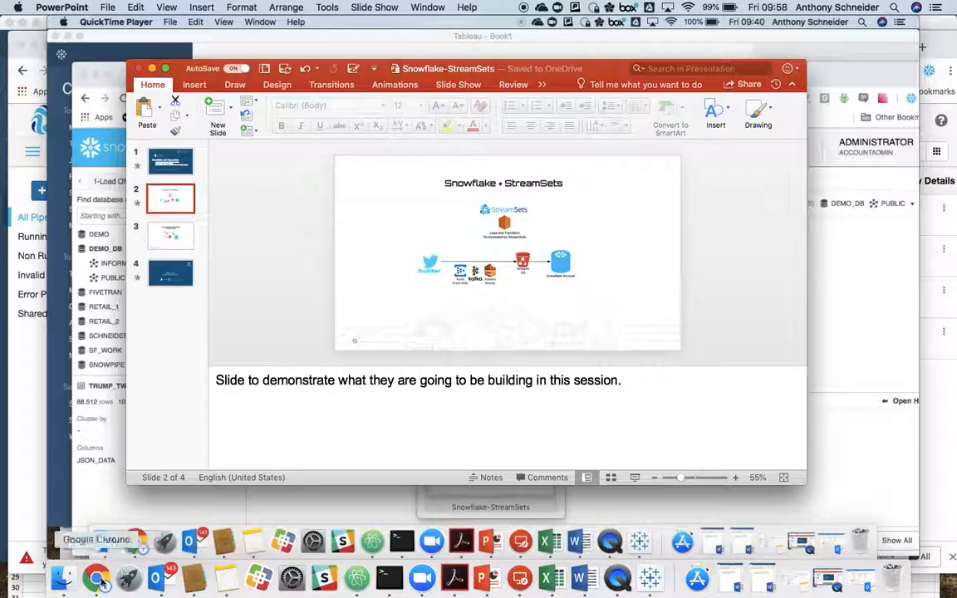
Leave the slides for the Trump worksheet showing the TRUMP_TWEETS table-creation query and result
{"action": "left_click", "coordinate": [98, 577]}
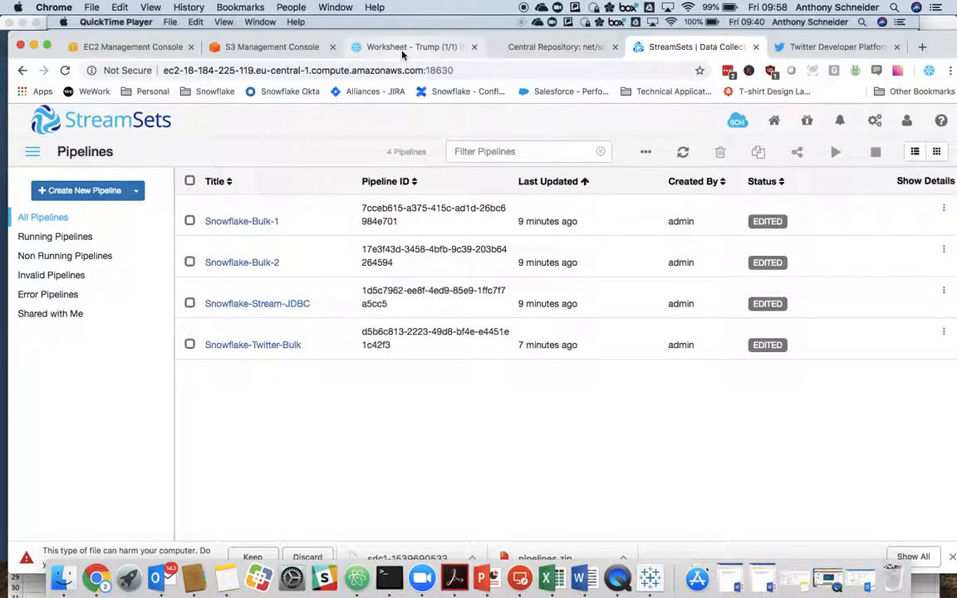
{"action": "left_click", "coordinate": [409, 47]}
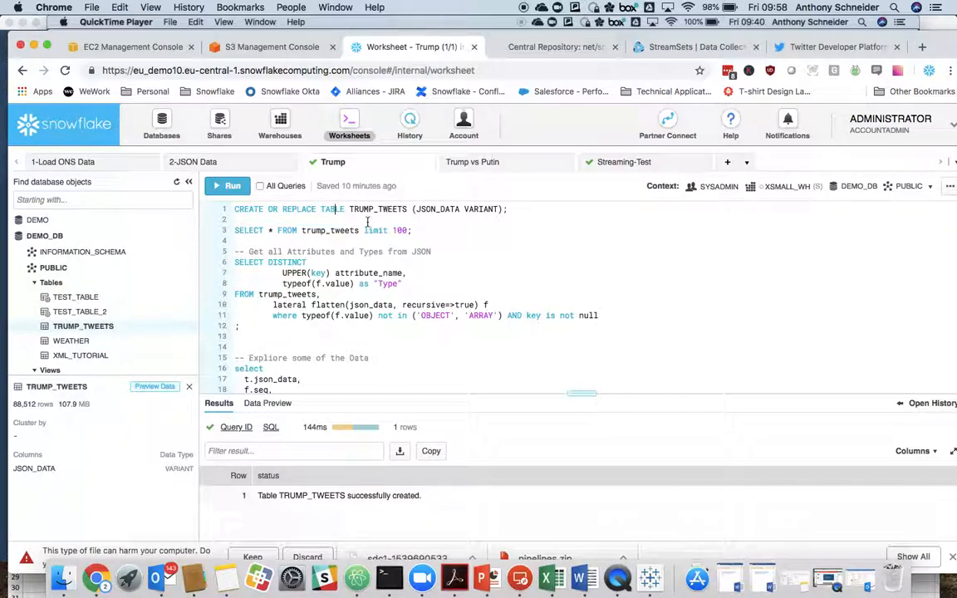
{"action": "double_click", "coordinate": [377, 209]}
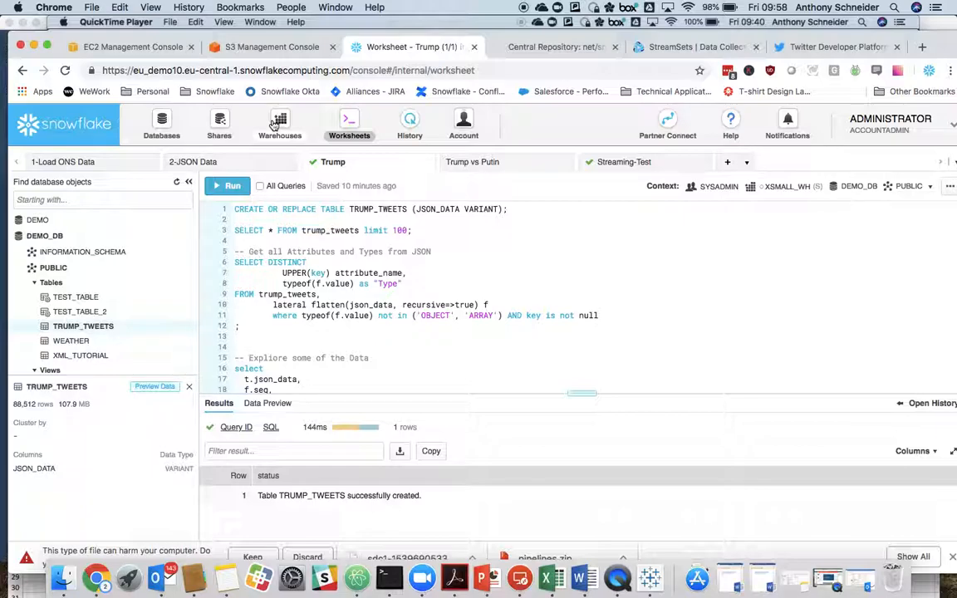
View the snowflake-academy bucket's trump and weather folders, then the DEMO_DB TRUMP stage
{"action": "left_click", "coordinate": [273, 48]}
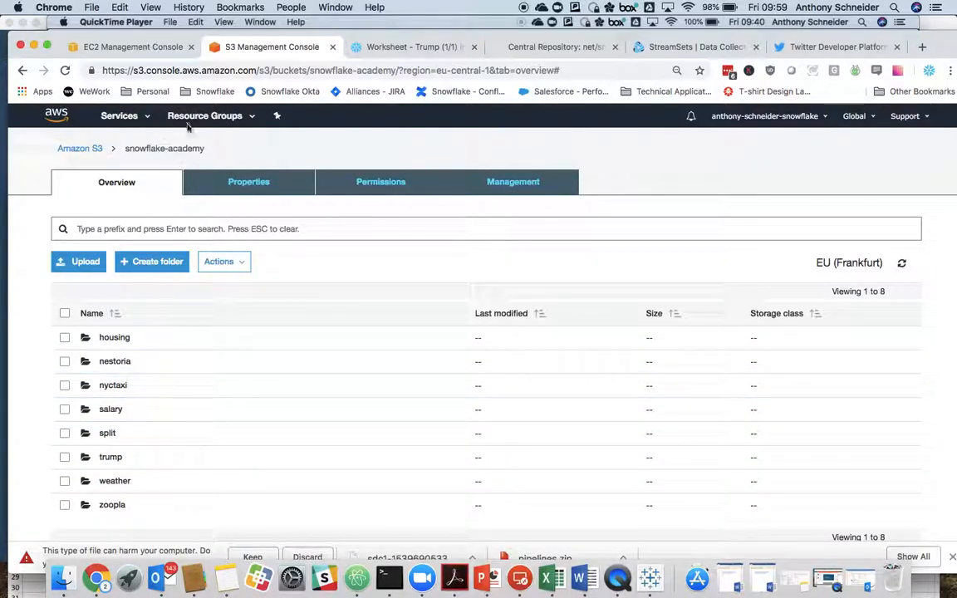
{"action": "left_click", "coordinate": [422, 47]}
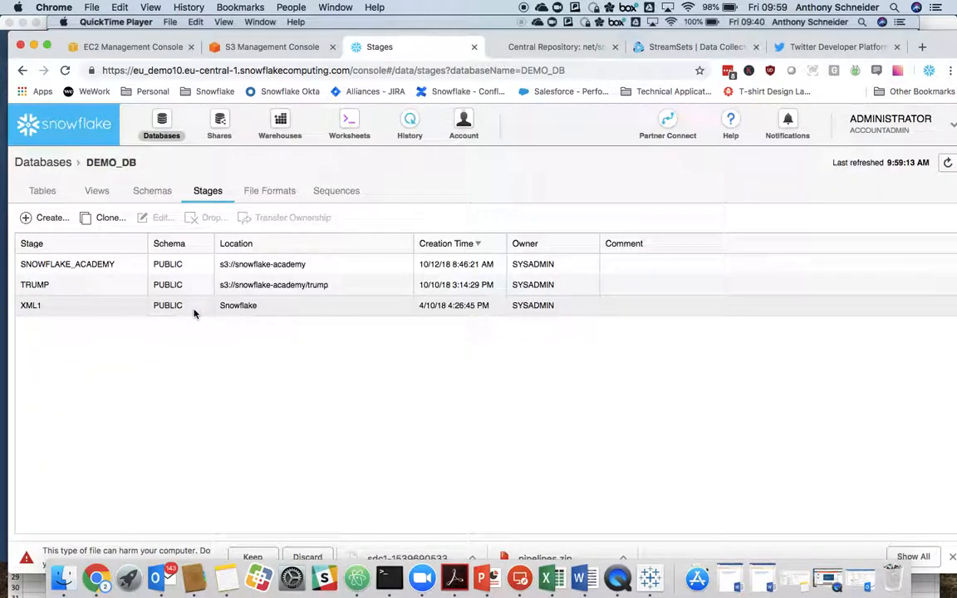
{"action": "left_click", "coordinate": [43, 190]}
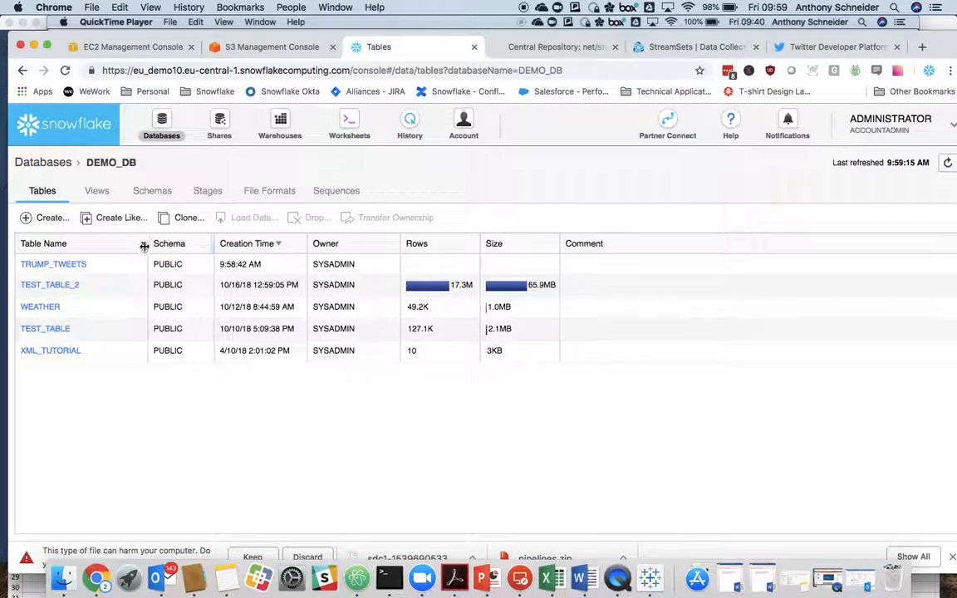
{"action": "mouse_move", "coordinate": [54, 264]}
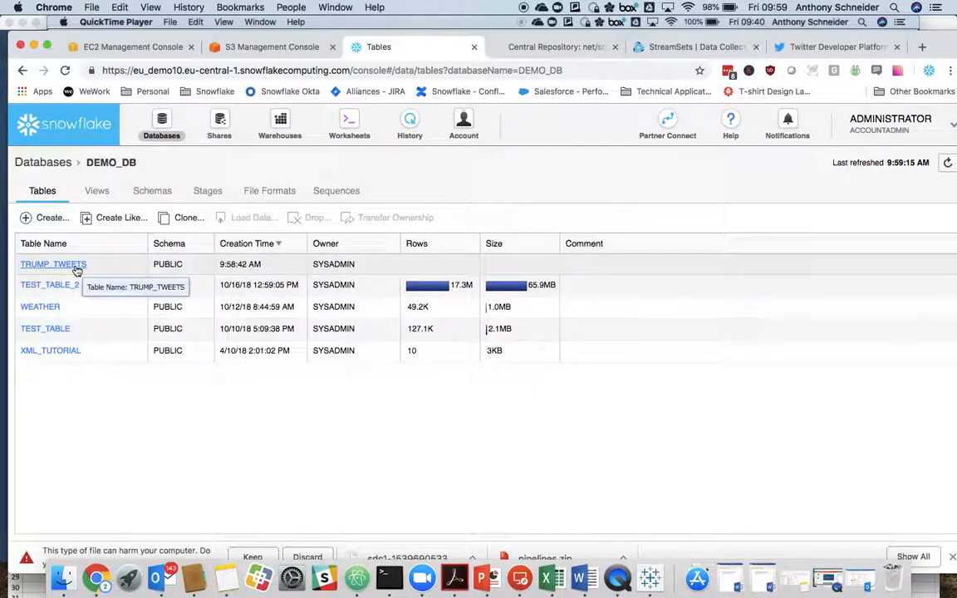
{"action": "left_click", "coordinate": [52, 265]}
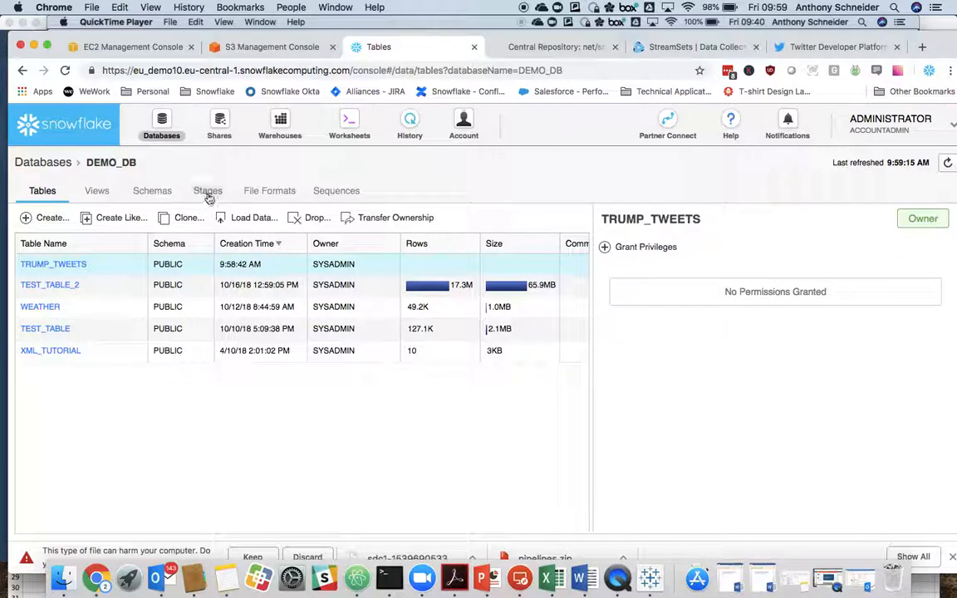
{"action": "left_click", "coordinate": [207, 190]}
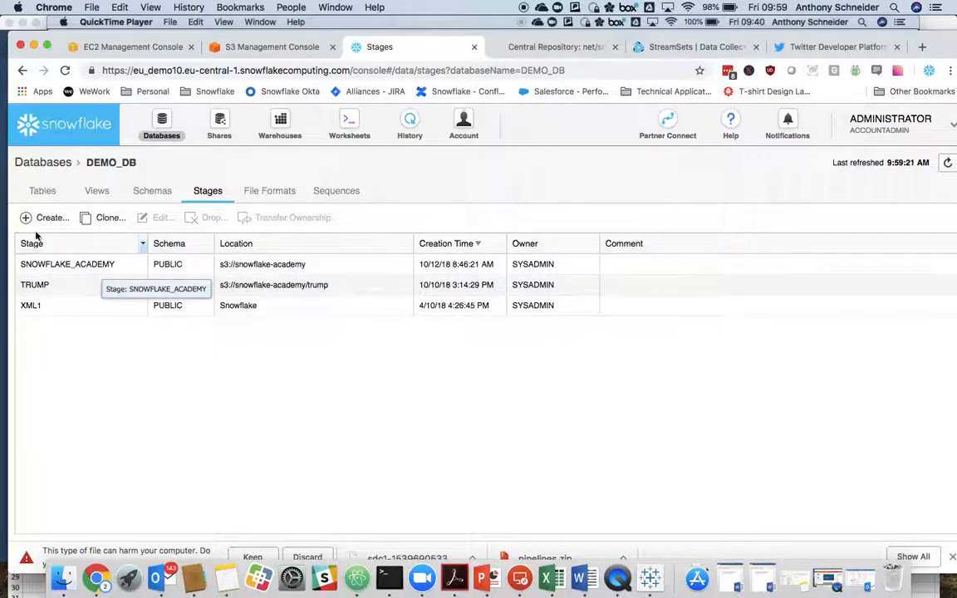
{"action": "left_click", "coordinate": [47, 217]}
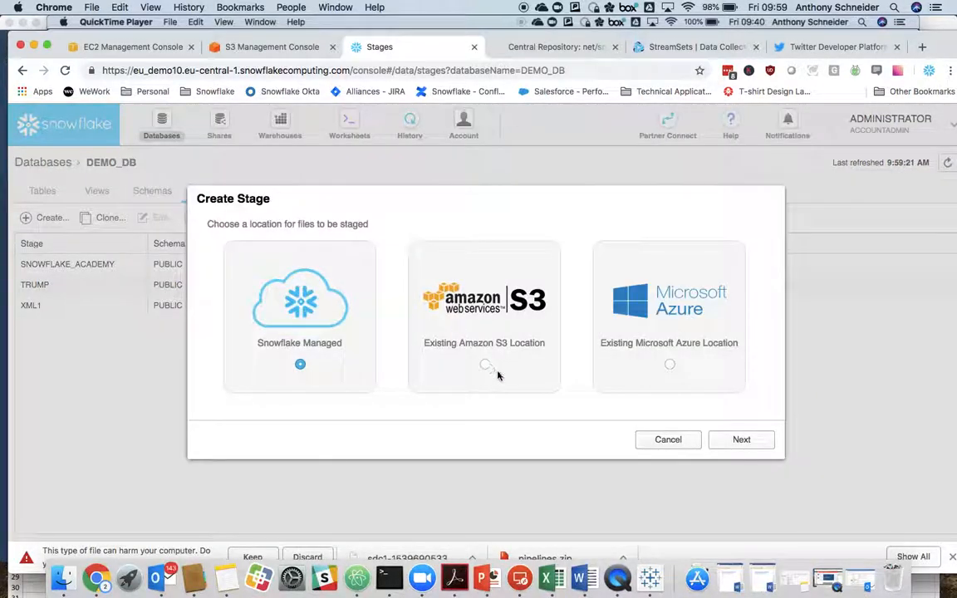
{"action": "left_click", "coordinate": [742, 440]}
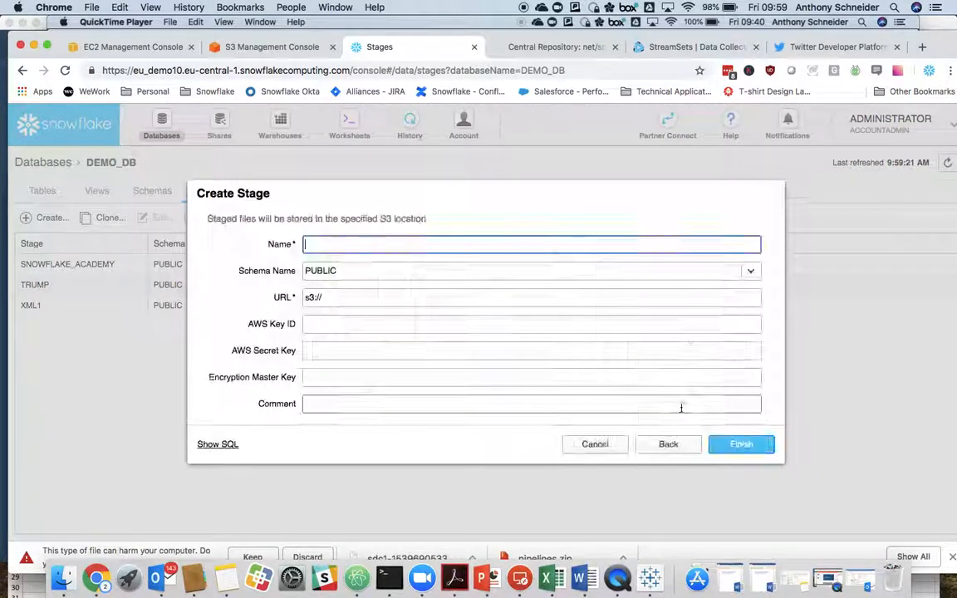
{"action": "mouse_move", "coordinate": [495, 224]}
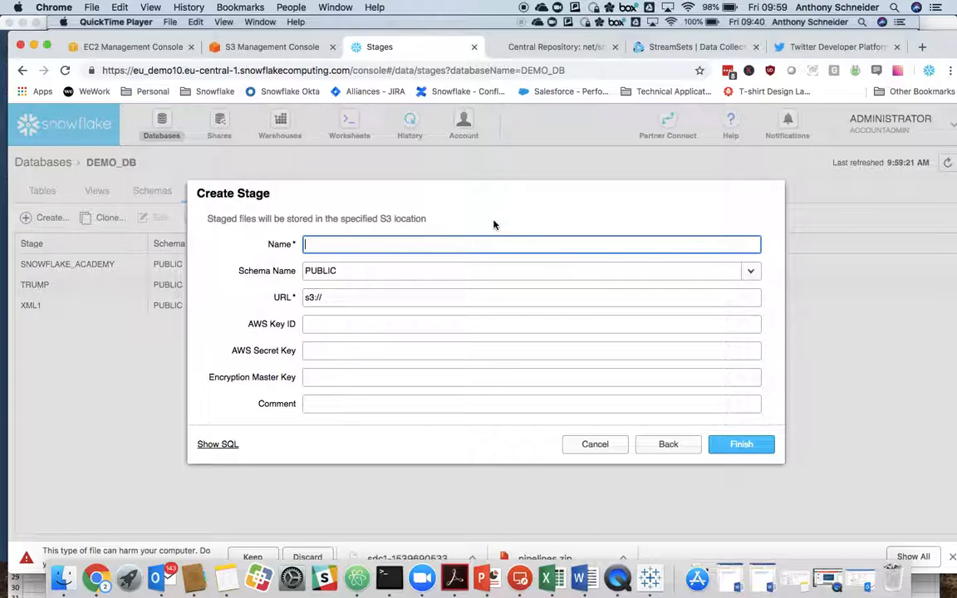
{"action": "type", "text": "SNOWFLAKE_A"}
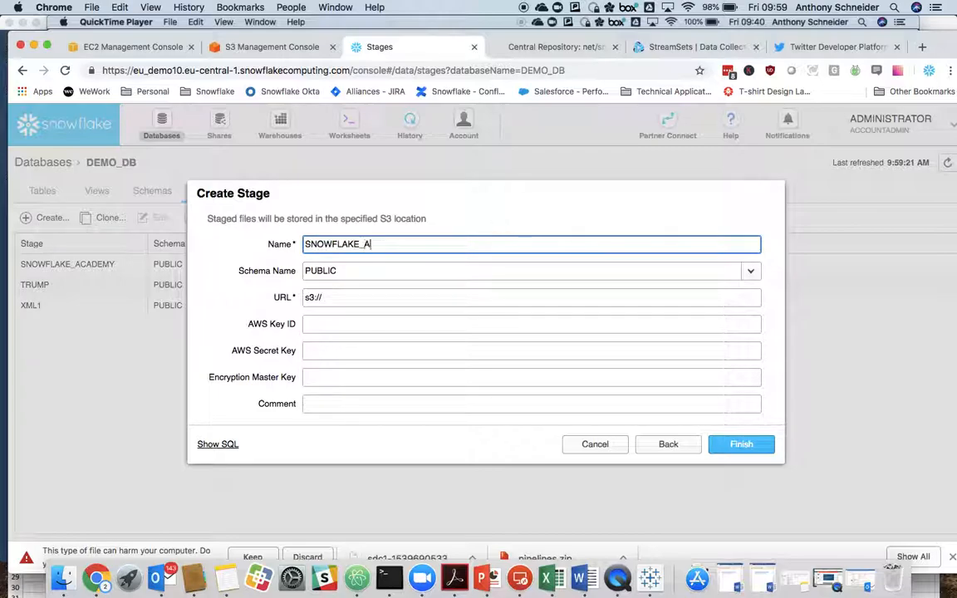
{"action": "left_click", "coordinate": [386, 271]}
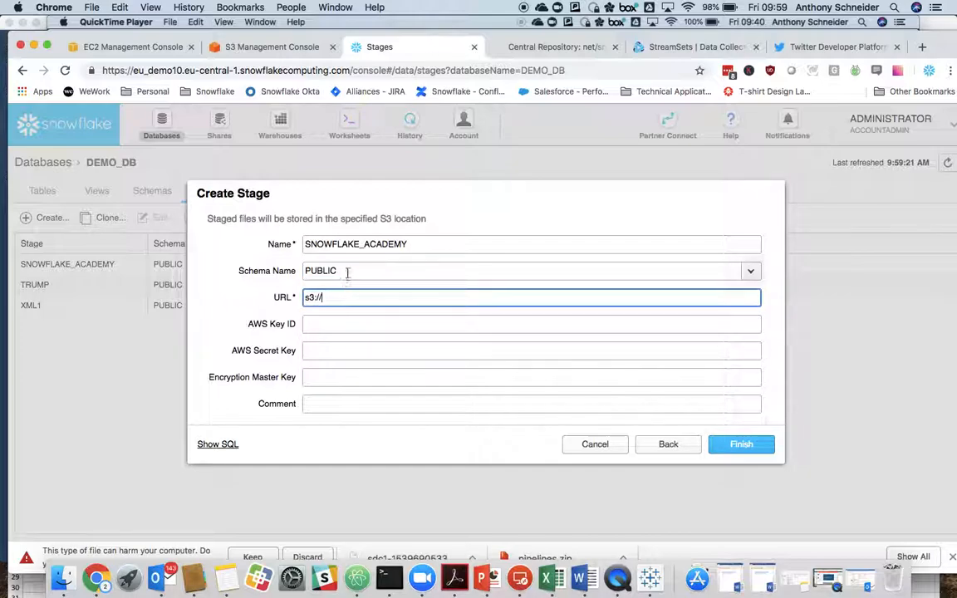
{"action": "type", "text": "snowflake-academy"}
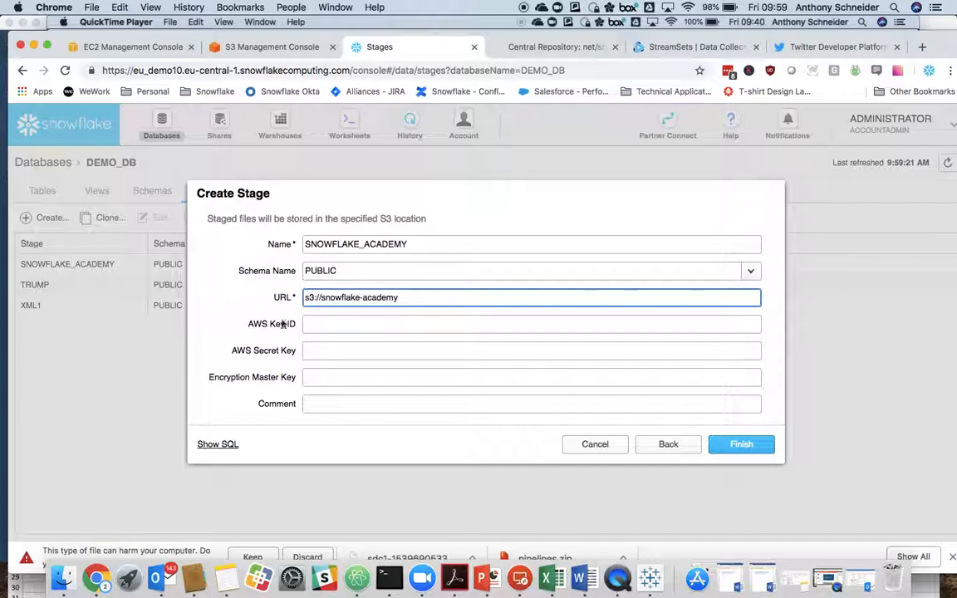
{"action": "left_click", "coordinate": [531, 324]}
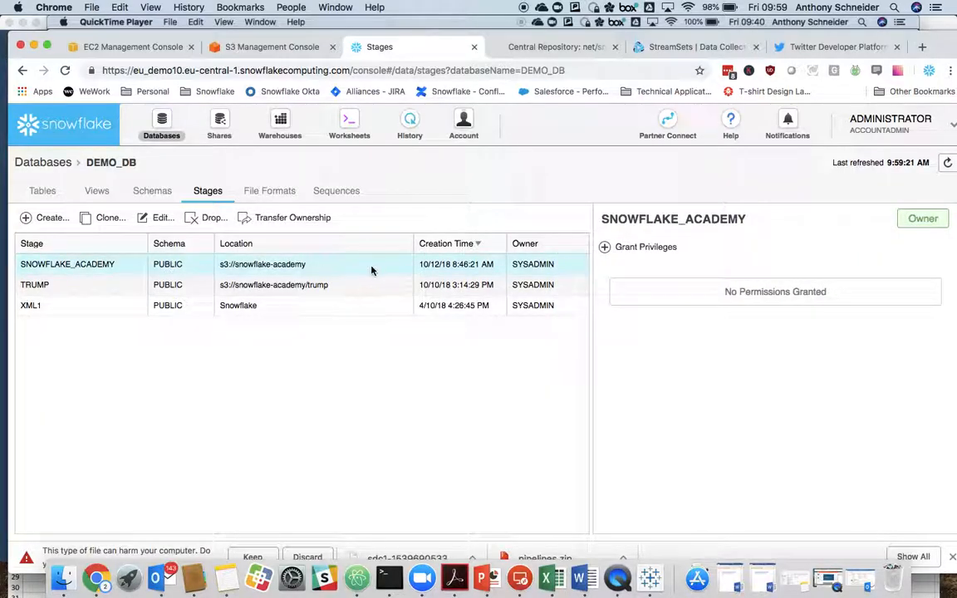
{"action": "mouse_move", "coordinate": [269, 195]}
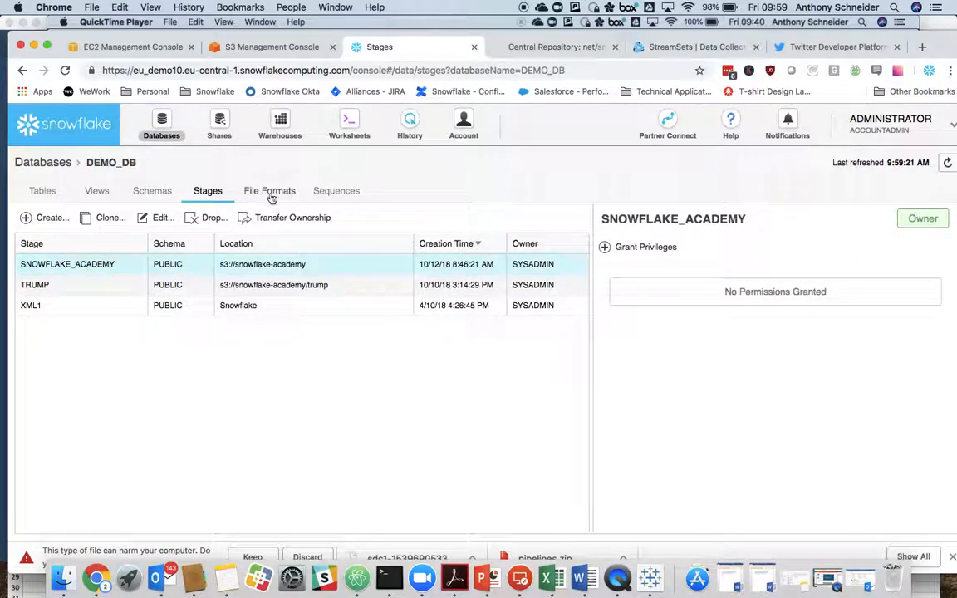
Start a new JSON file format in DEMO_DB, then cancel without saving it
{"action": "left_click", "coordinate": [269, 191]}
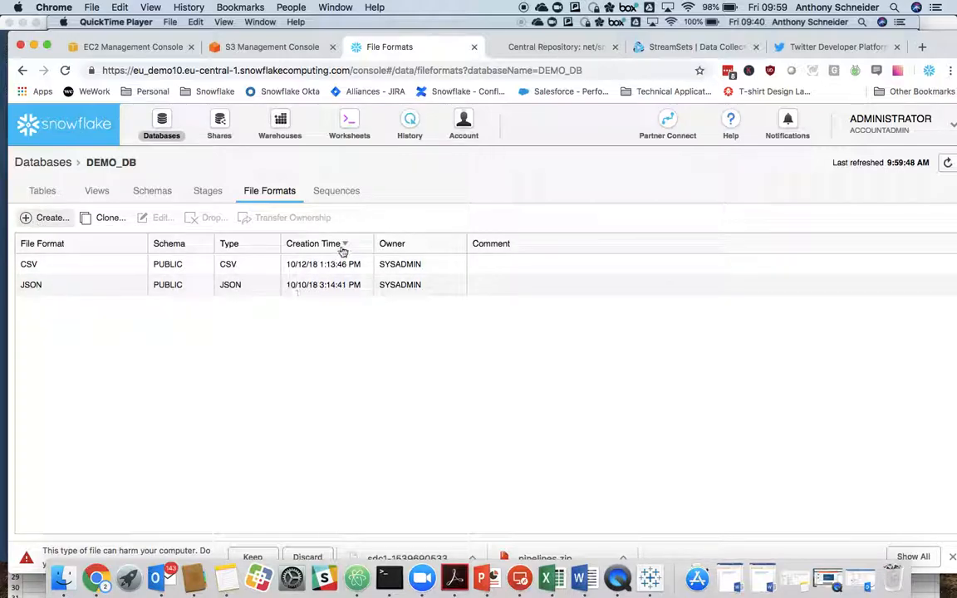
{"action": "left_click", "coordinate": [47, 218]}
{"action": "type", "text": "JSON"}
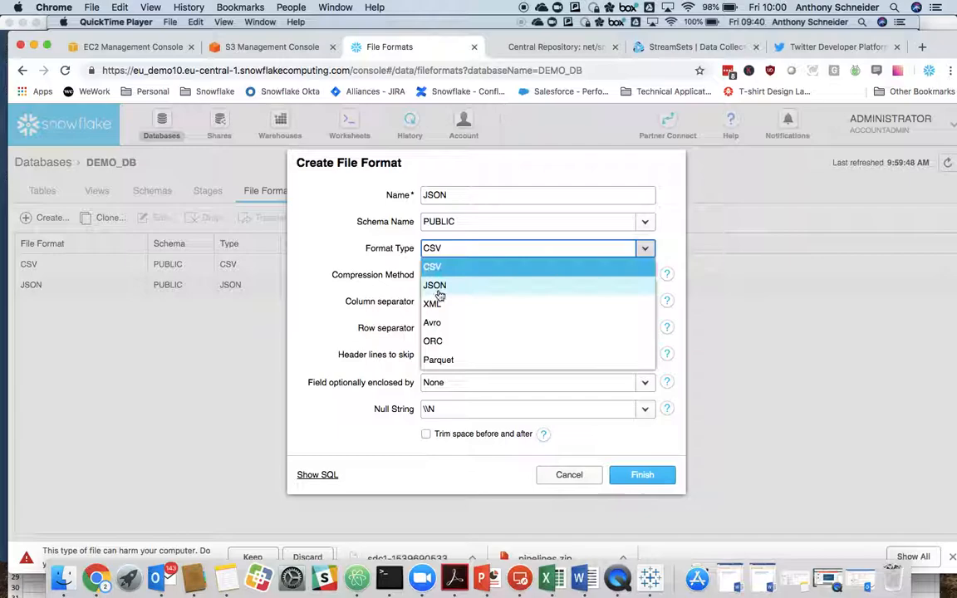
{"action": "left_click", "coordinate": [434, 285]}
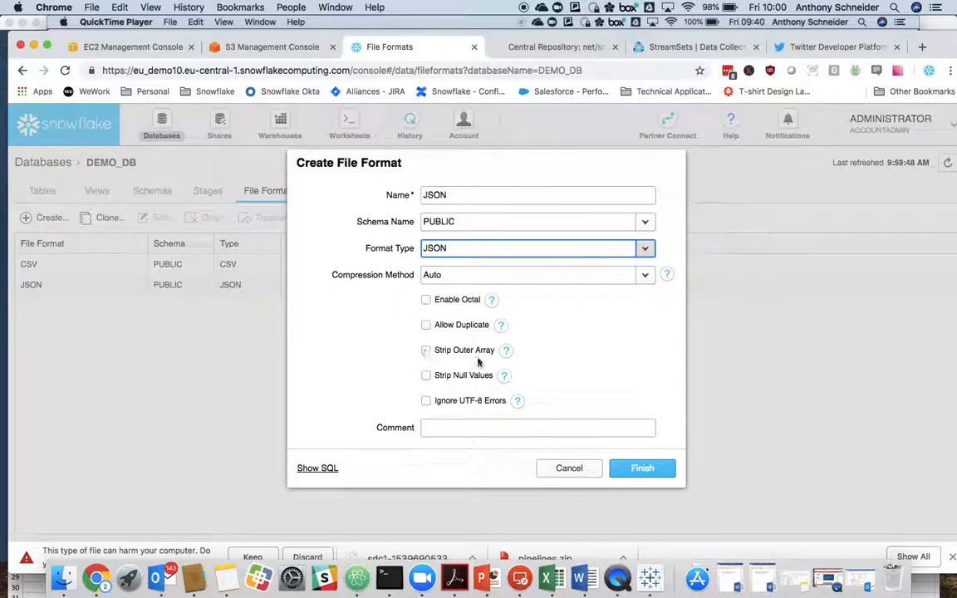
{"action": "mouse_move", "coordinate": [504, 350]}
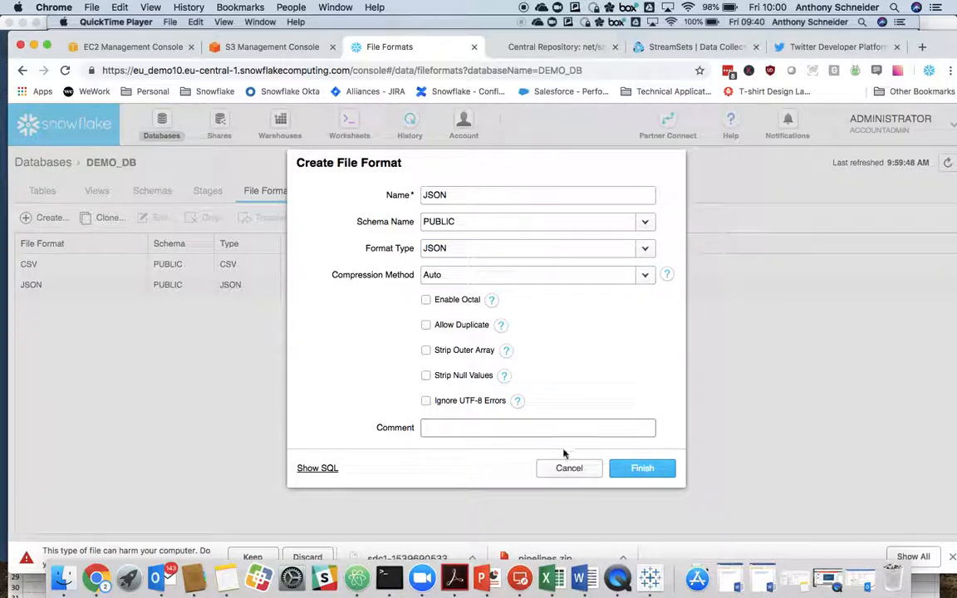
{"action": "mouse_move", "coordinate": [568, 468]}
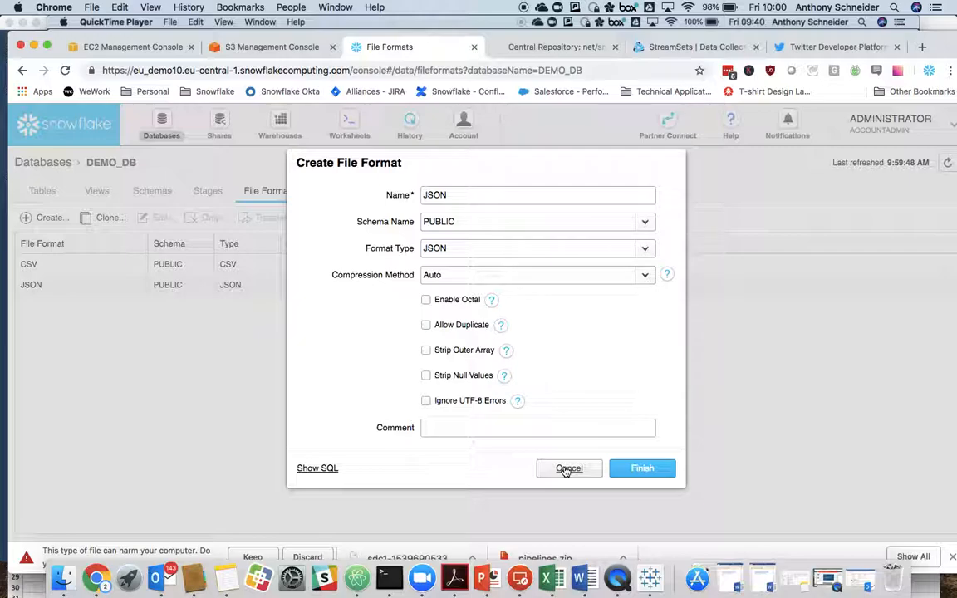
{"action": "left_click", "coordinate": [569, 468]}
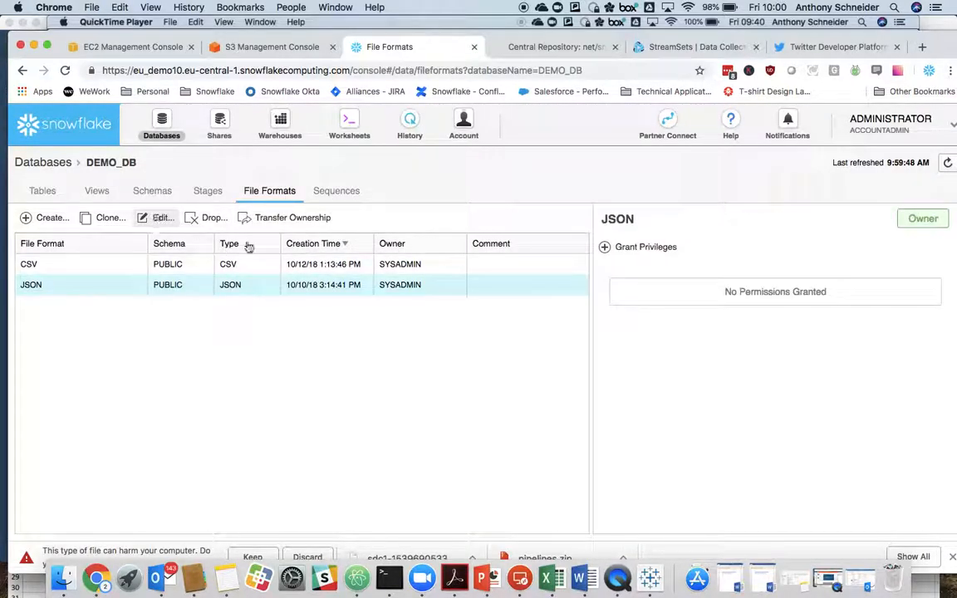
Review the JSON format's Strip Outer Array setting unchanged, then return to the Trump worksheet
{"action": "left_click", "coordinate": [157, 218]}
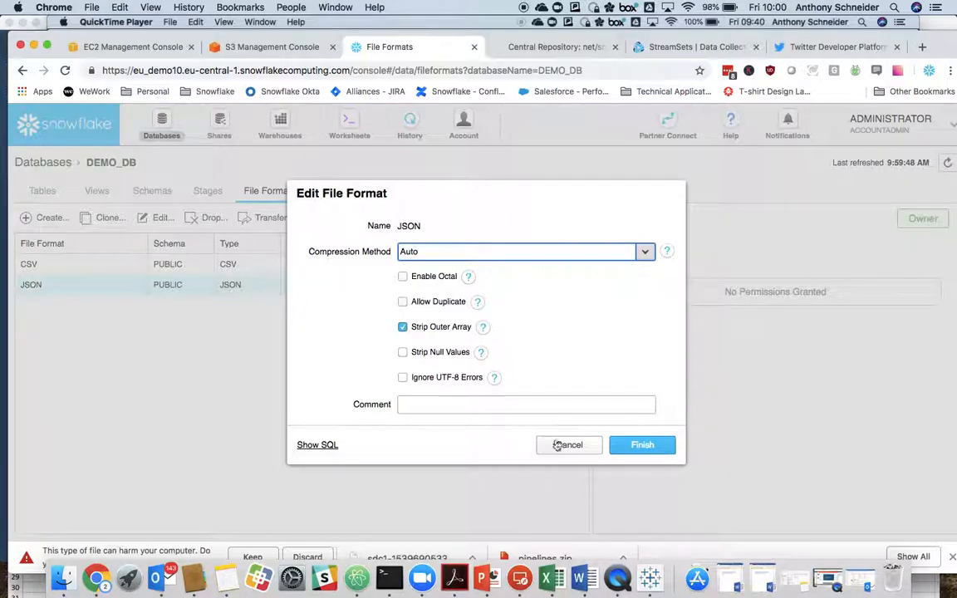
{"action": "left_click", "coordinate": [570, 445]}
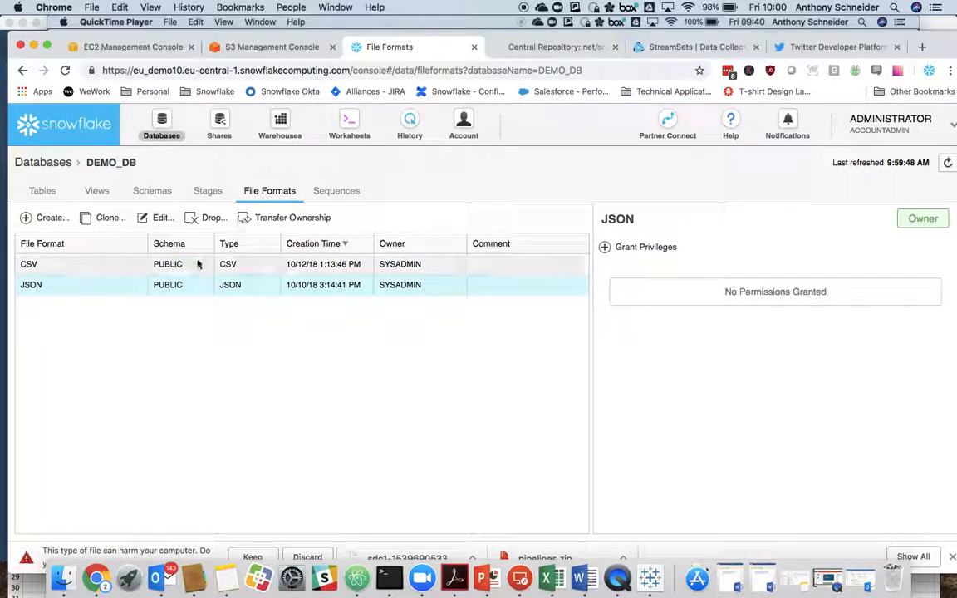
{"action": "left_click", "coordinate": [349, 118]}
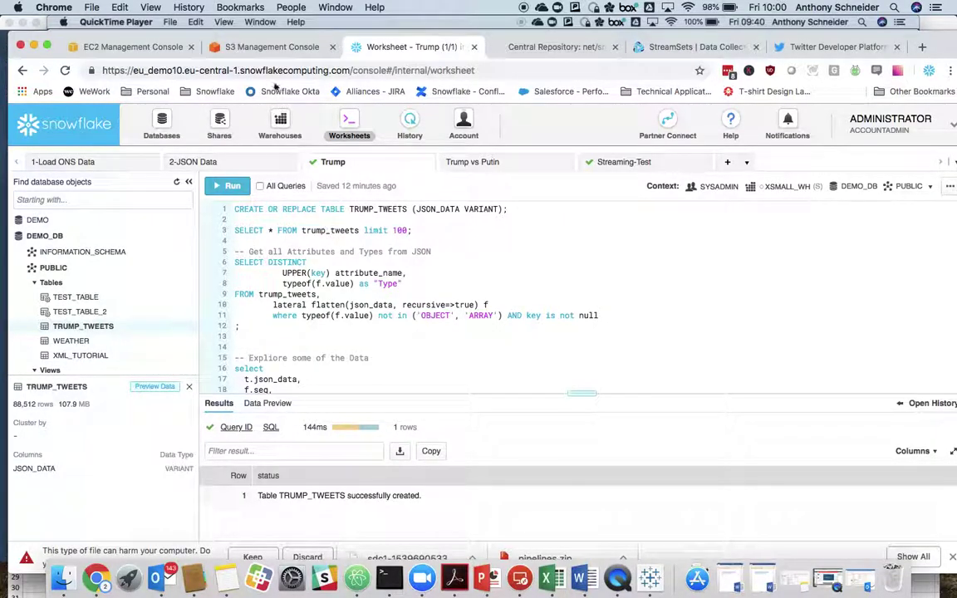
Create an empty StreamSets pipeline titled Test and find it in the pipelines list
{"action": "left_click", "coordinate": [697, 46]}
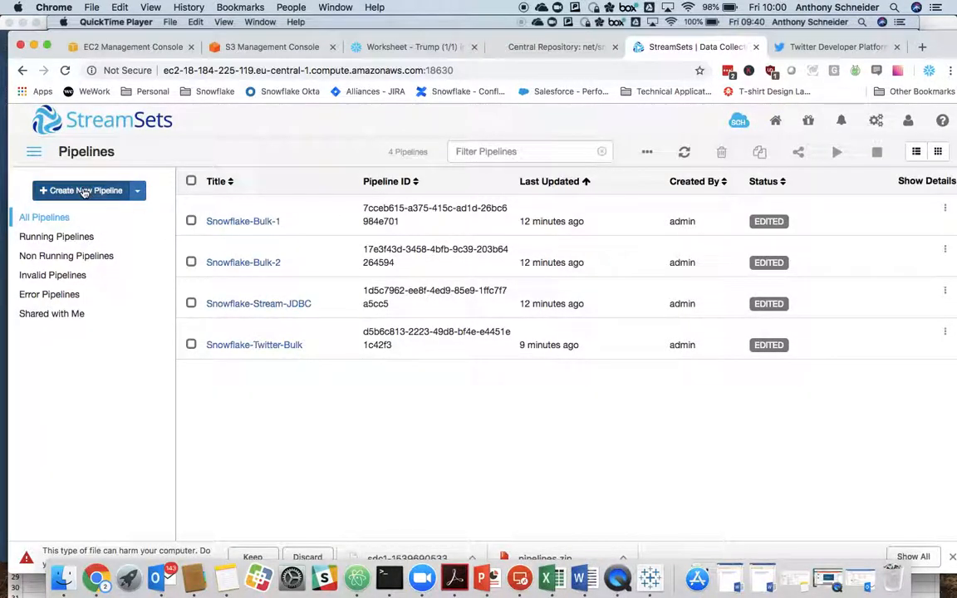
{"action": "left_click", "coordinate": [80, 190]}
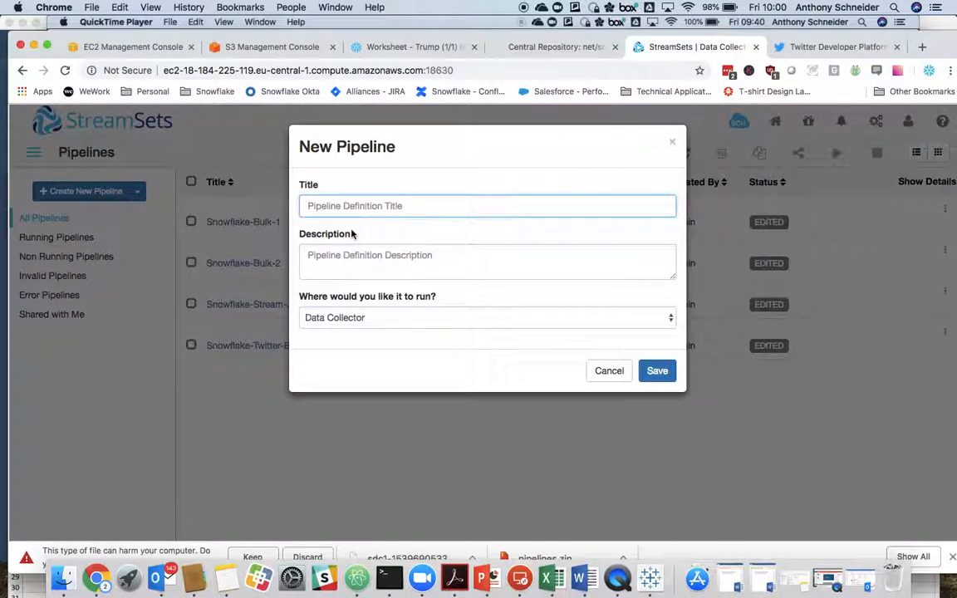
{"action": "left_click", "coordinate": [656, 370]}
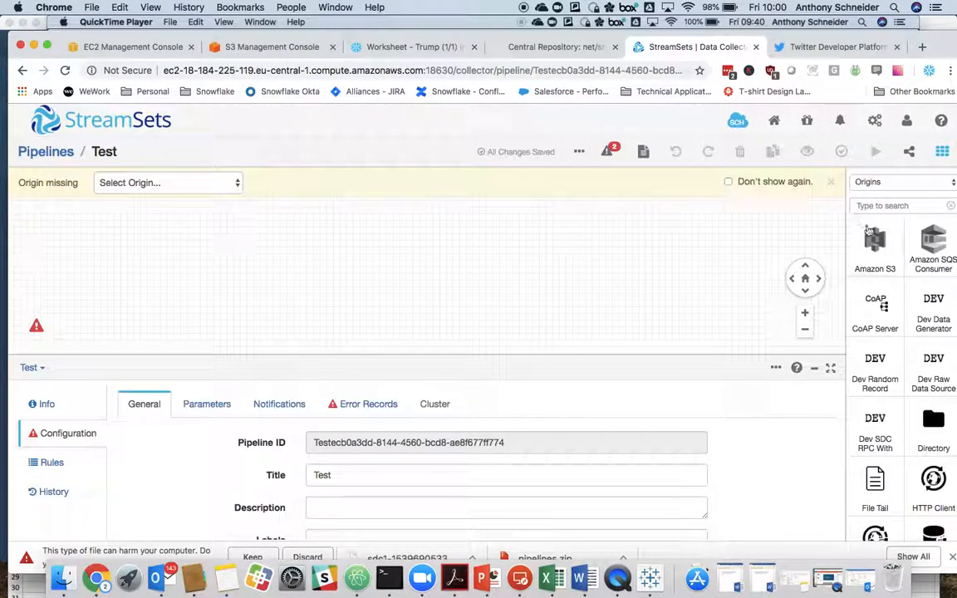
{"action": "scroll", "scroll_direction": "down", "scroll_amount": 3}
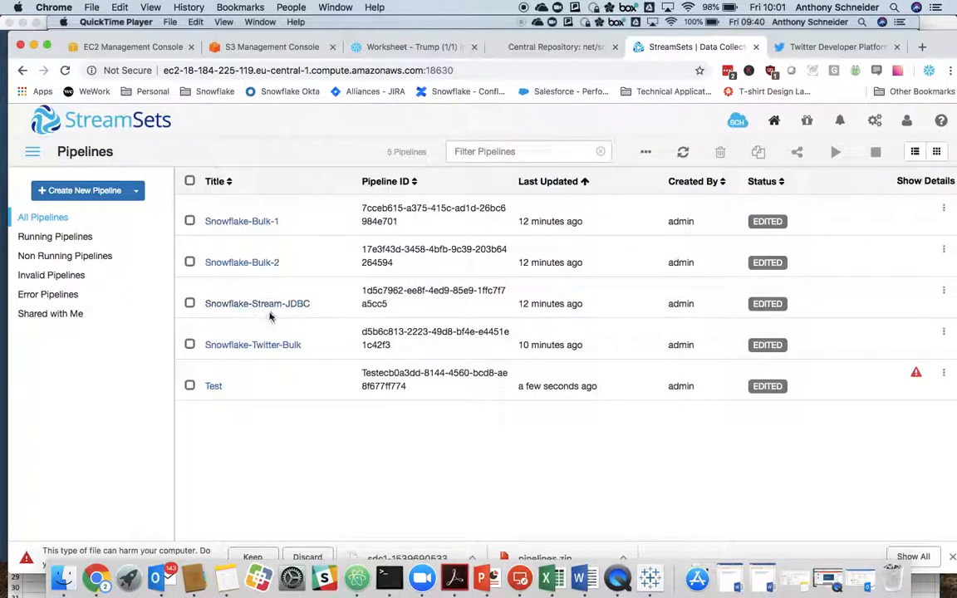
Open Snowflake-Twitter-Bulk and show the Twitter #Trump #Putin origin's General settings
{"action": "left_click", "coordinate": [253, 344]}
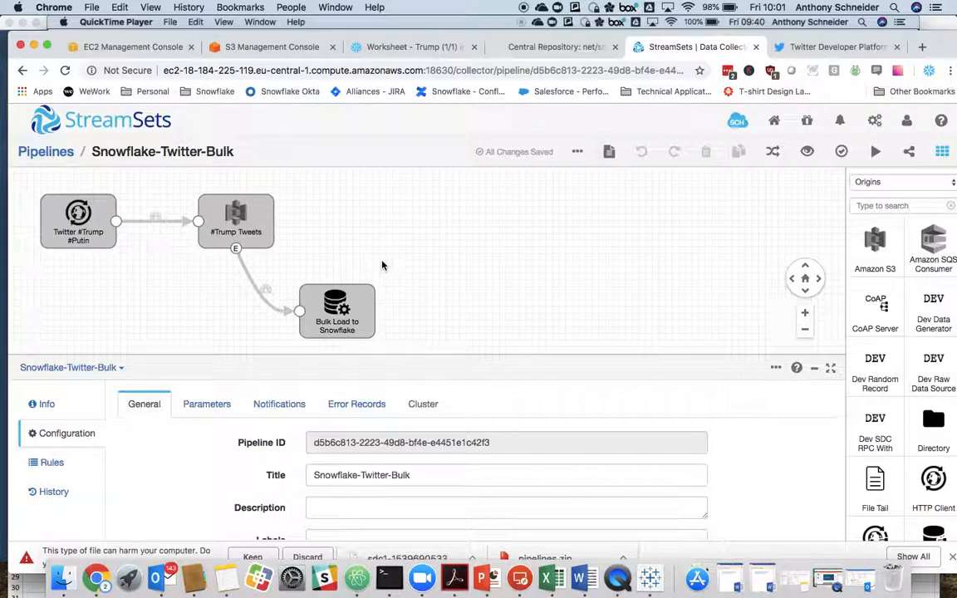
{"action": "left_click", "coordinate": [78, 221]}
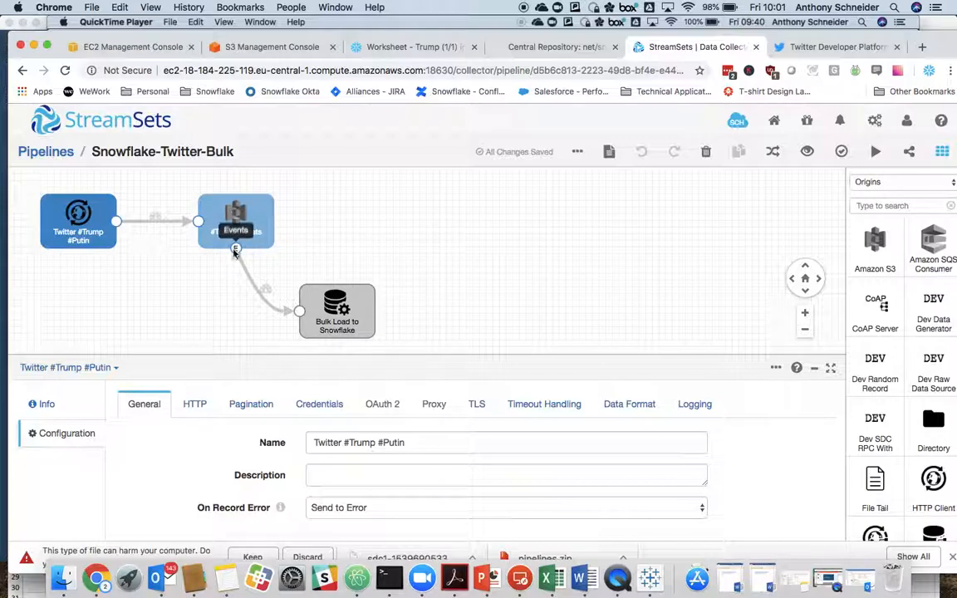
{"action": "left_click", "coordinate": [337, 312]}
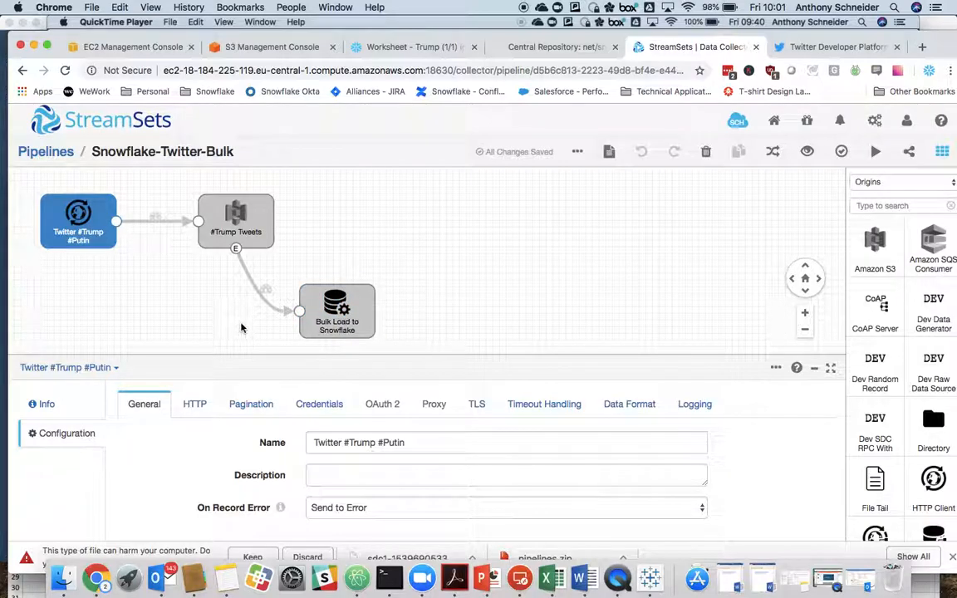
{"action": "mouse_move", "coordinate": [320, 433]}
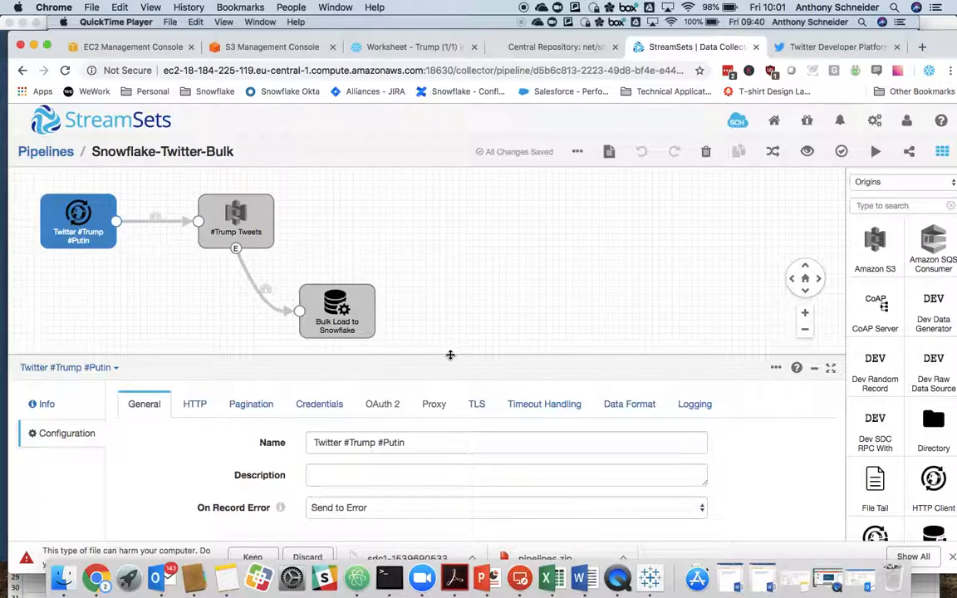
{"action": "mouse_move", "coordinate": [954, 447]}
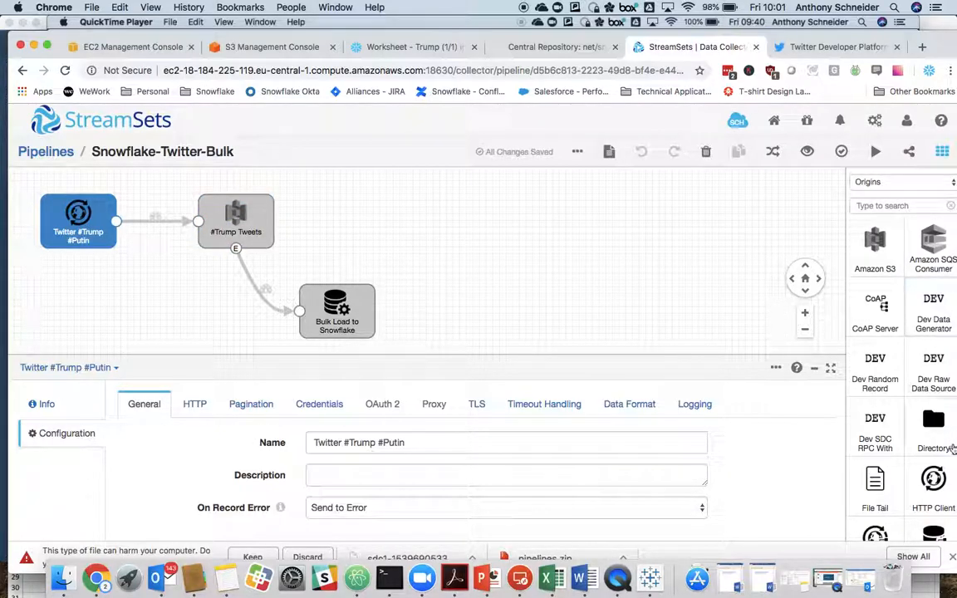
{"action": "scroll", "scroll_direction": "down", "scroll_amount": 3}
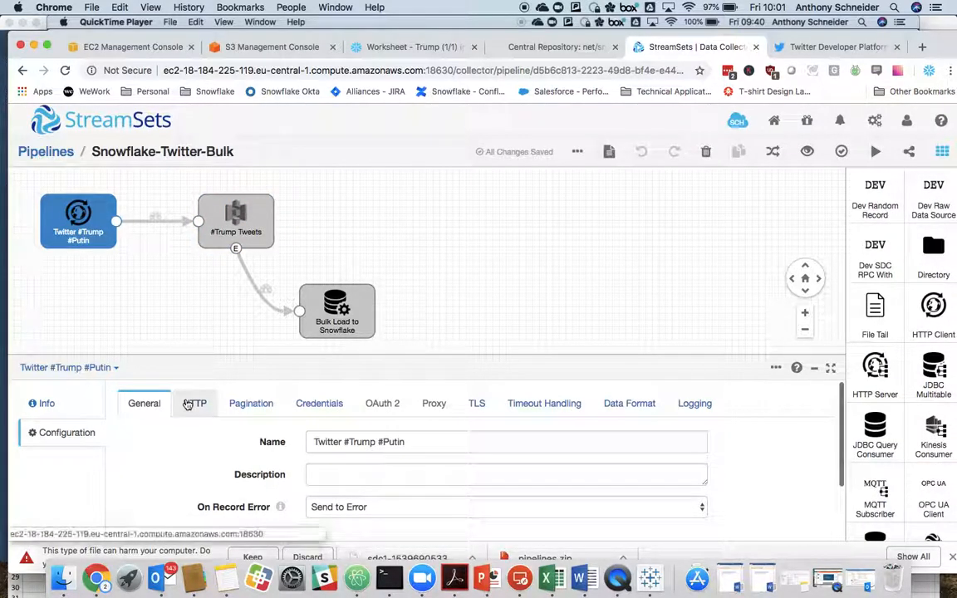
Review the origin's filter URL tracking trump, putin, scomo, obama, bolsonaro and its OAuth authentication
{"action": "left_click", "coordinate": [194, 404]}
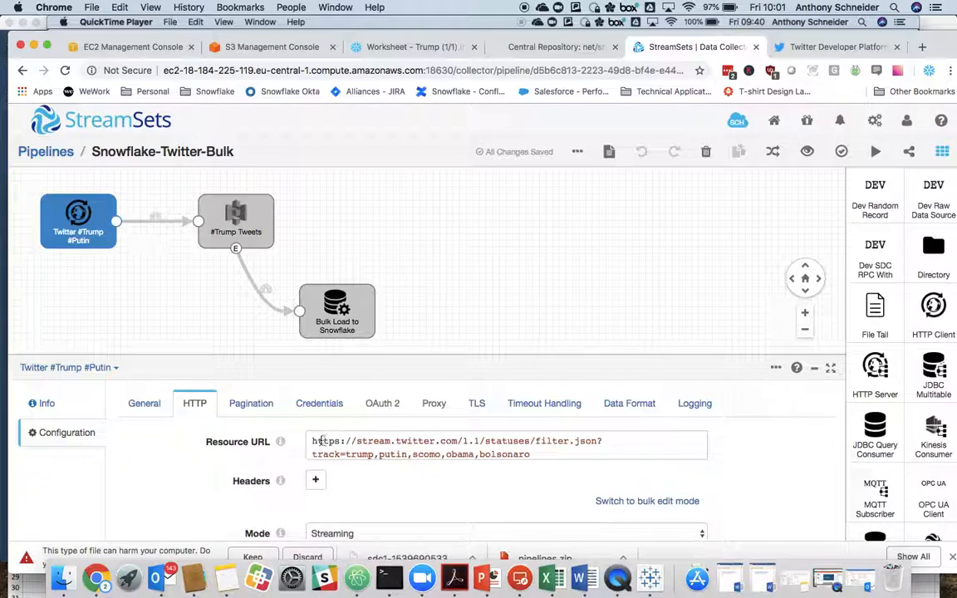
{"action": "left_click", "coordinate": [348, 441]}
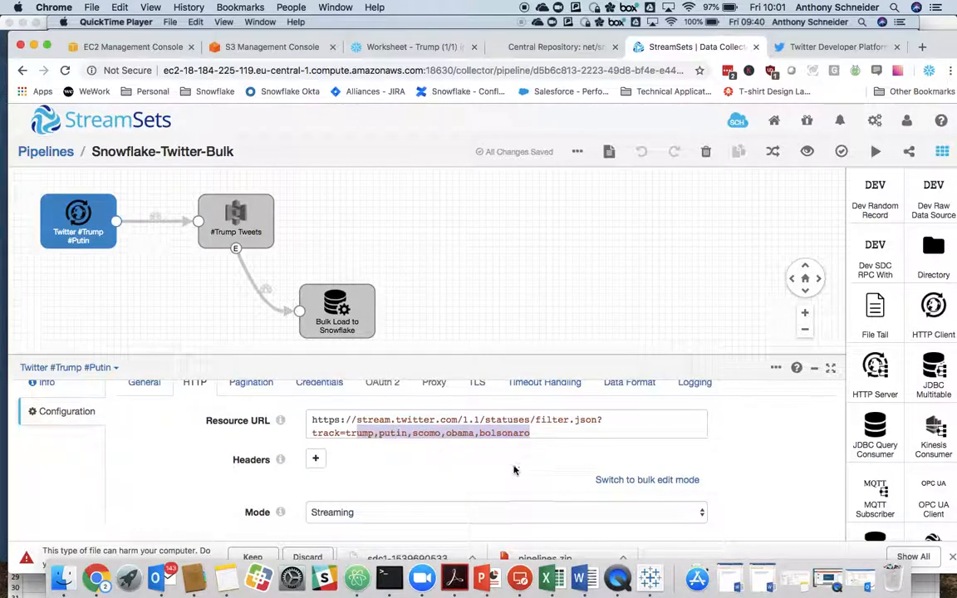
{"action": "scroll", "scroll_direction": "down", "scroll_amount": 3}
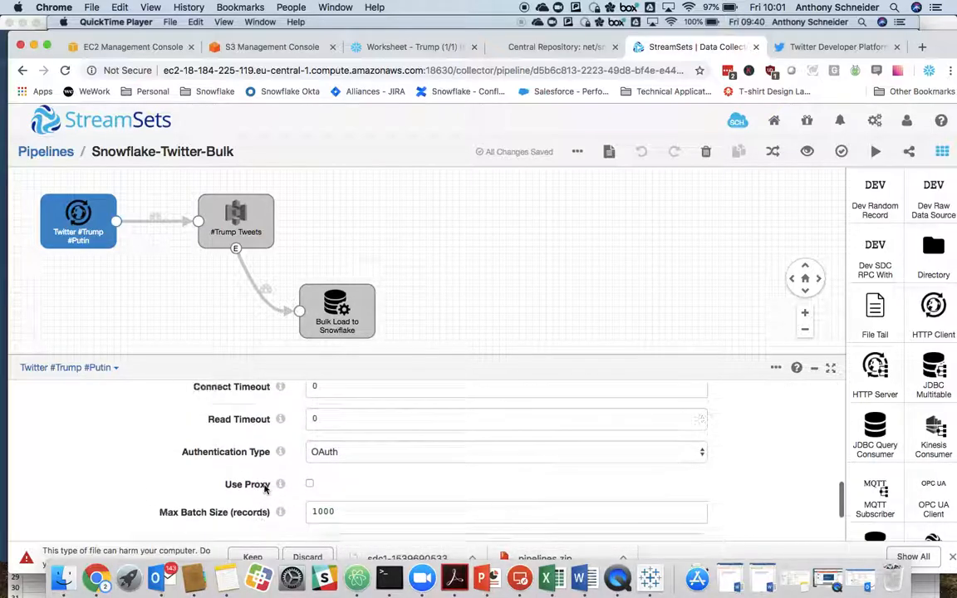
{"action": "mouse_move", "coordinate": [222, 482]}
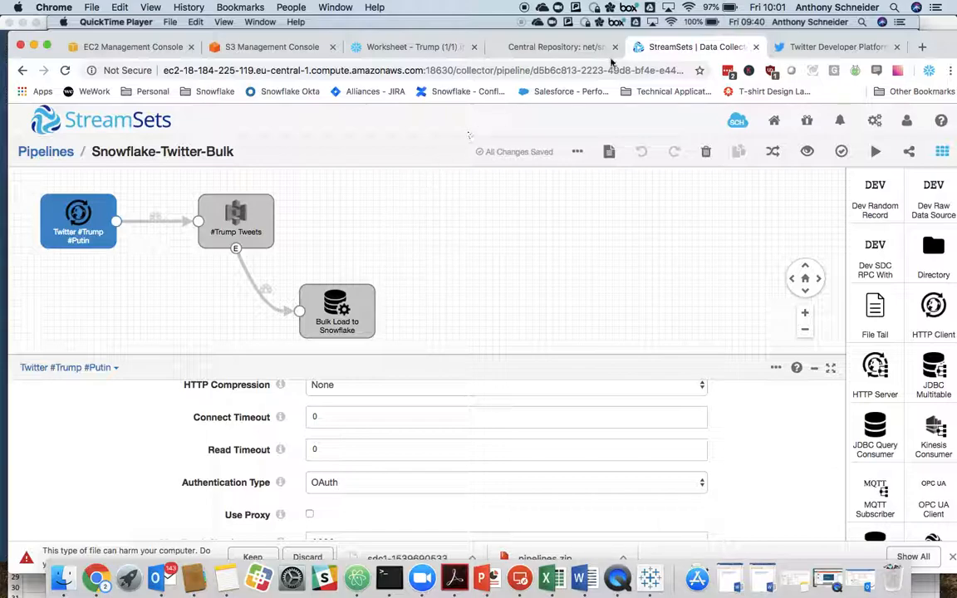
{"action": "left_click", "coordinate": [839, 47]}
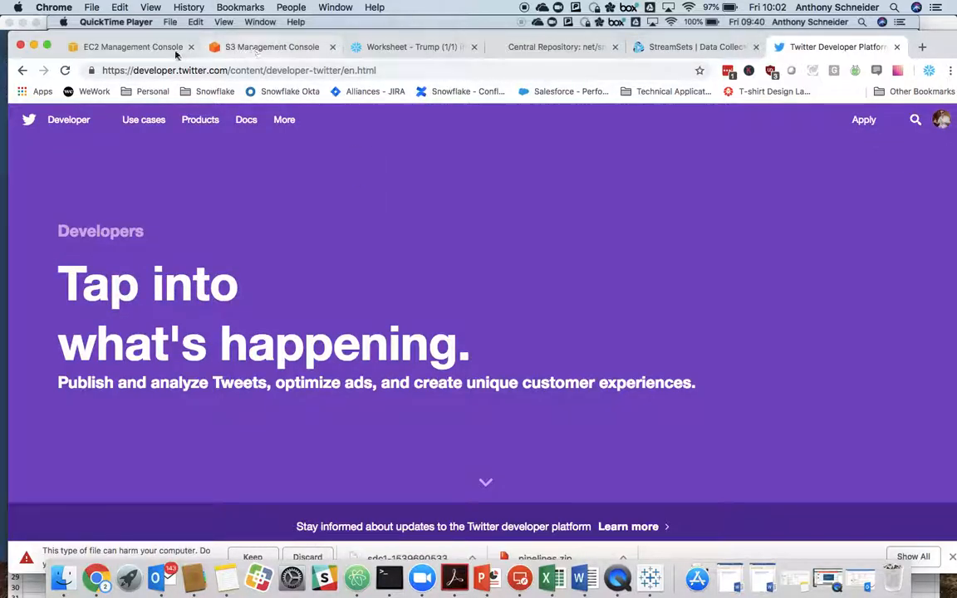
{"action": "left_click", "coordinate": [697, 47]}
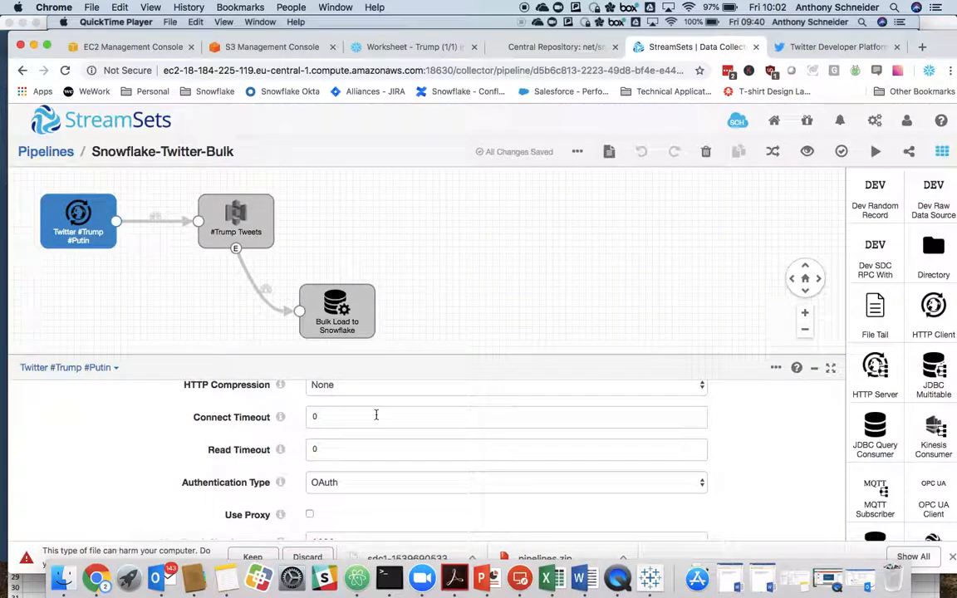
Review the Twitter origin's consumer key, secret and JSON data format, then return to General
{"action": "left_click", "coordinate": [195, 404]}
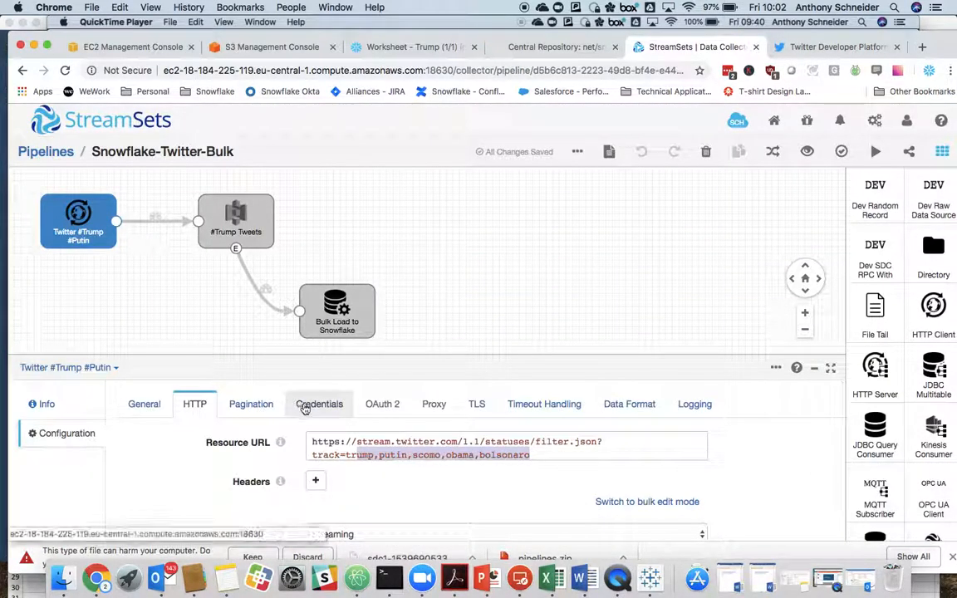
{"action": "left_click", "coordinate": [318, 404]}
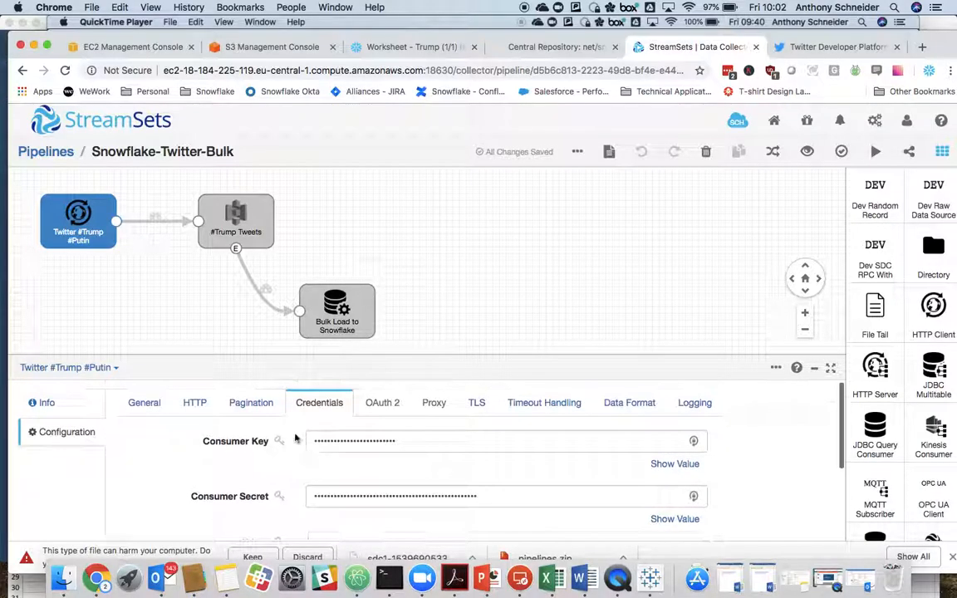
{"action": "scroll", "scroll_direction": "down", "scroll_amount": 3}
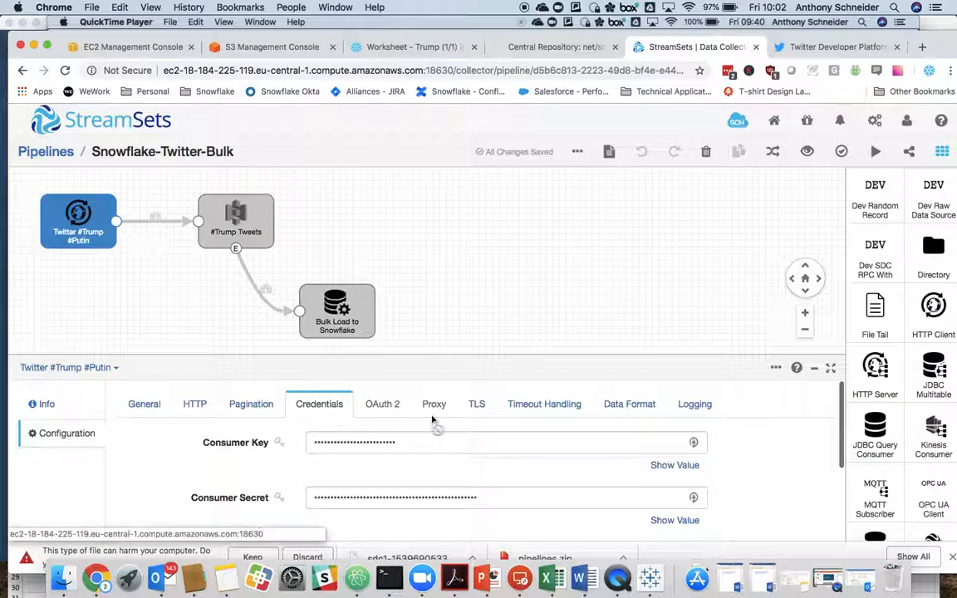
{"action": "left_click", "coordinate": [629, 404]}
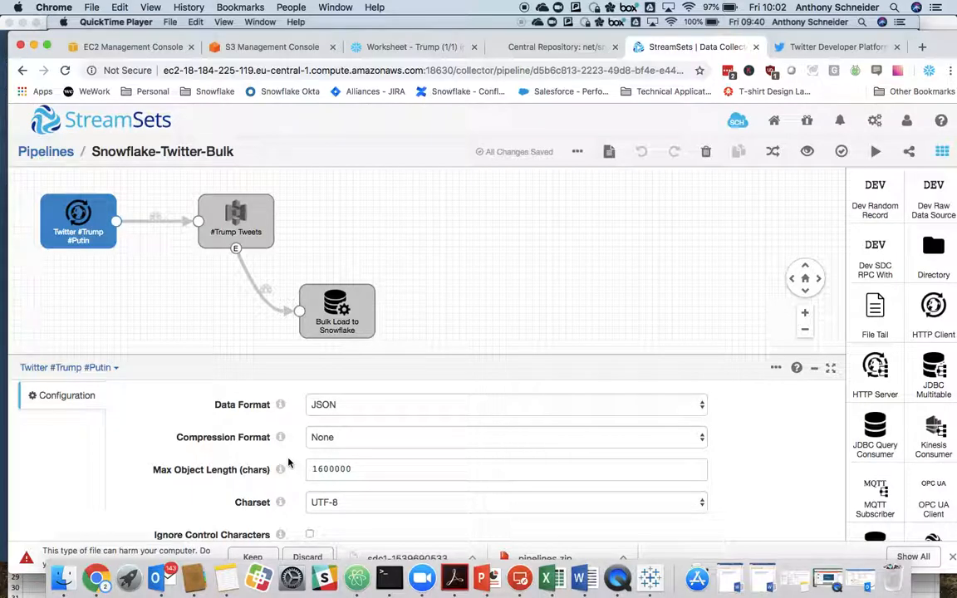
{"action": "scroll", "scroll_direction": "down", "scroll_amount": 3}
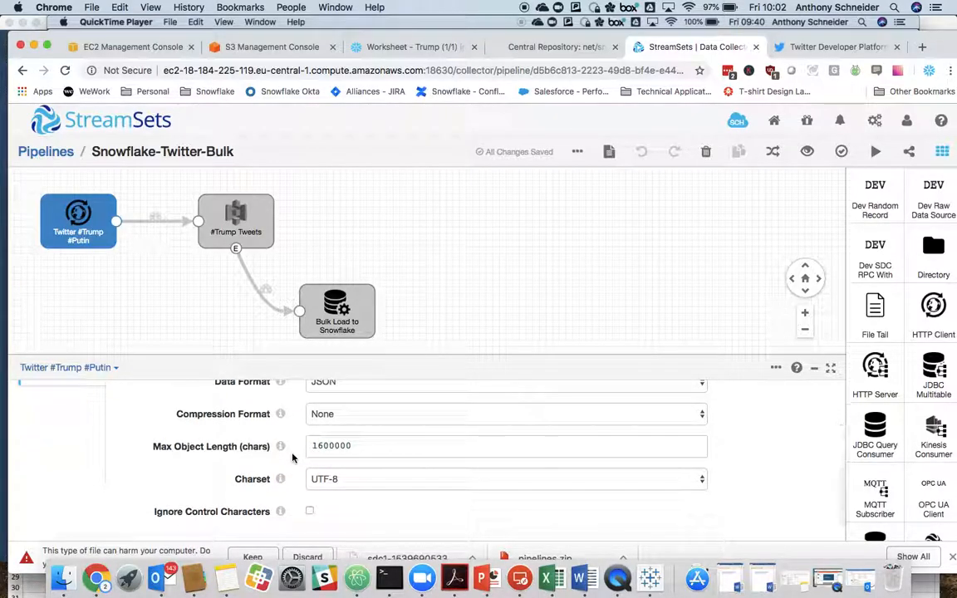
{"action": "left_click", "coordinate": [314, 445]}
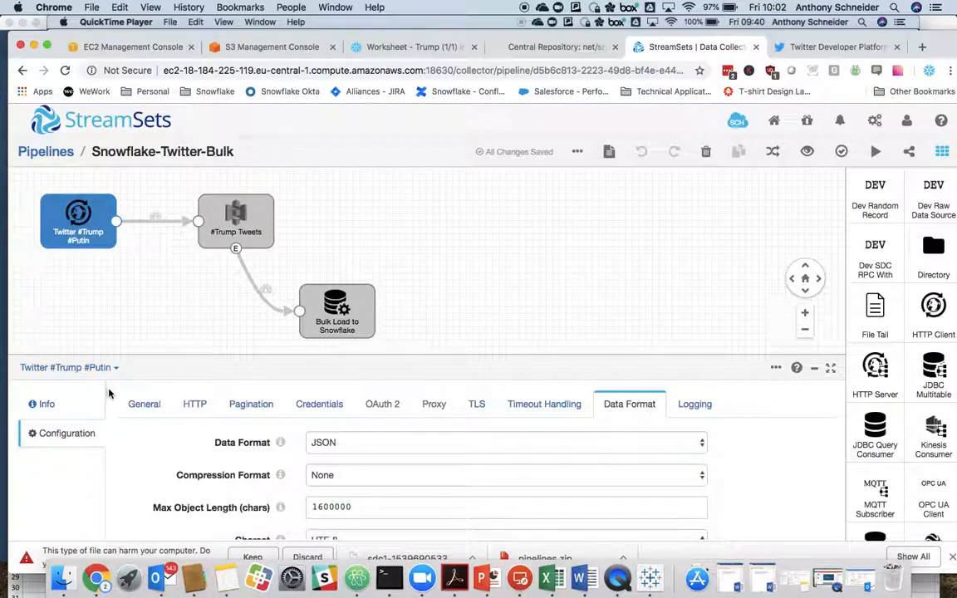
{"action": "left_click", "coordinate": [144, 404]}
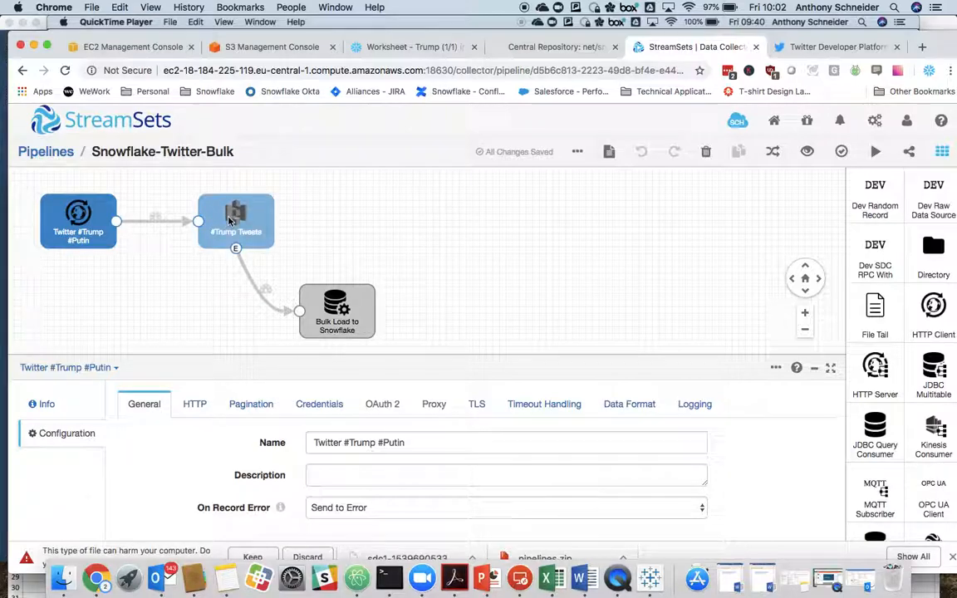
Review #Trump Tweets' S3 bucket snowflake-academy, prefix trump, timeouts, and multiple-JSON-object UTF-8 format
{"action": "left_click", "coordinate": [236, 221]}
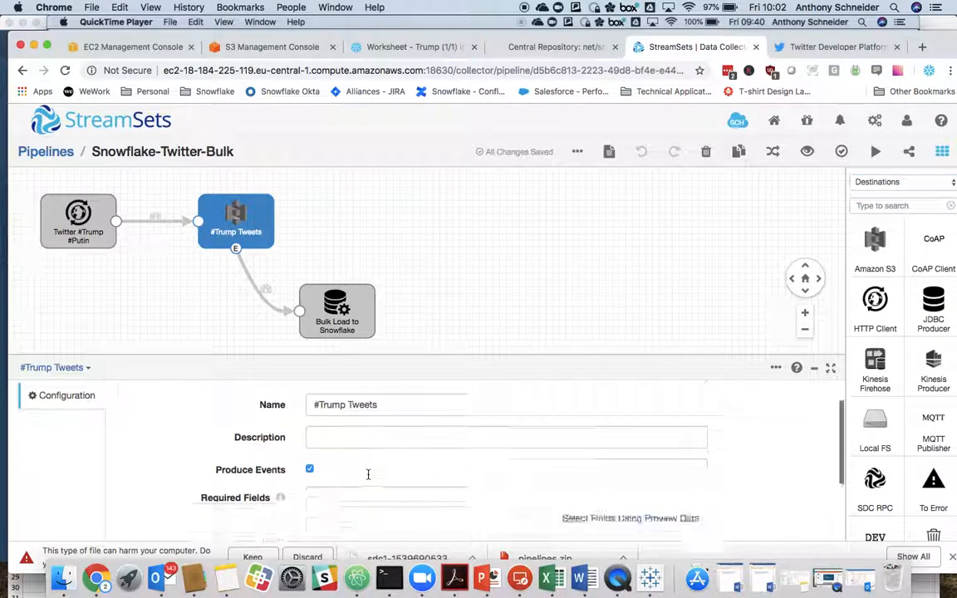
{"action": "scroll", "scroll_direction": "down", "scroll_amount": 3}
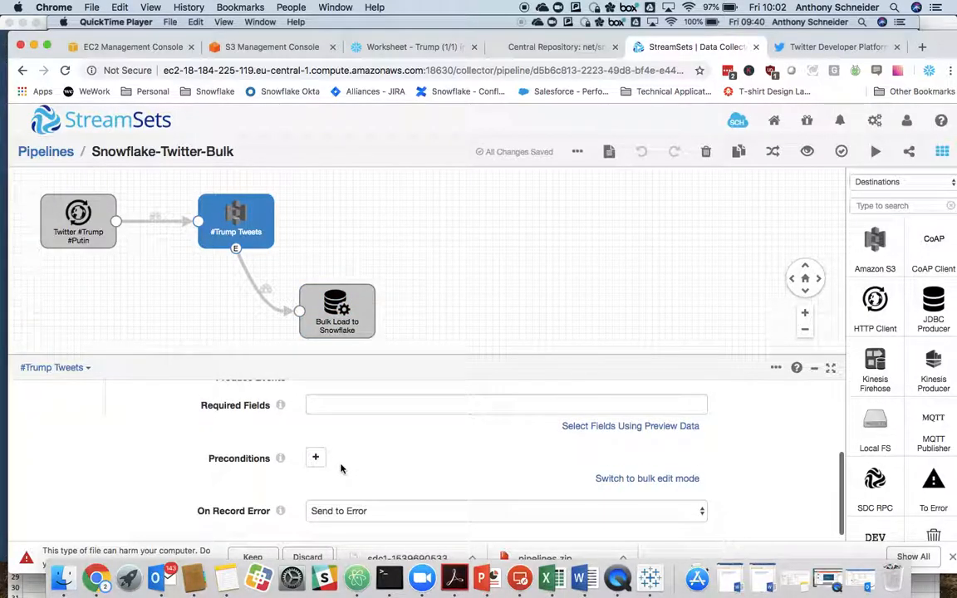
{"action": "left_click", "coordinate": [207, 404]}
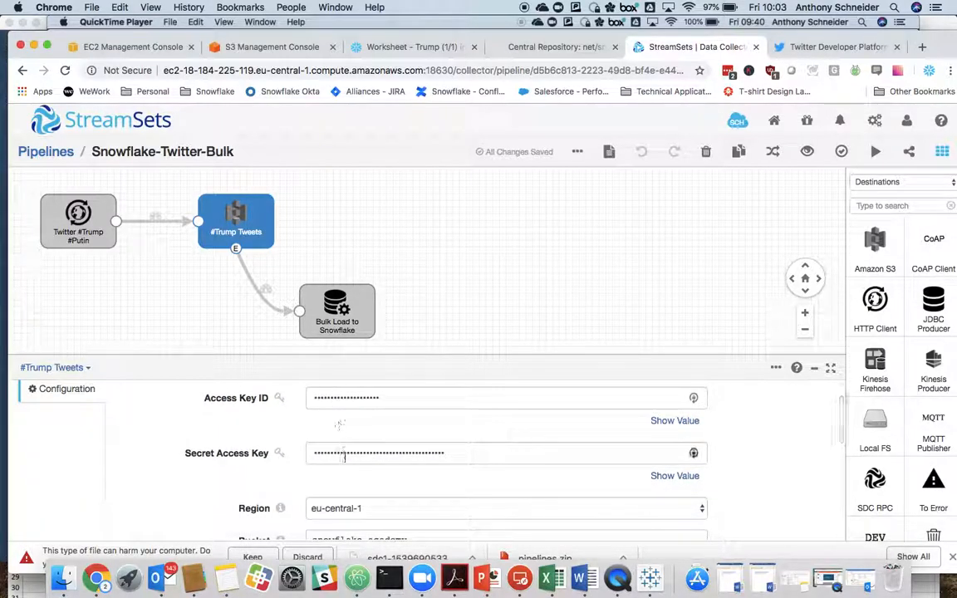
{"action": "scroll", "scroll_direction": "down", "scroll_amount": 3}
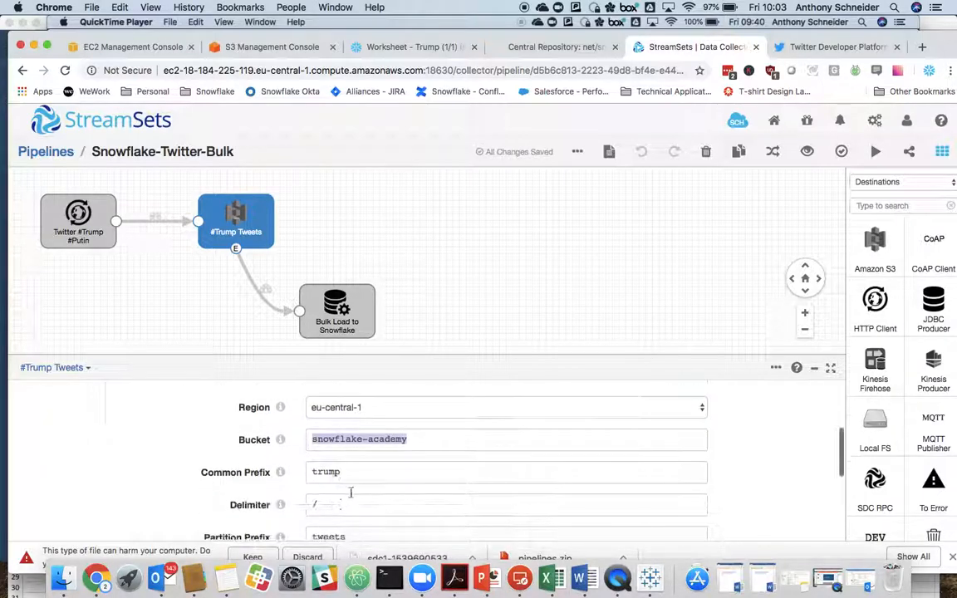
{"action": "scroll", "scroll_direction": "down", "scroll_amount": 3}
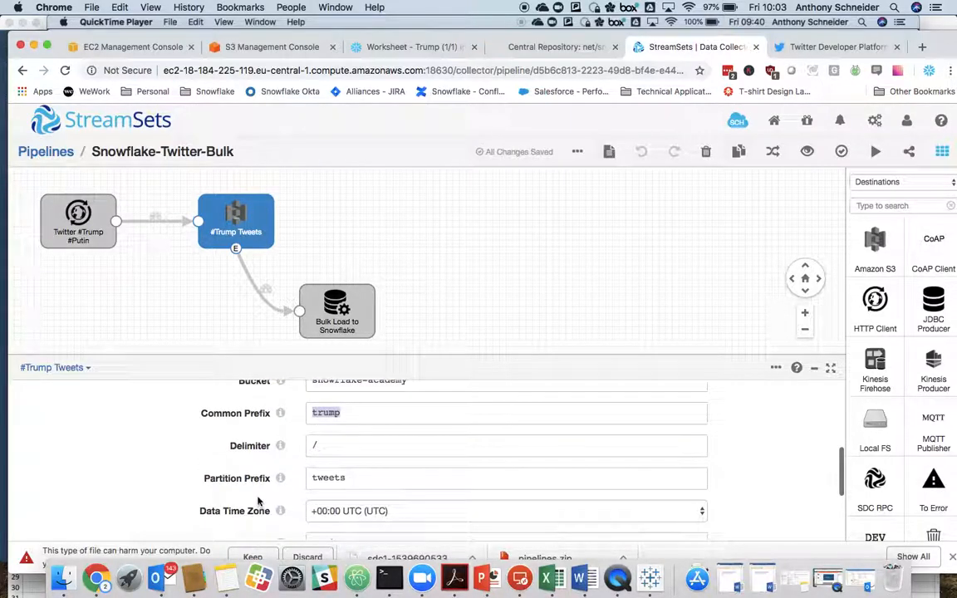
{"action": "scroll", "scroll_direction": "down", "scroll_amount": 3}
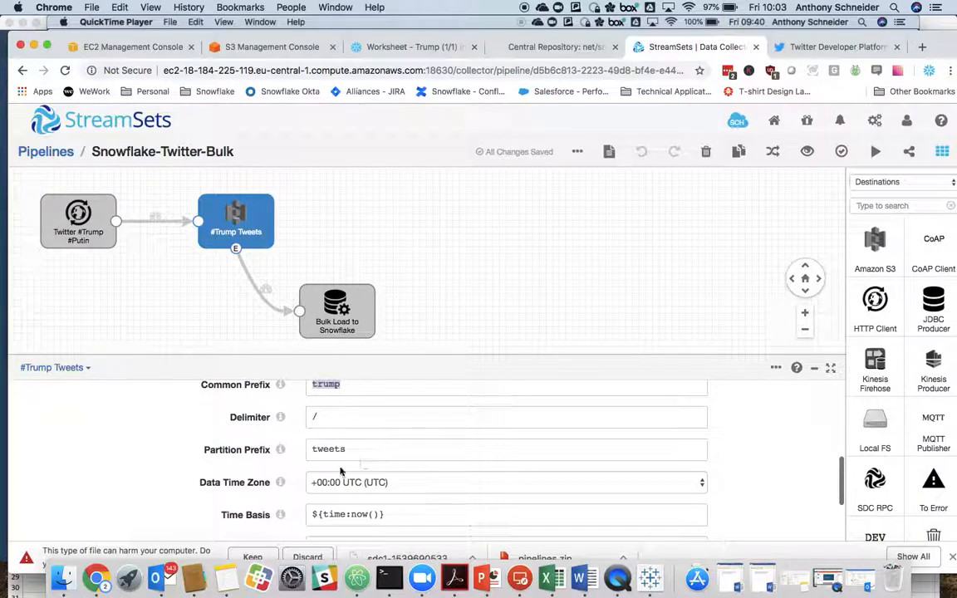
{"action": "scroll", "scroll_direction": "down", "scroll_amount": 3}
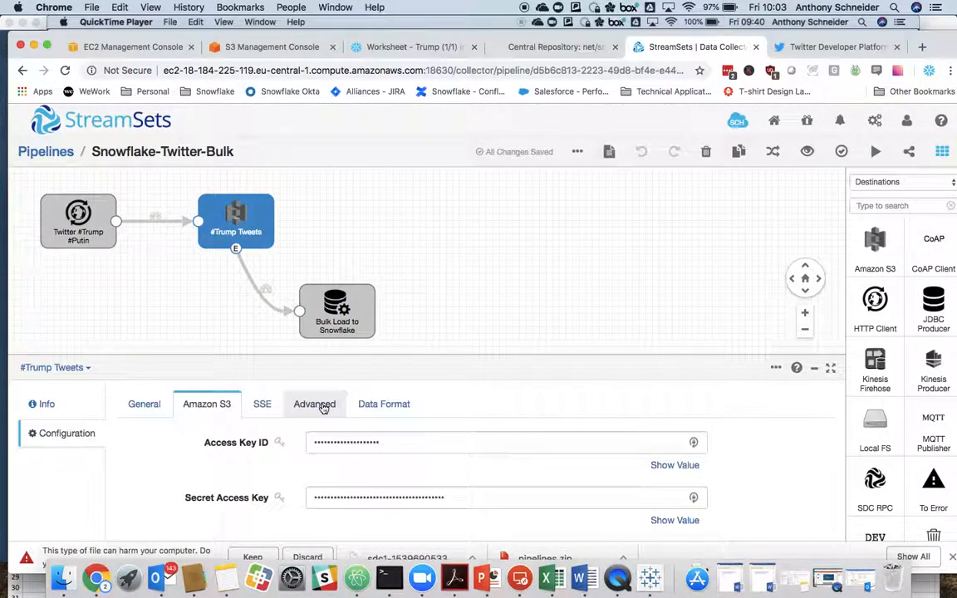
{"action": "left_click", "coordinate": [314, 404]}
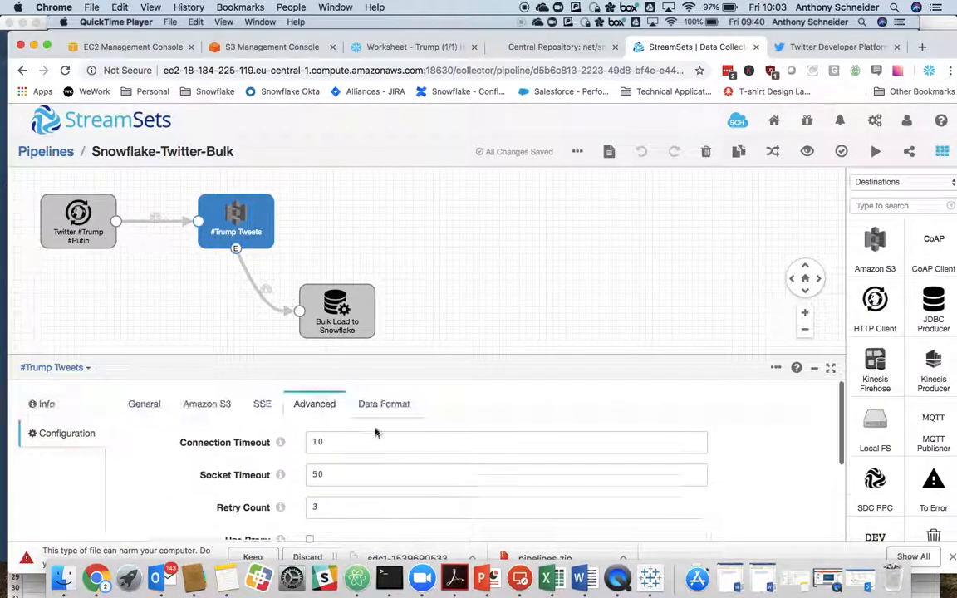
{"action": "left_click", "coordinate": [383, 404]}
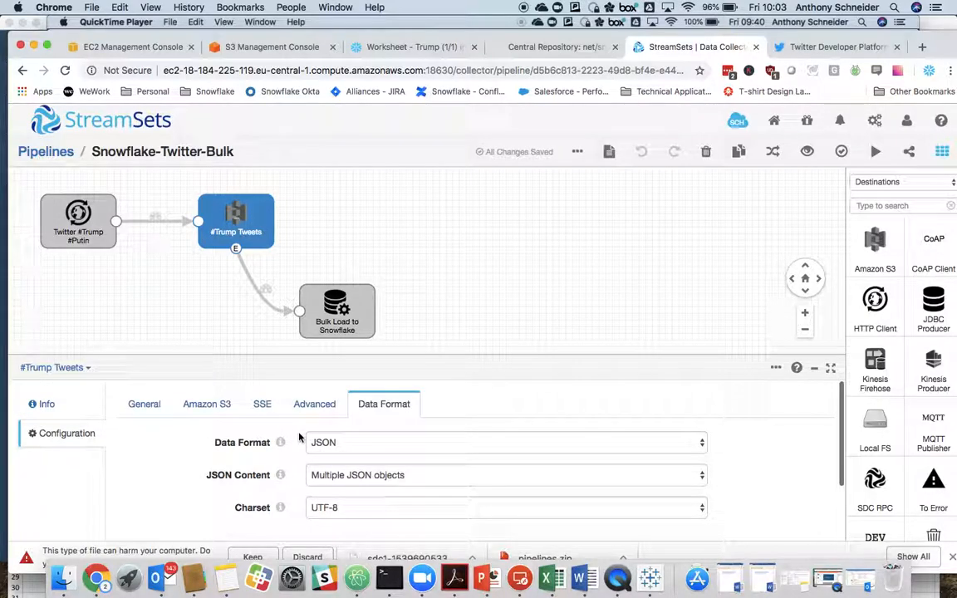
Show Bulk Load to Snowflake's connection string and COPY INTO DEMO_DB.PUBLIC.TRUMP_TWEETS query
{"action": "left_click", "coordinate": [337, 311]}
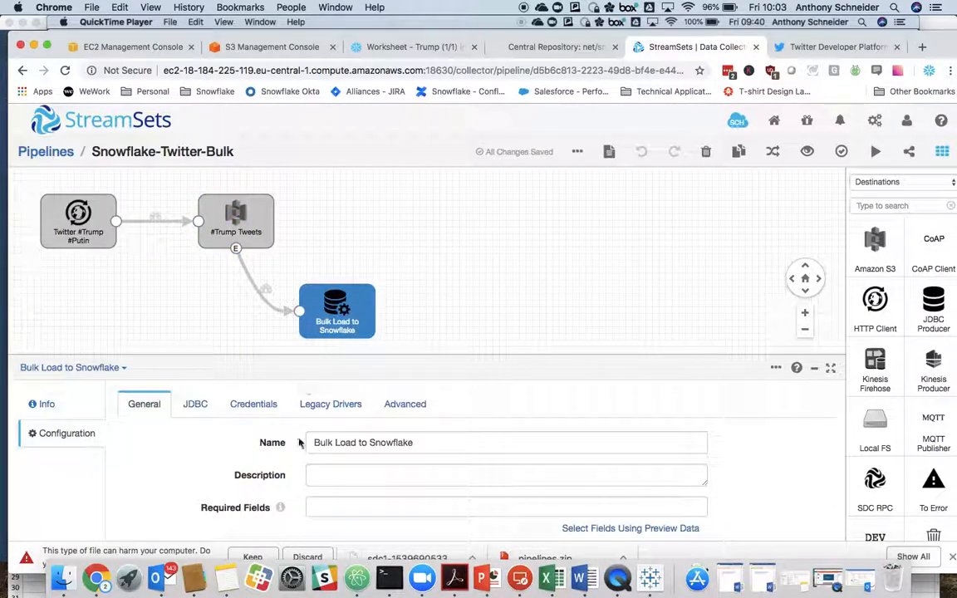
{"action": "scroll", "scroll_direction": "down", "scroll_amount": 3}
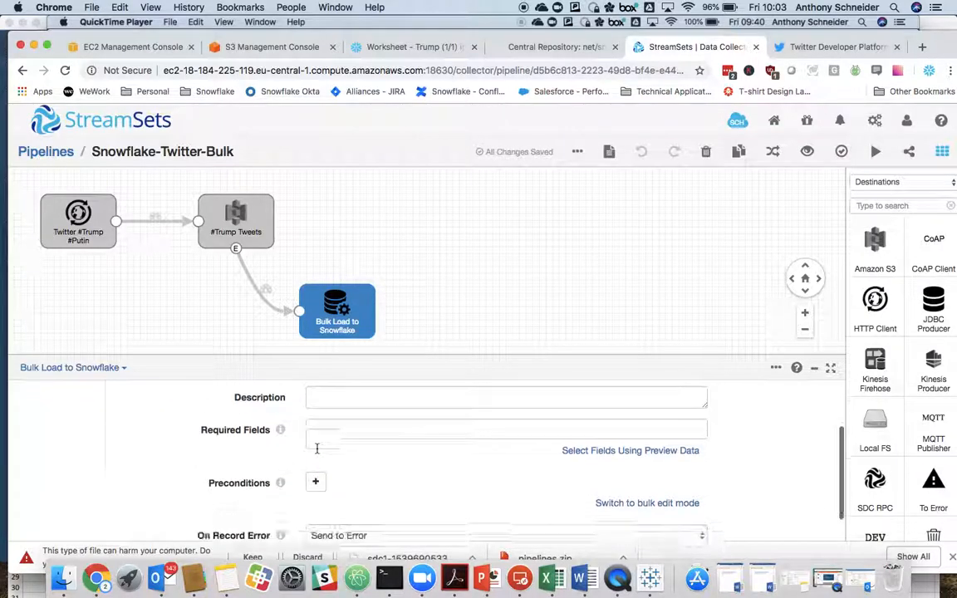
{"action": "left_click", "coordinate": [195, 404]}
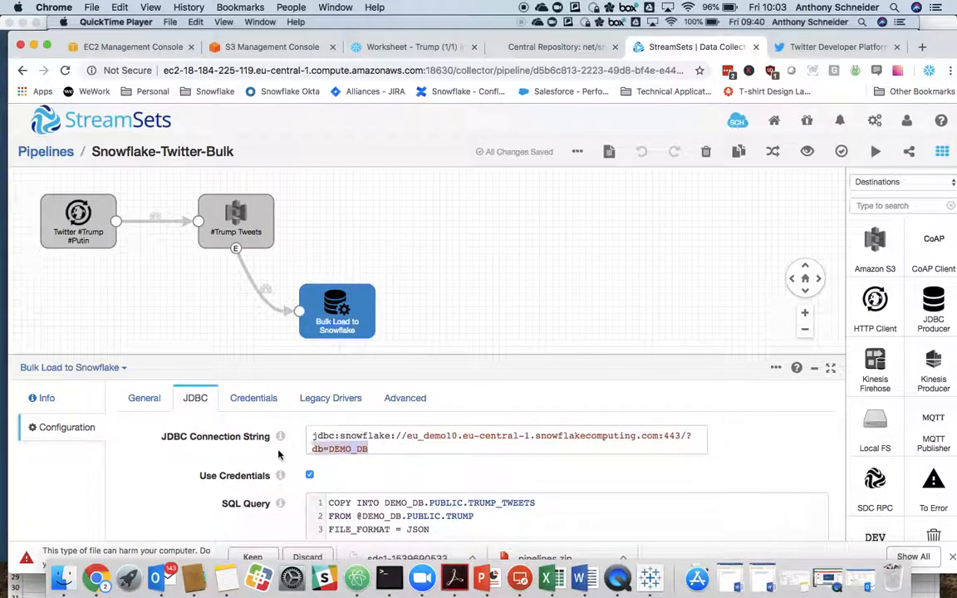
{"action": "scroll", "scroll_direction": "down", "scroll_amount": 3}
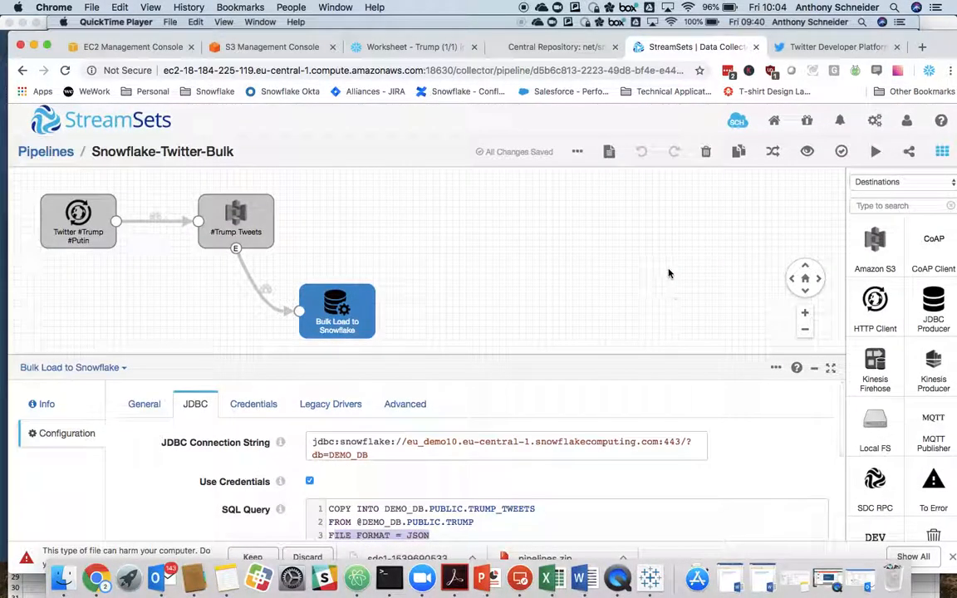
Start Snowflake-Twitter-Bulk, watch its 17 input/18 processed records, and return to Pipelines
{"action": "left_click", "coordinate": [875, 151]}
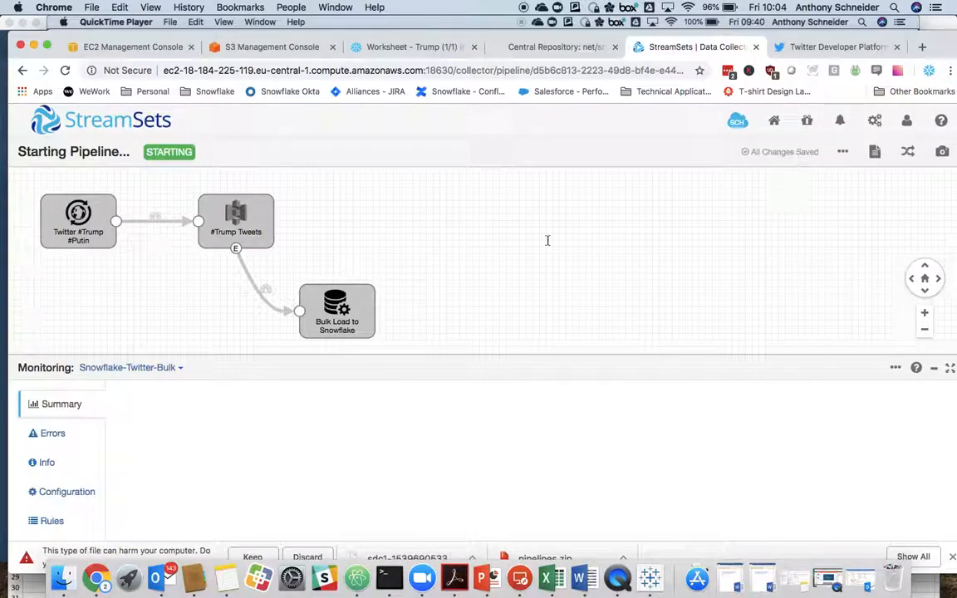
{"action": "left_click", "coordinate": [53, 405]}
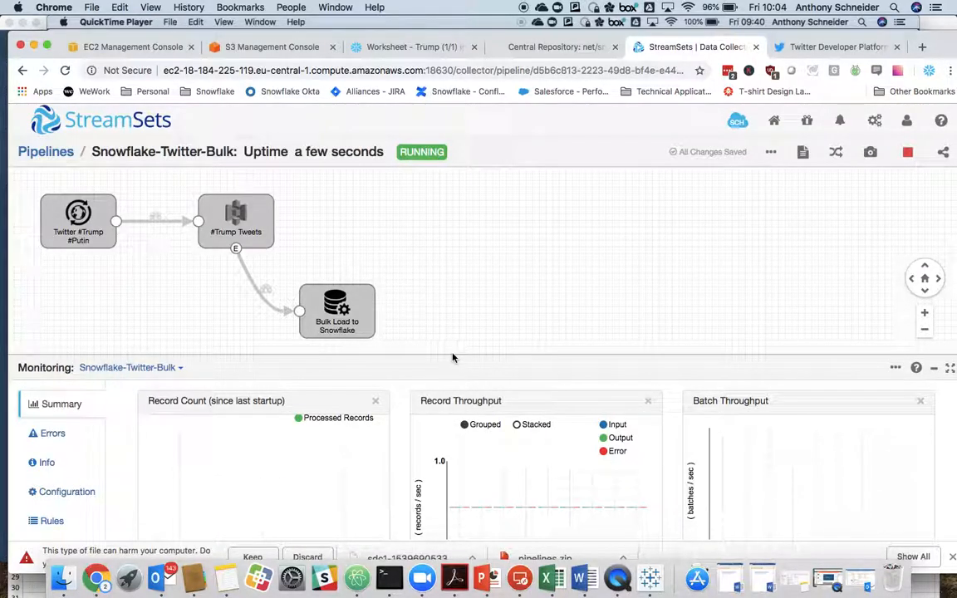
{"action": "scroll", "scroll_direction": "down", "scroll_amount": 3}
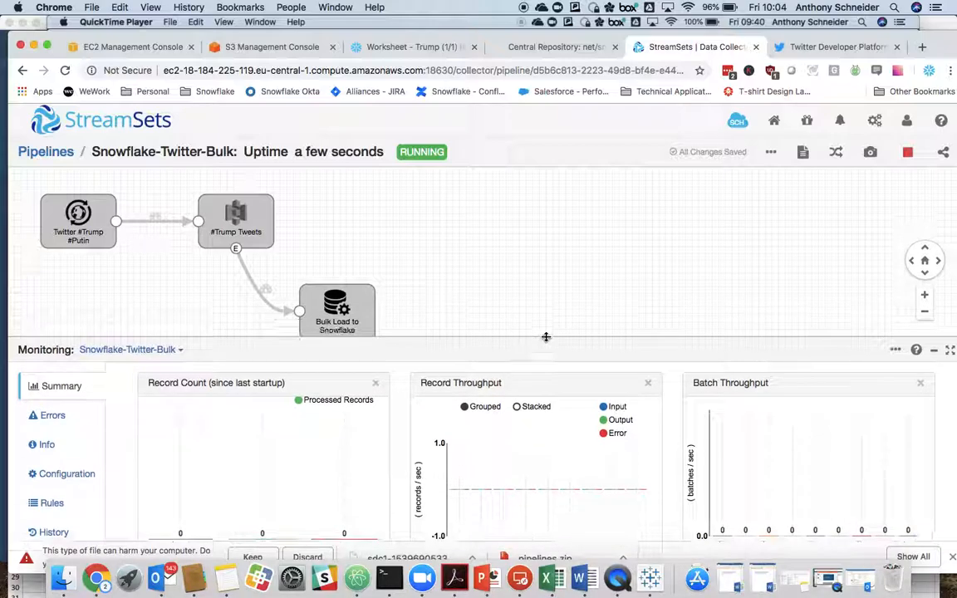
{"action": "mouse_move", "coordinate": [399, 269]}
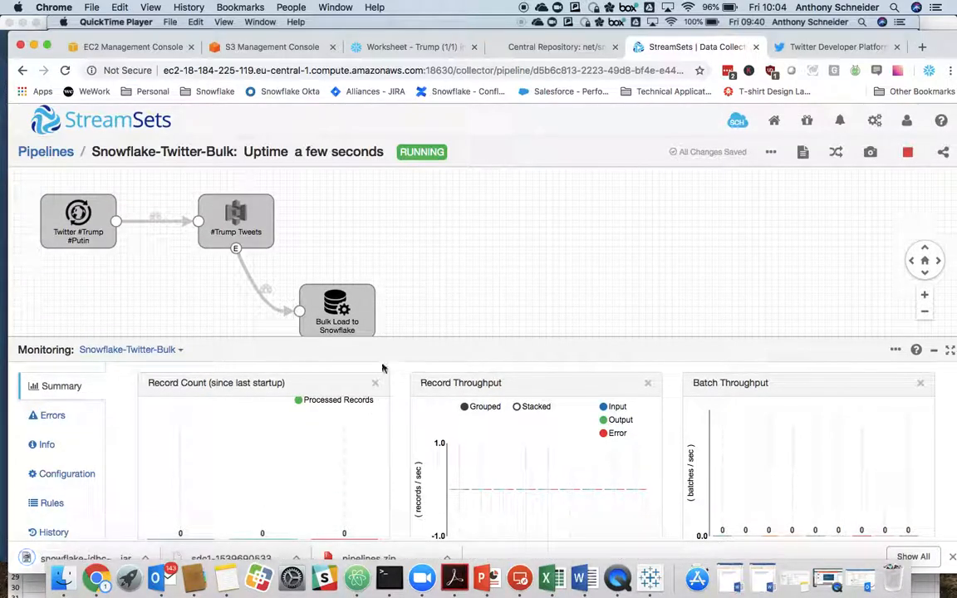
{"action": "left_click", "coordinate": [235, 220]}
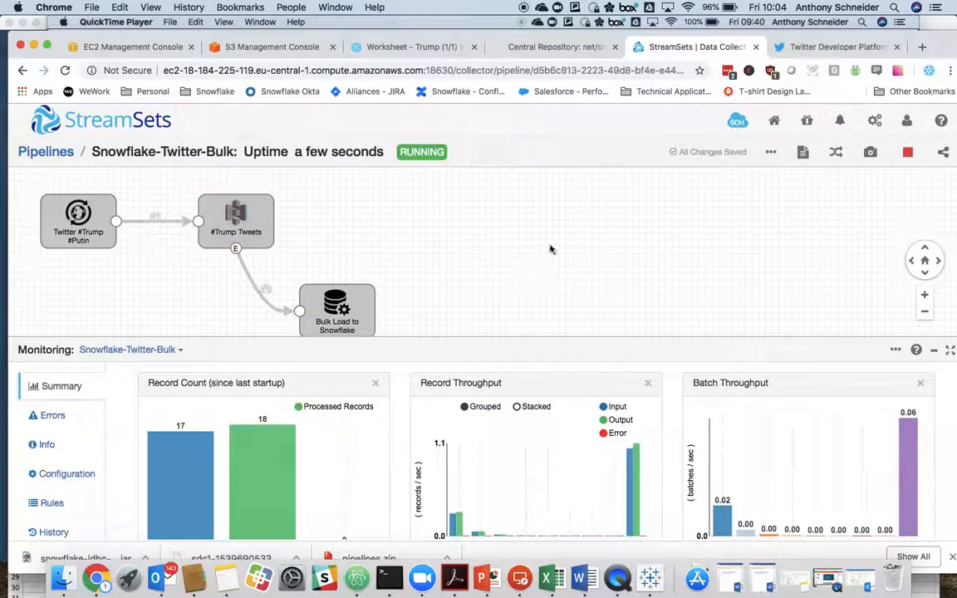
{"action": "mouse_move", "coordinate": [277, 451]}
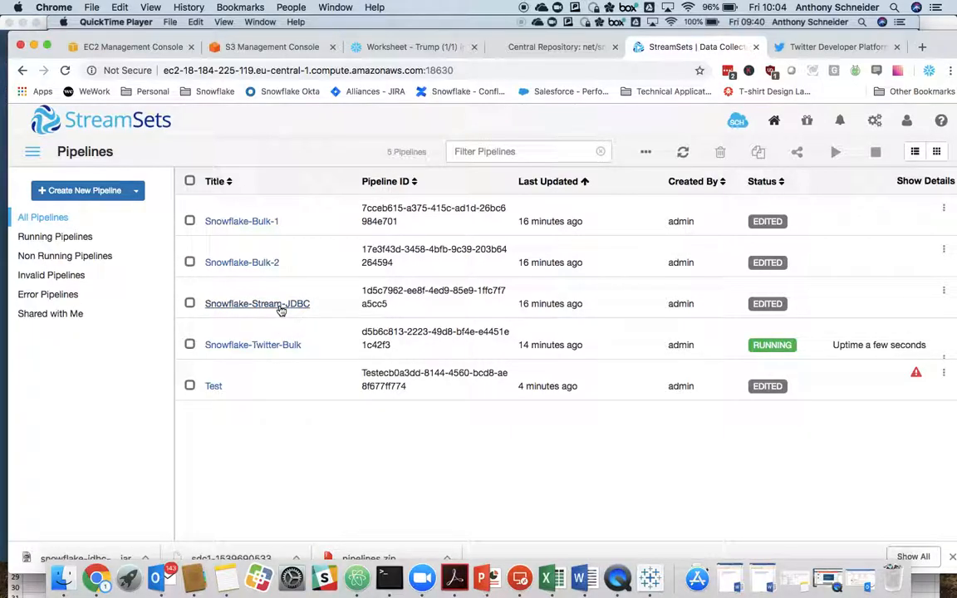
Open the Snowflake-Stream-JDBC pipeline and review the Dev Random Record Source settings
{"action": "left_click", "coordinate": [257, 303]}
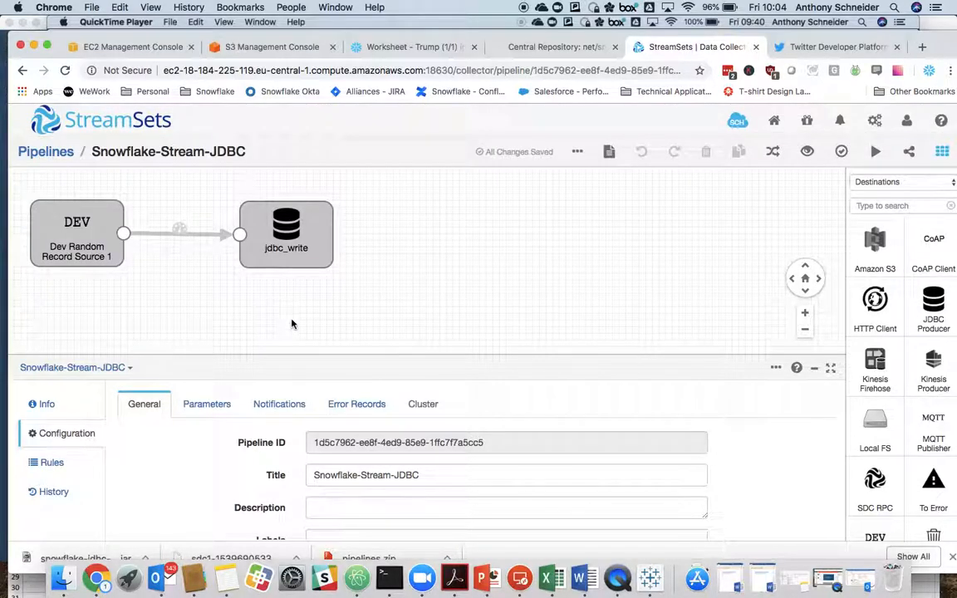
{"action": "mouse_move", "coordinate": [420, 370]}
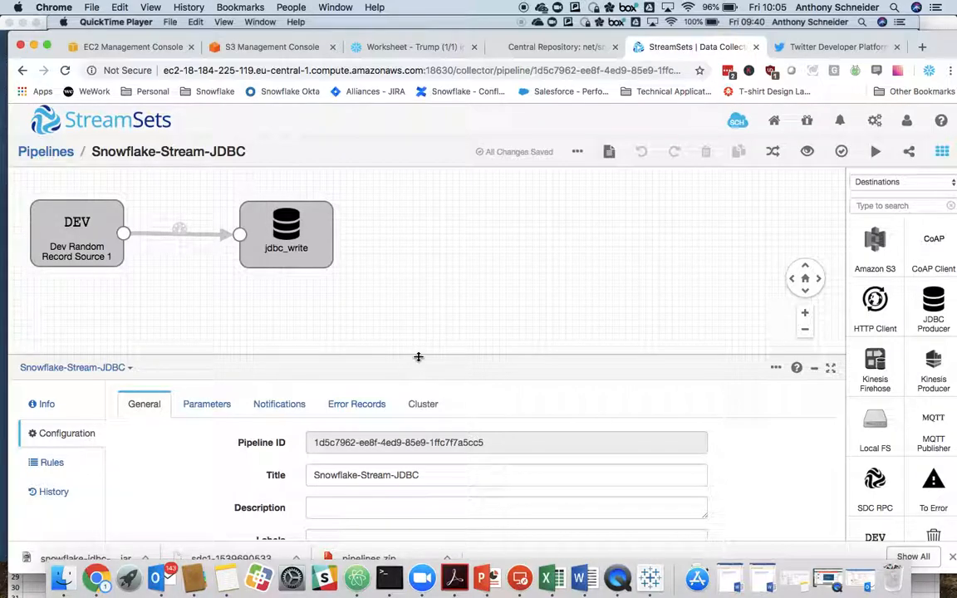
{"action": "mouse_move", "coordinate": [338, 432]}
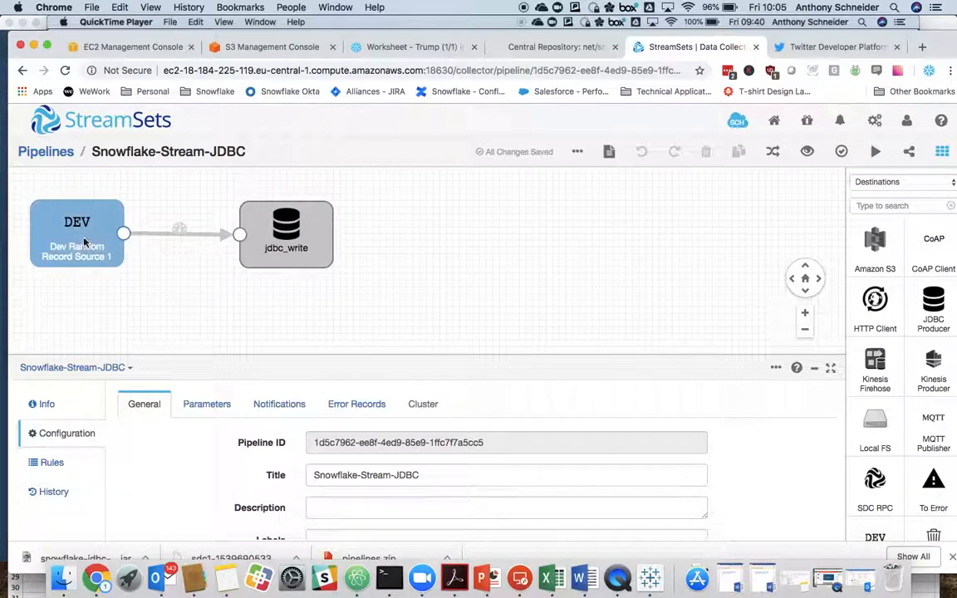
{"action": "left_click", "coordinate": [76, 234]}
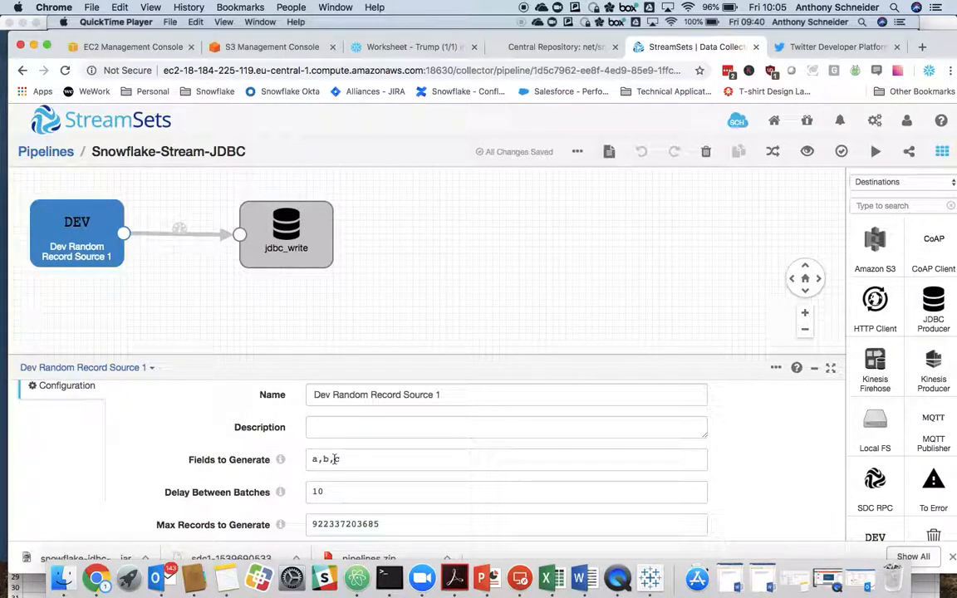
{"action": "scroll", "scroll_direction": "down", "scroll_amount": 3}
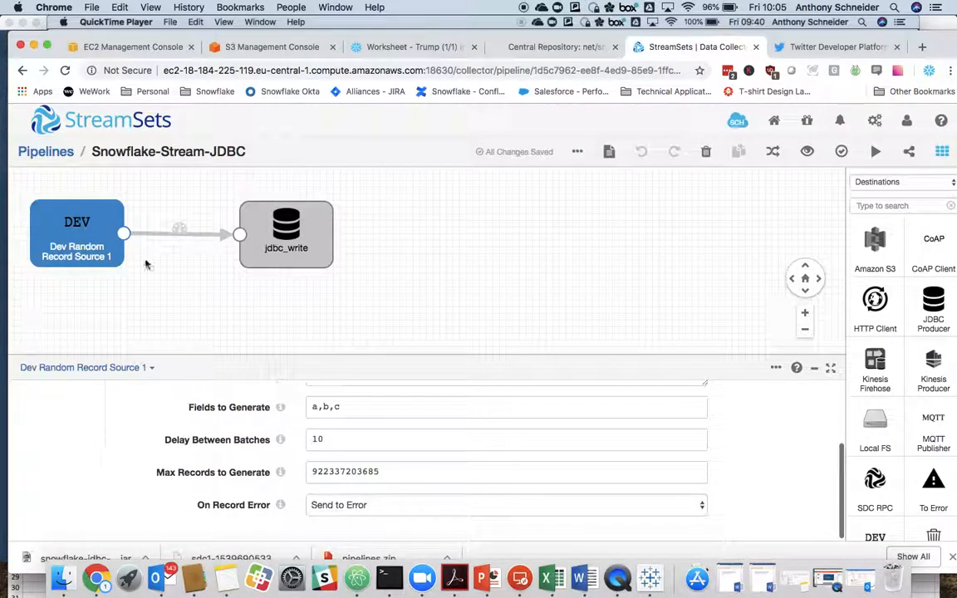
Review the jdbc_write destination's JDBC connection settings
{"action": "left_click", "coordinate": [286, 234]}
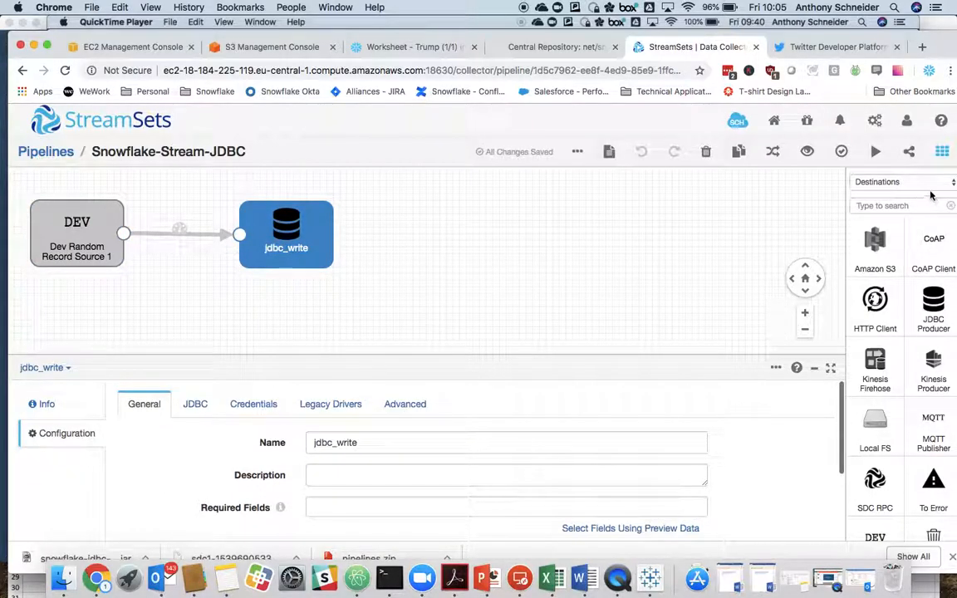
{"action": "mouse_move", "coordinate": [931, 304]}
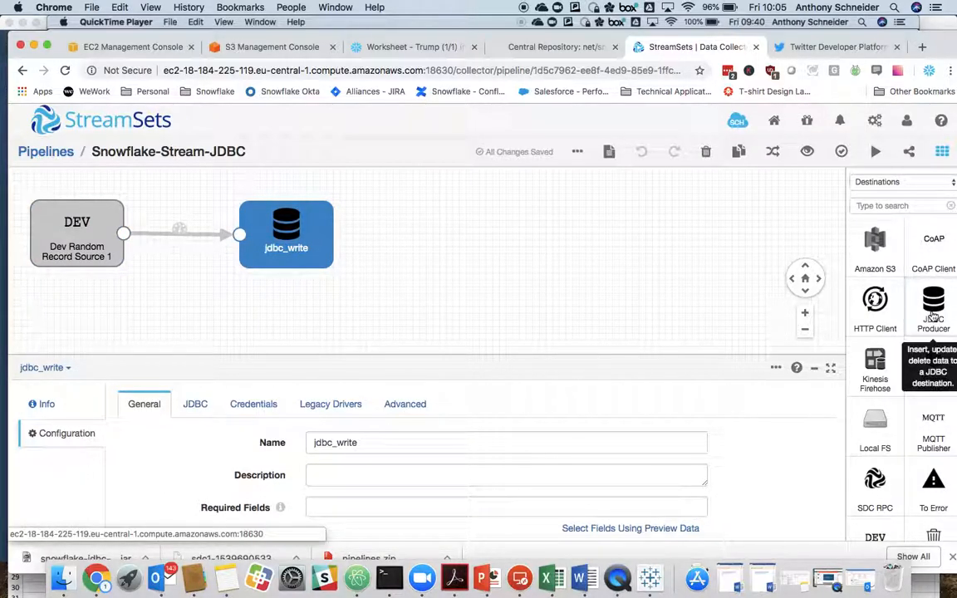
{"action": "mouse_move", "coordinate": [156, 345]}
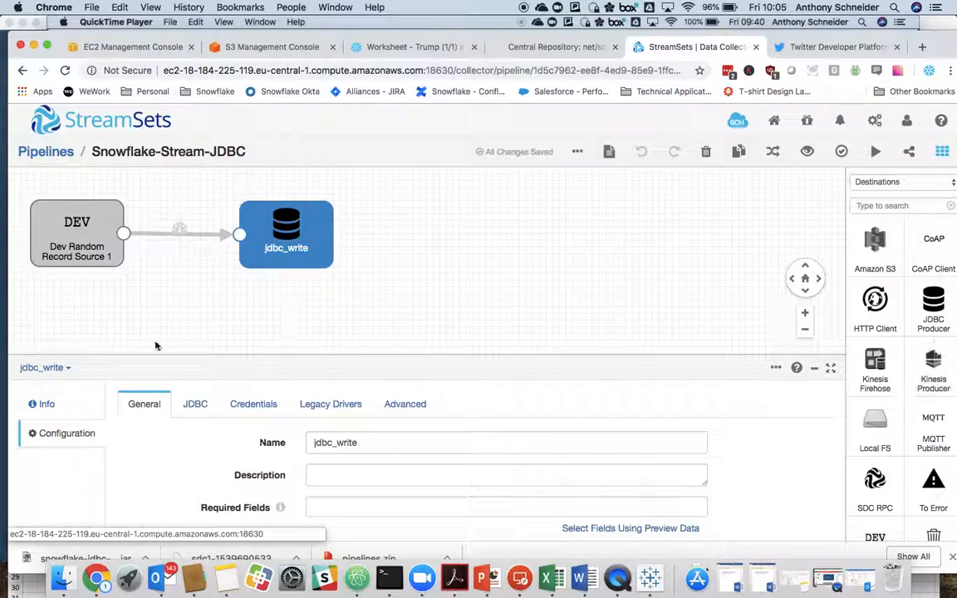
{"action": "left_click", "coordinate": [357, 443]}
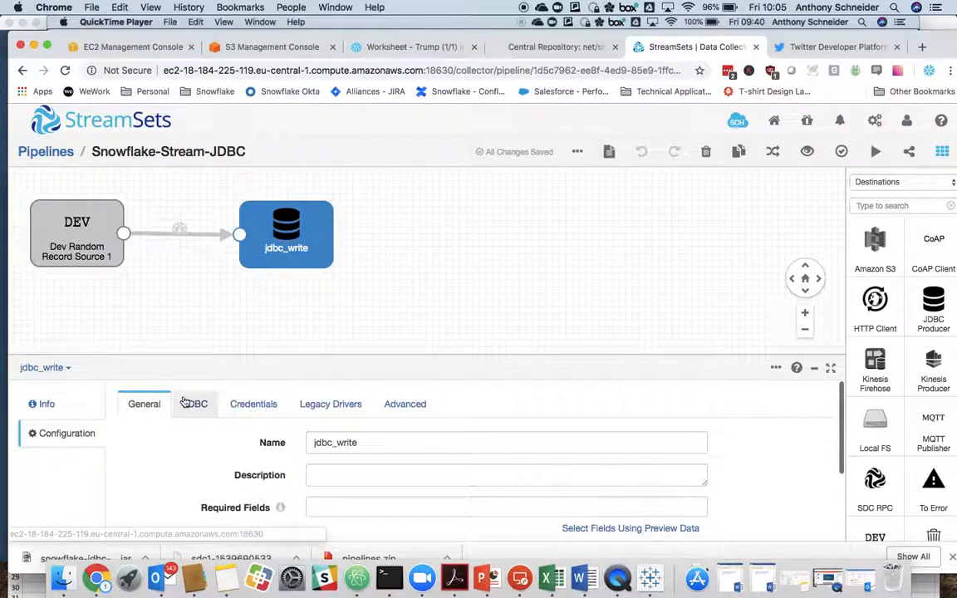
{"action": "left_click", "coordinate": [196, 404]}
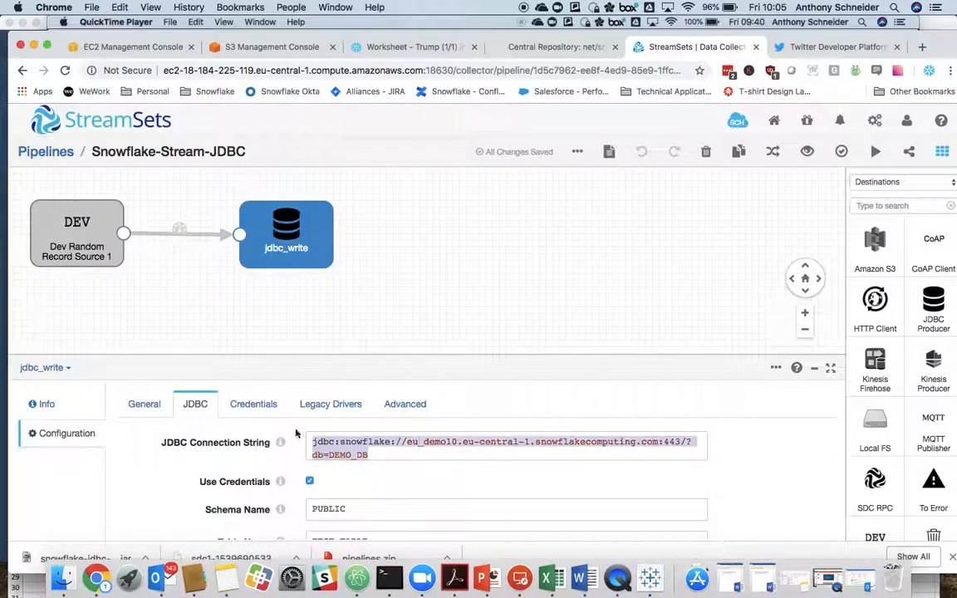
{"action": "scroll", "scroll_direction": "down", "scroll_amount": 3}
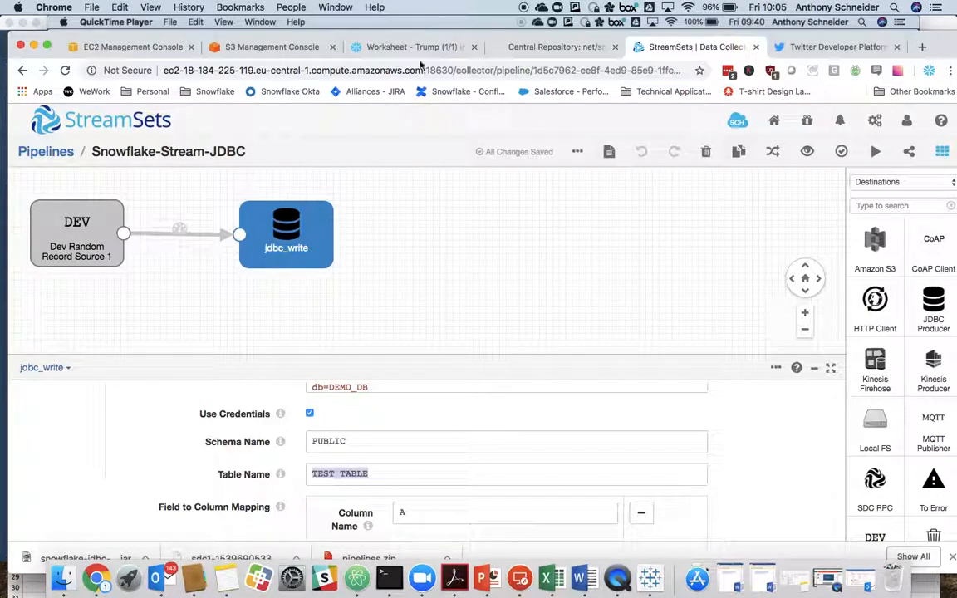
Check TEST_TABLE's columns and row count in the Snowflake worksheet, then go back to StreamSets
{"action": "left_click", "coordinate": [413, 46]}
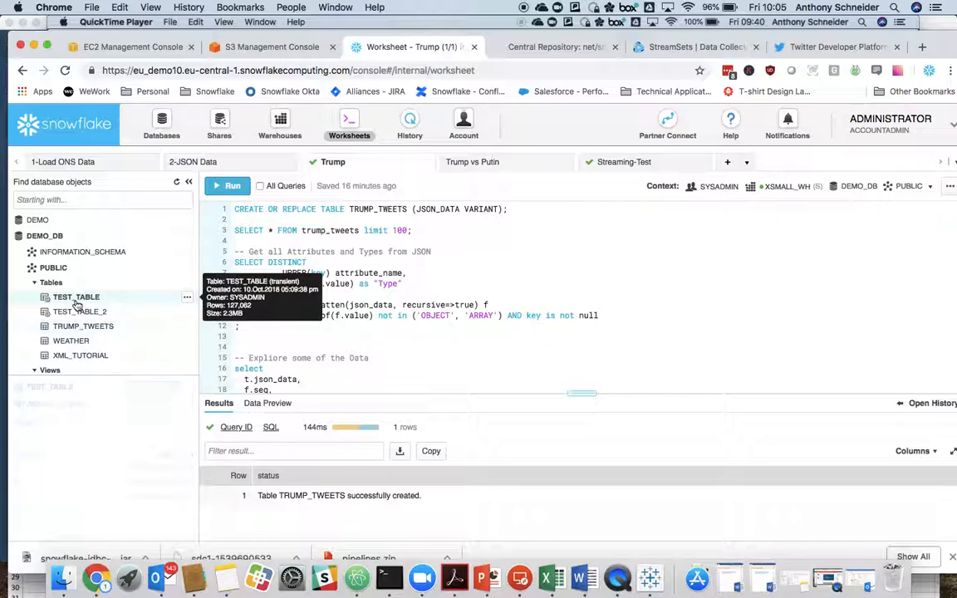
{"action": "left_click", "coordinate": [77, 297]}
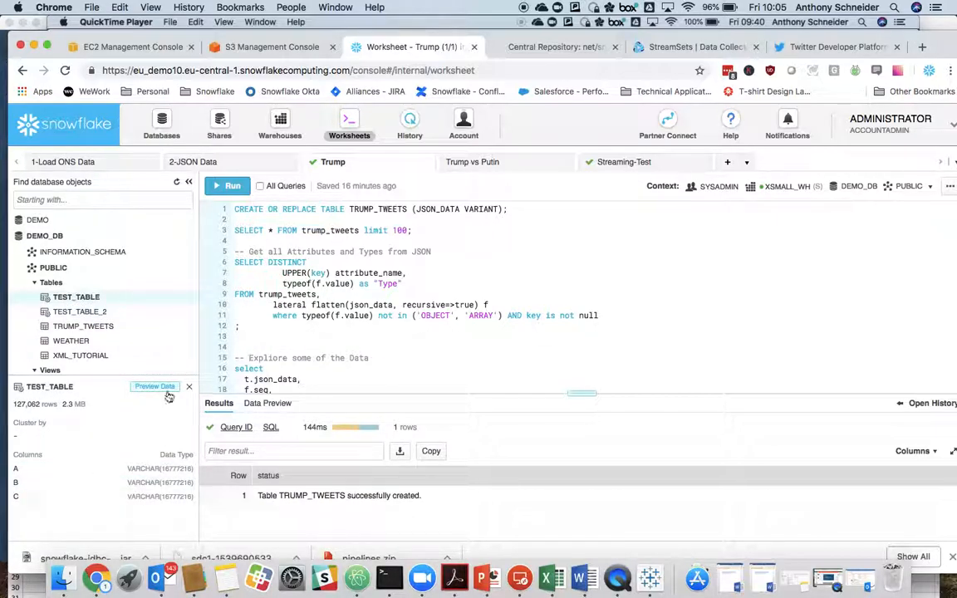
{"action": "left_click", "coordinate": [696, 46]}
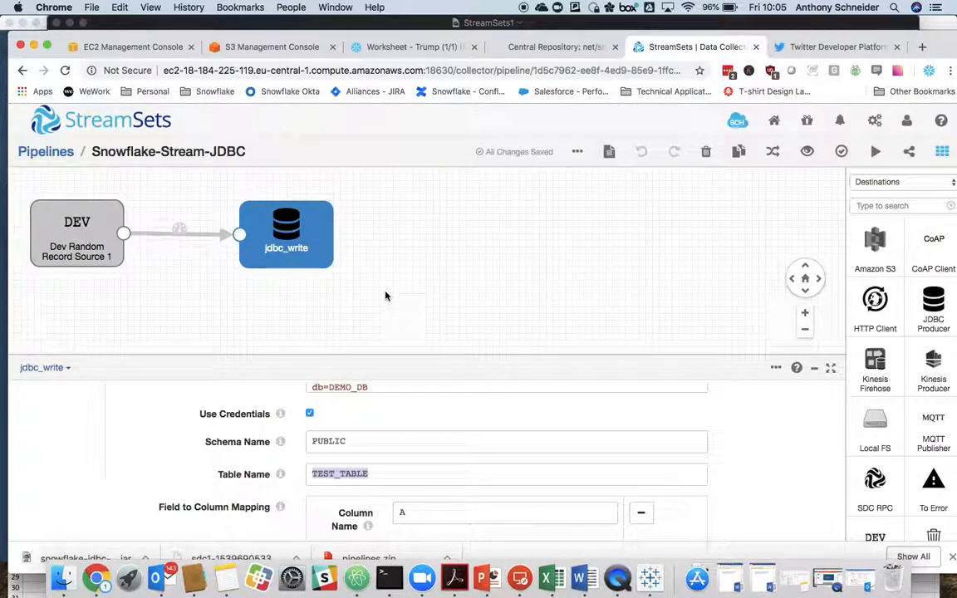
Review jdbc_write's field-to-column mapping and start the Snowflake-Stream-JDBC pipeline
{"action": "scroll", "scroll_direction": "down", "scroll_amount": 3}
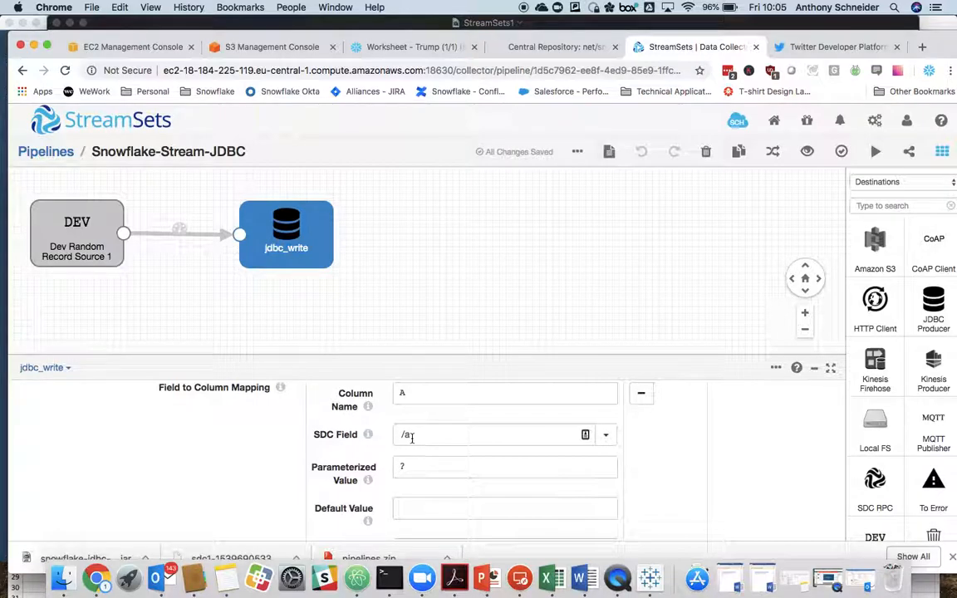
{"action": "scroll", "scroll_direction": "down", "scroll_amount": 3}
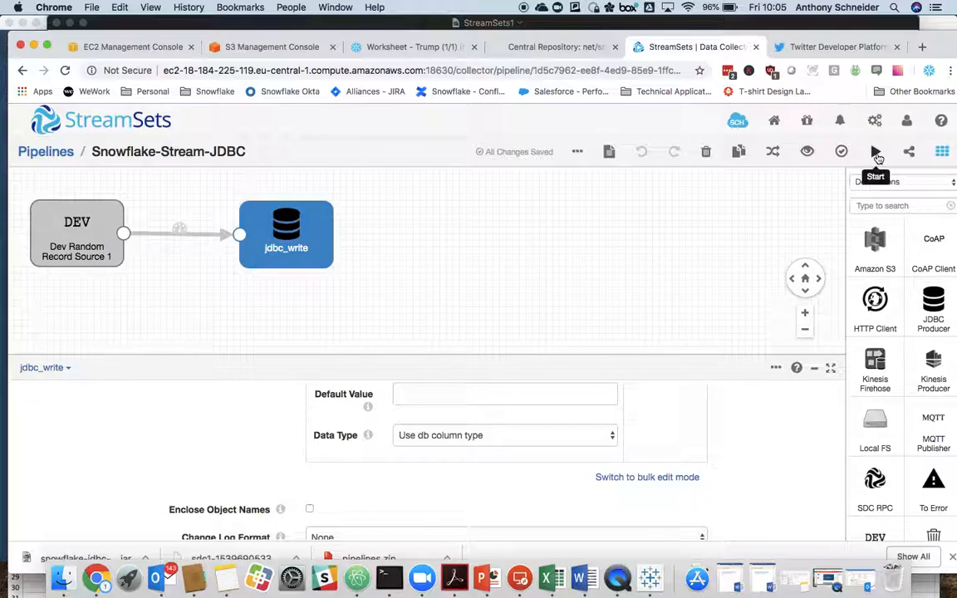
{"action": "left_click", "coordinate": [875, 152]}
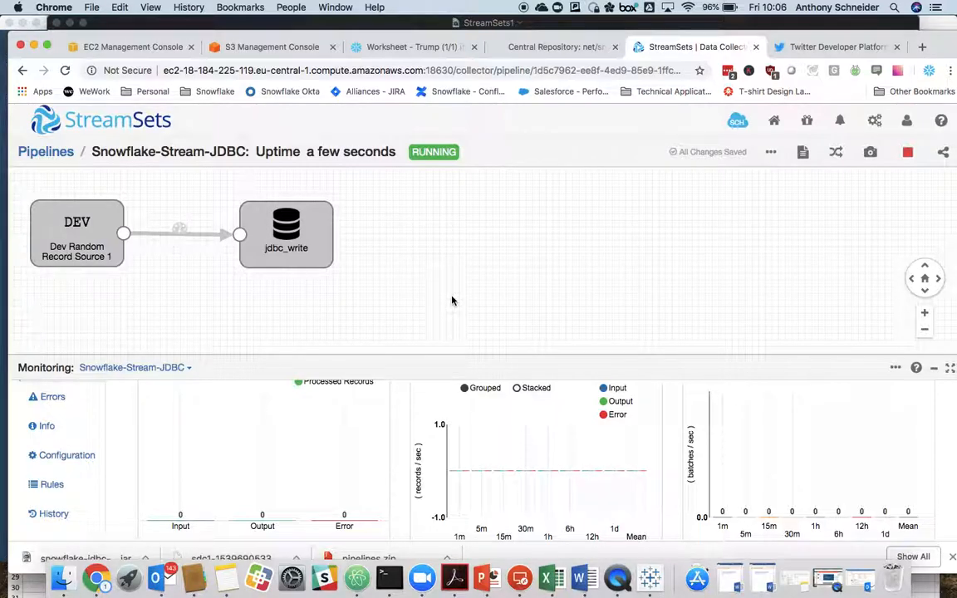
Show the monitoring stats and running configuration of the jdbc_write destination
{"action": "left_click", "coordinate": [286, 234]}
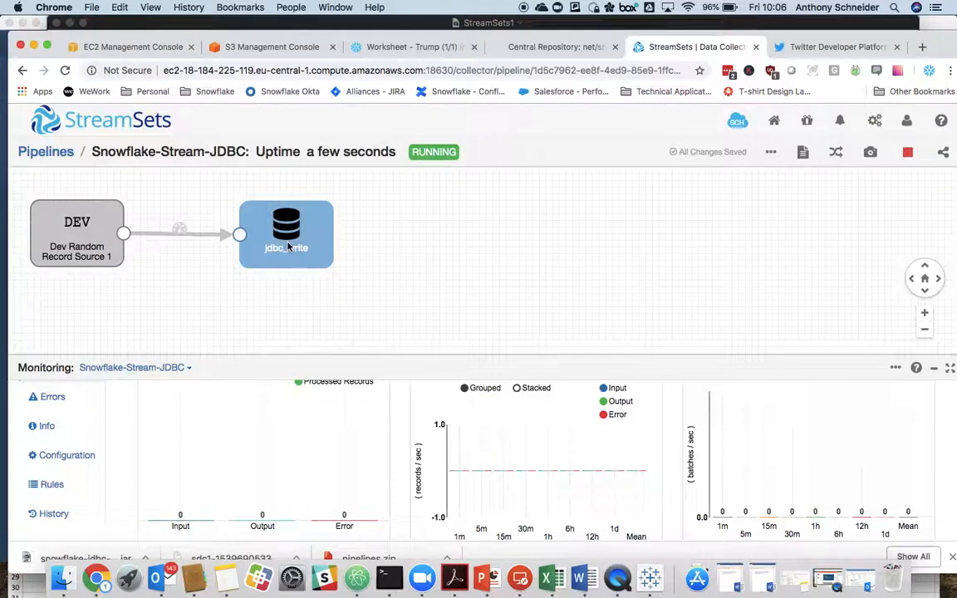
{"action": "left_click", "coordinate": [285, 234]}
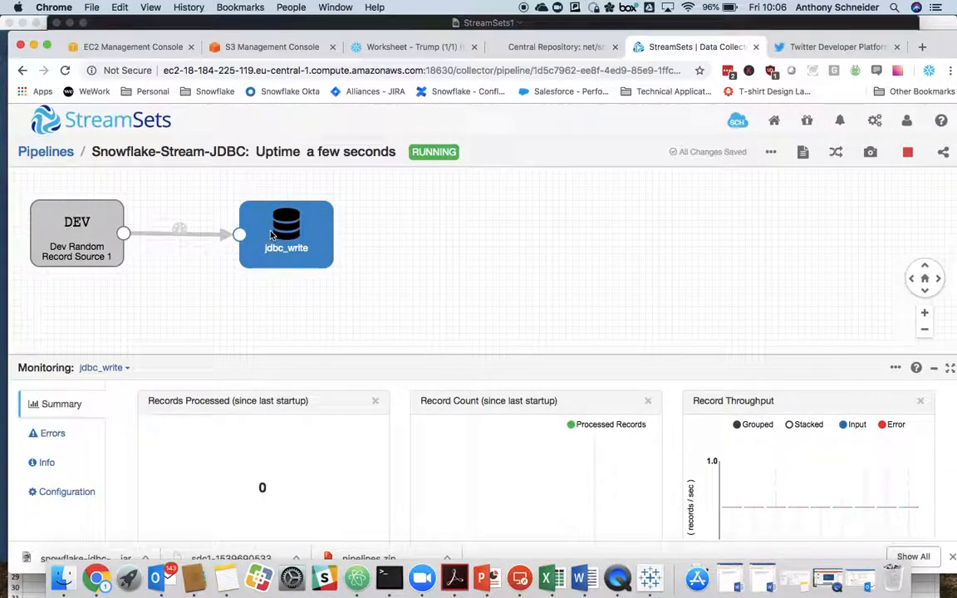
{"action": "mouse_move", "coordinate": [554, 346]}
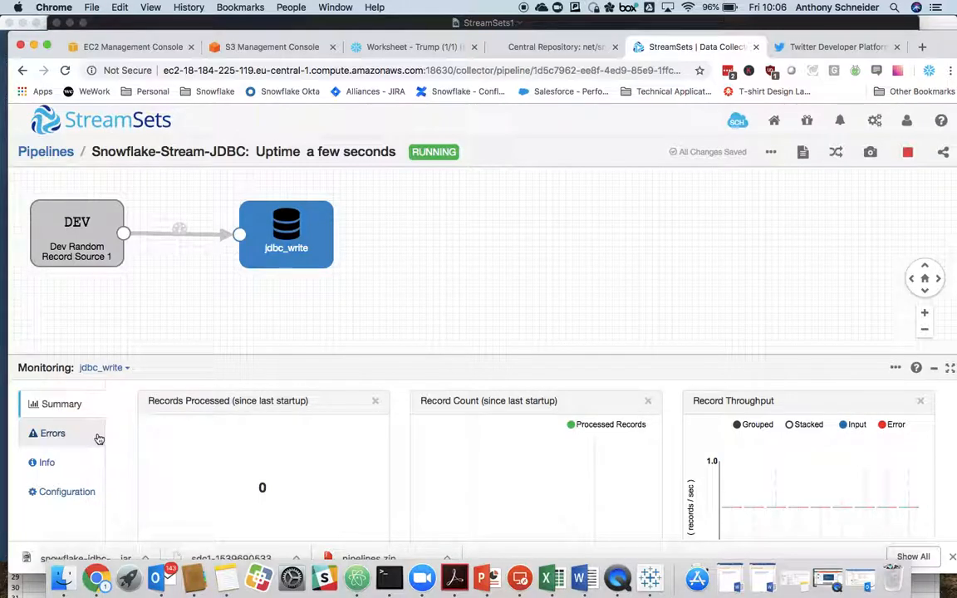
{"action": "left_click", "coordinate": [66, 491]}
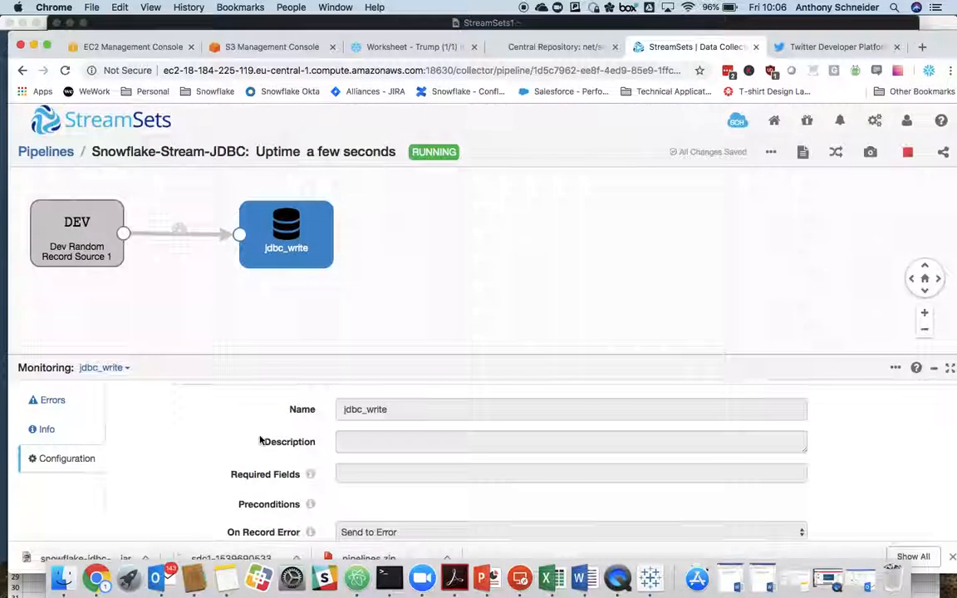
Review jdbc_write's advanced connection pool and JDBC connection settings
{"action": "left_click", "coordinate": [405, 404]}
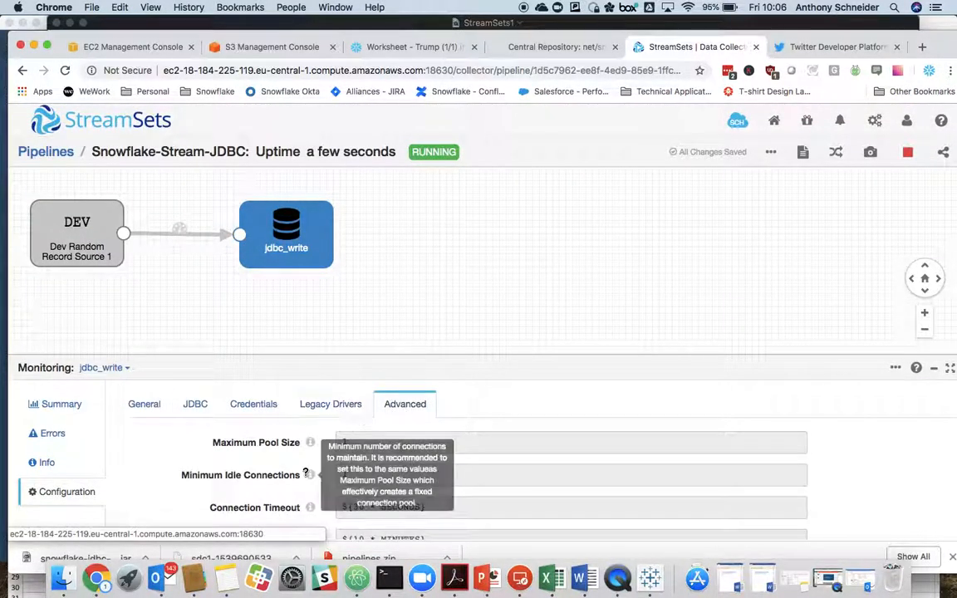
{"action": "scroll", "scroll_direction": "down", "scroll_amount": 3}
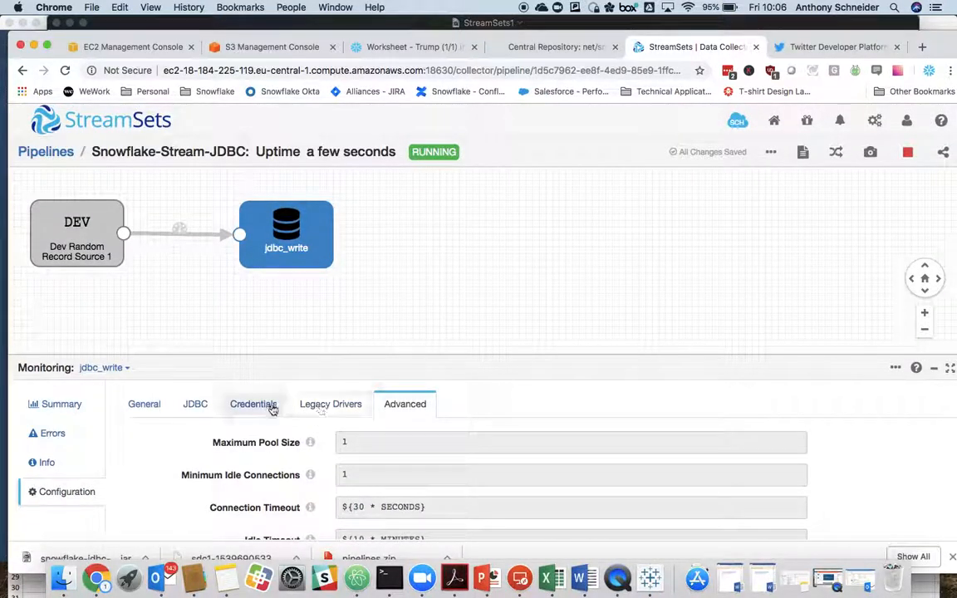
{"action": "left_click", "coordinate": [196, 404]}
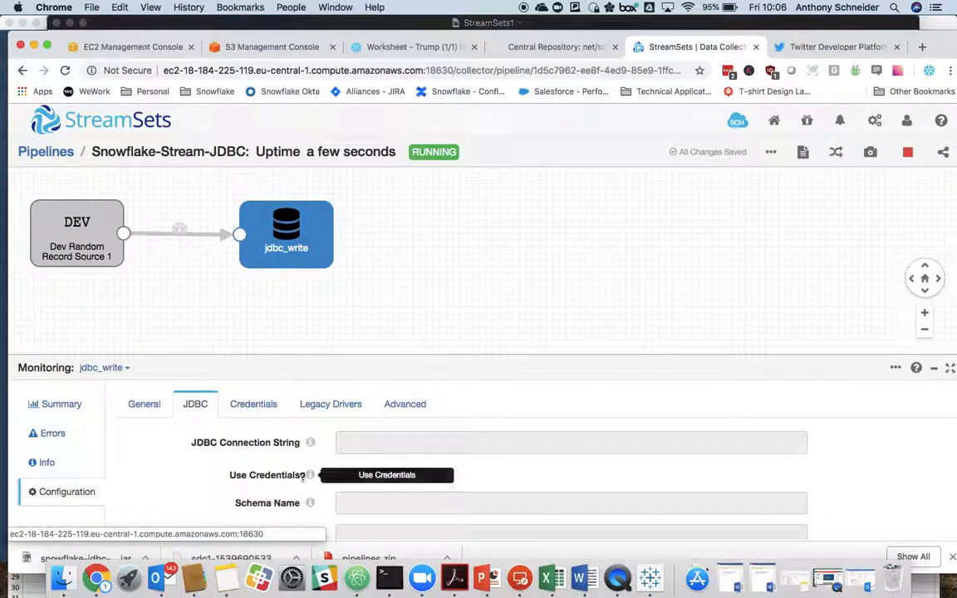
{"action": "scroll", "scroll_direction": "down", "scroll_amount": 3}
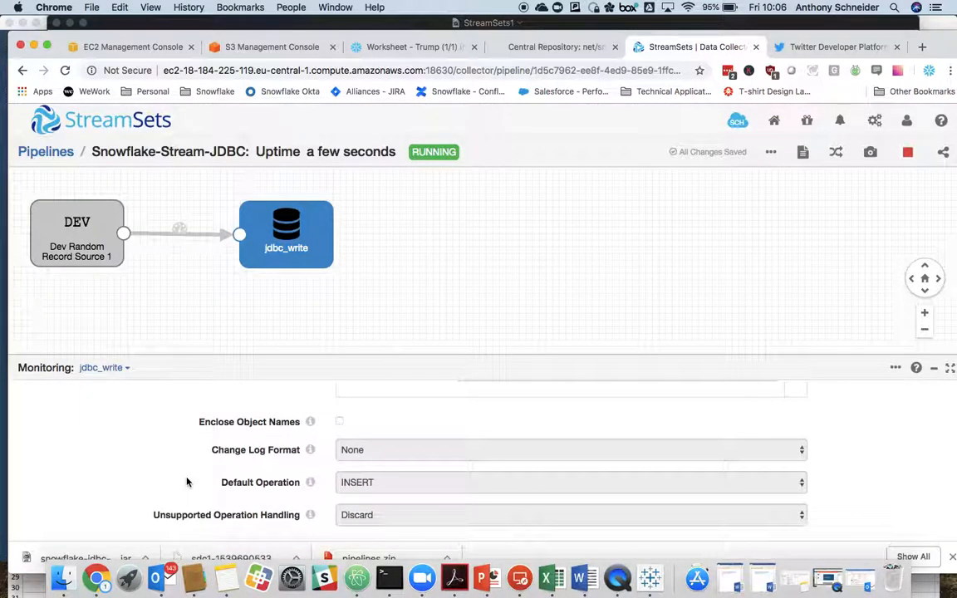
{"action": "scroll", "scroll_direction": "down", "scroll_amount": 3}
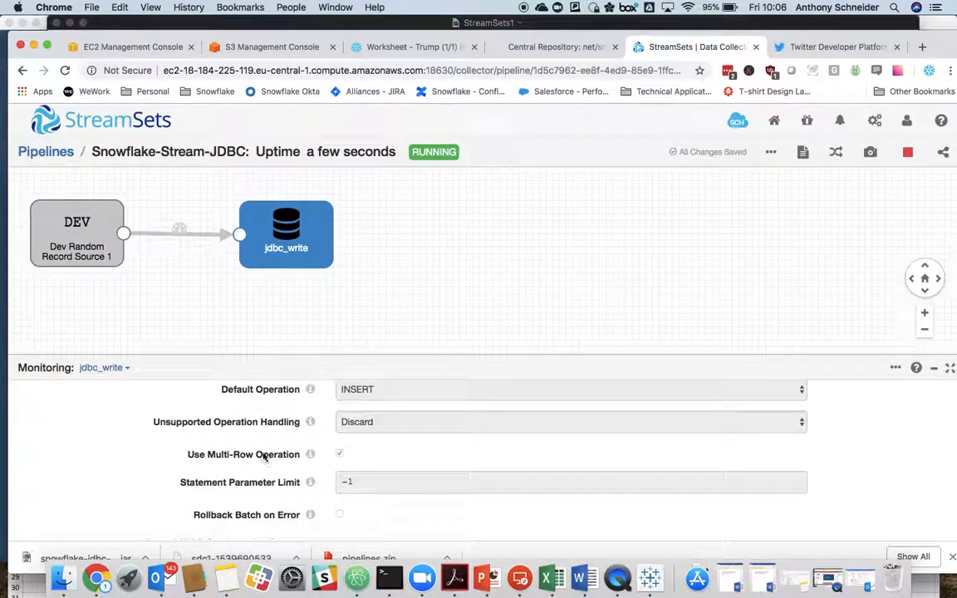
{"action": "mouse_move", "coordinate": [310, 455]}
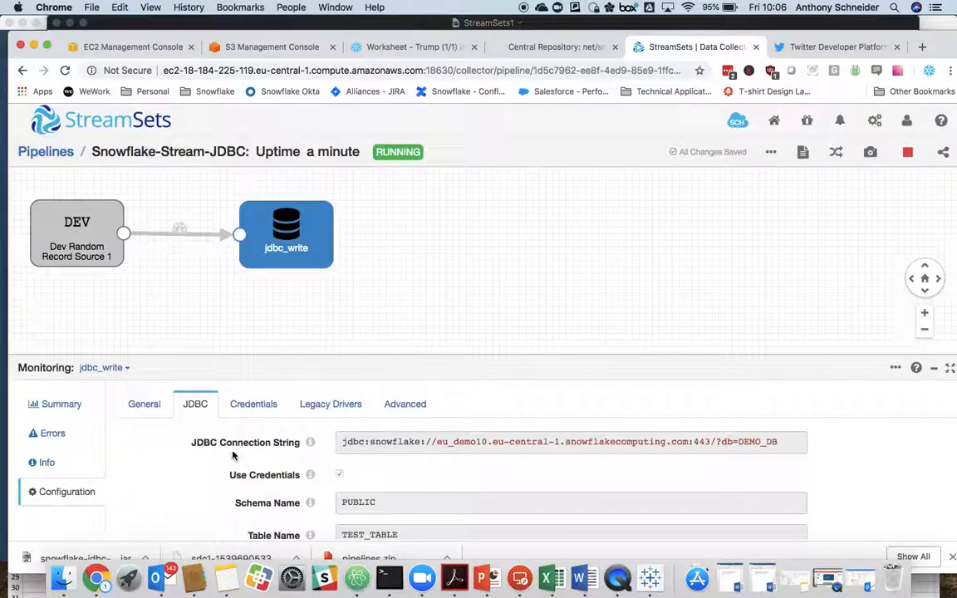
{"action": "left_click", "coordinate": [60, 404]}
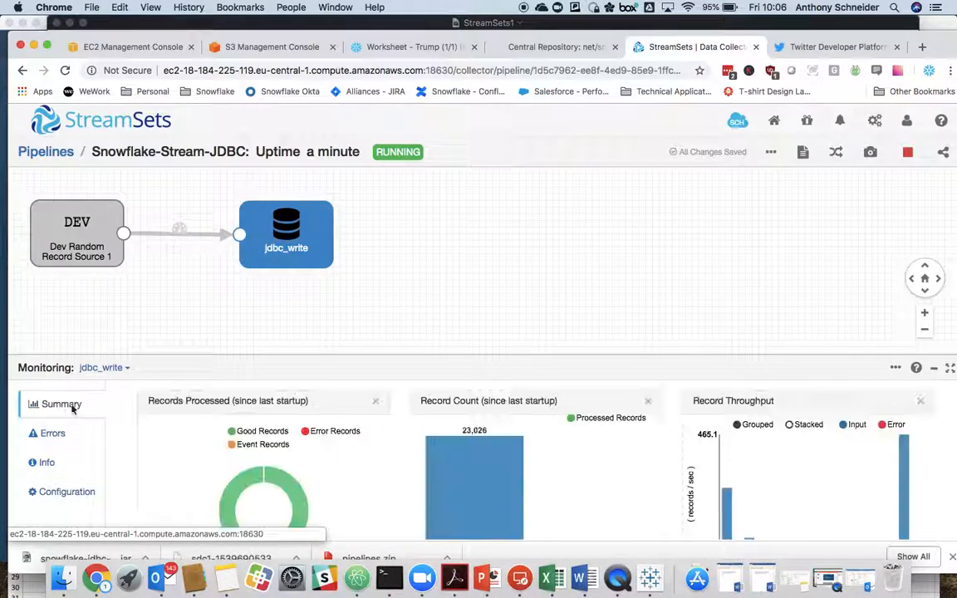
{"action": "mouse_move", "coordinate": [498, 449]}
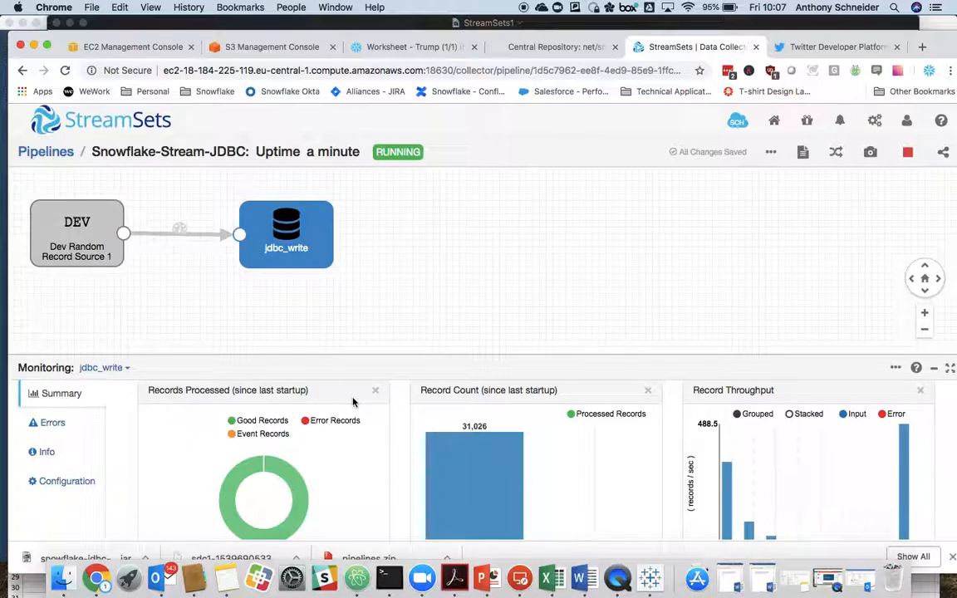
{"action": "scroll", "scroll_direction": "down", "scroll_amount": 3}
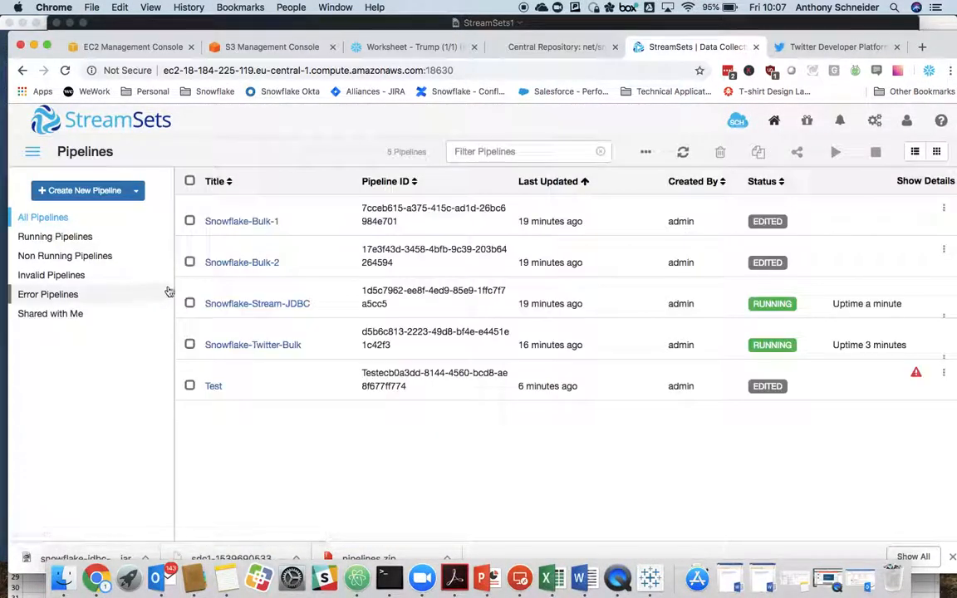
{"action": "mouse_move", "coordinate": [322, 367]}
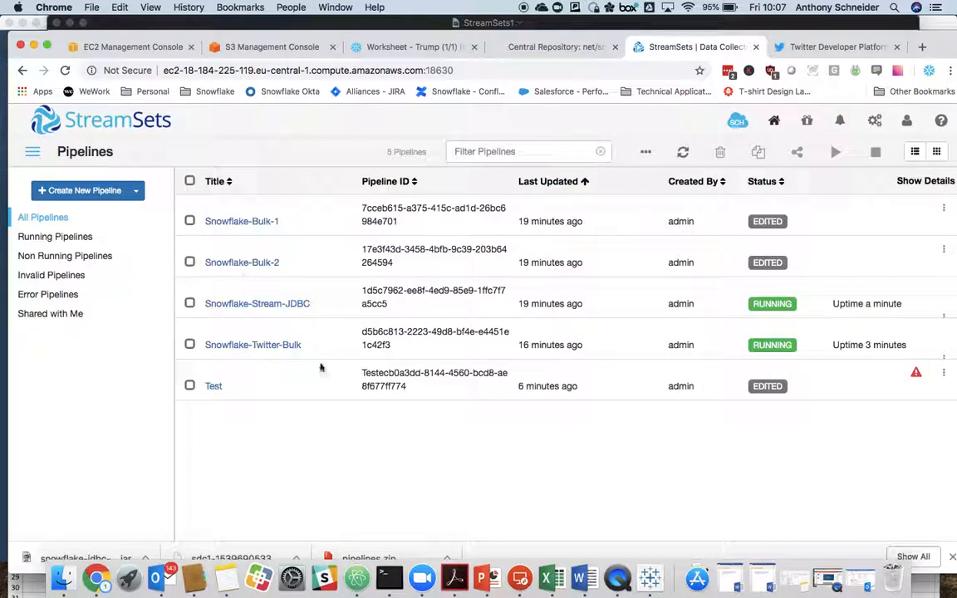
{"action": "mouse_move", "coordinate": [277, 307]}
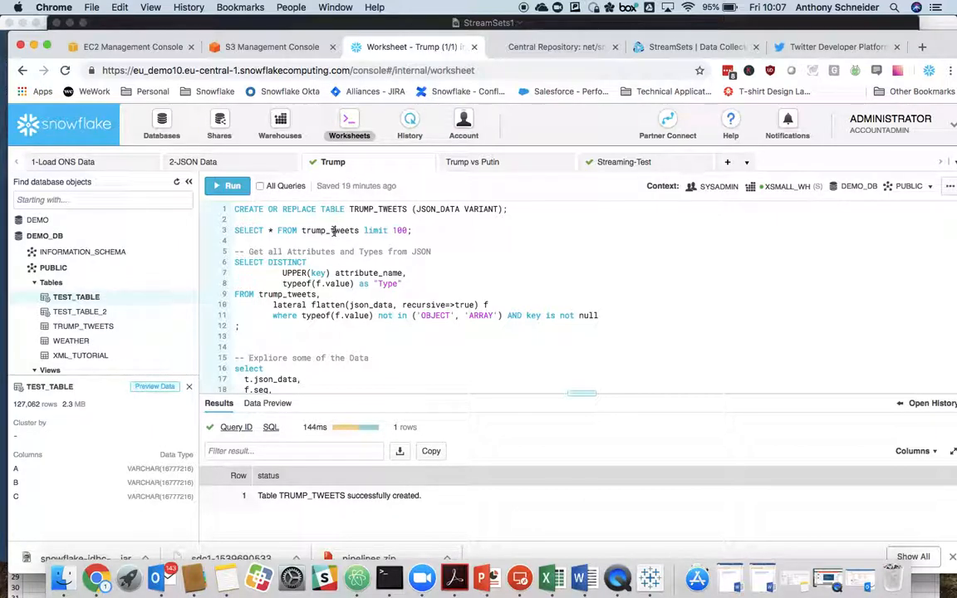
Run SELECT * FROM trump_tweets limit 100 and inspect one tweet's full JSON
{"action": "left_click", "coordinate": [227, 186]}
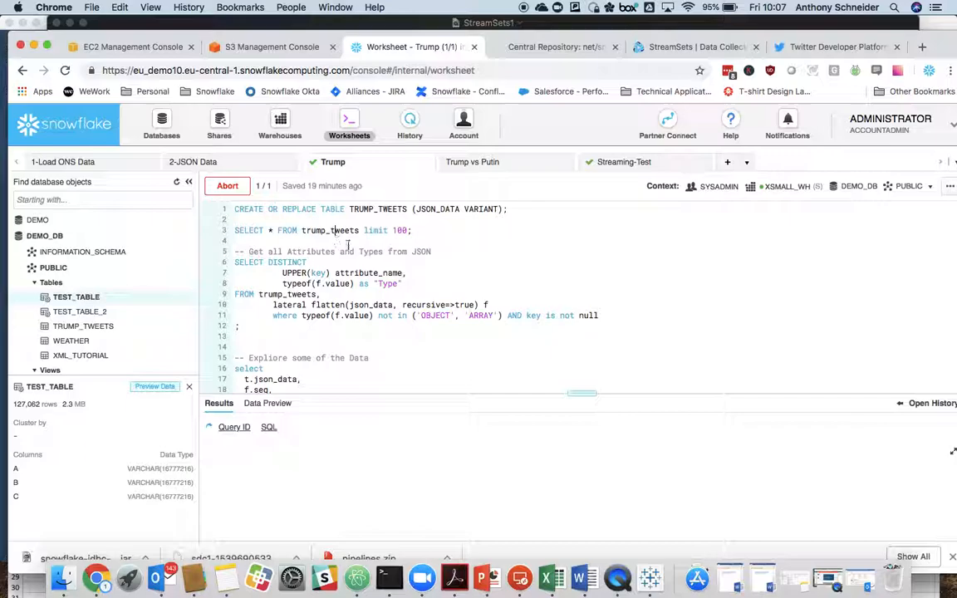
{"action": "left_click", "coordinate": [227, 186]}
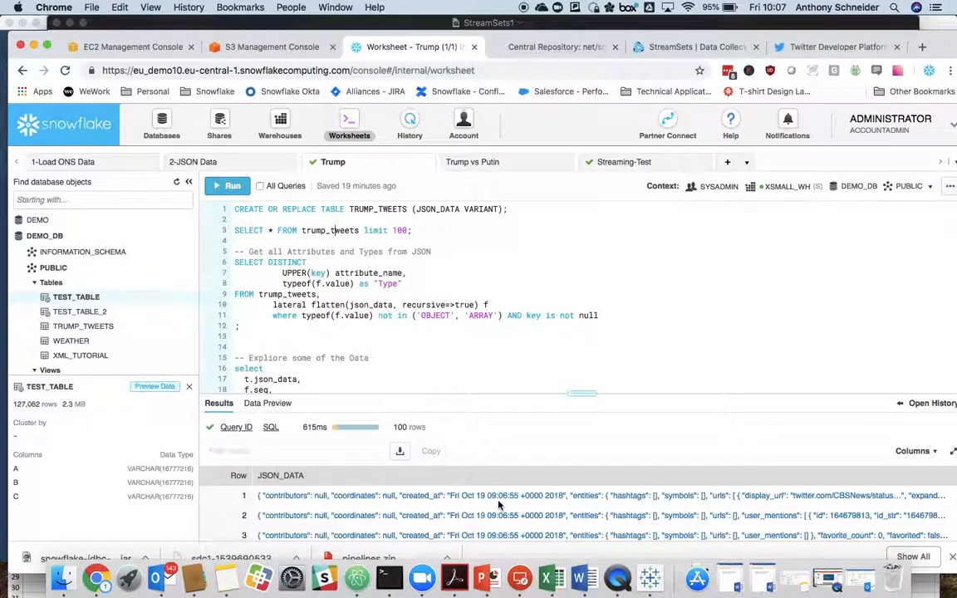
{"action": "mouse_move", "coordinate": [487, 500]}
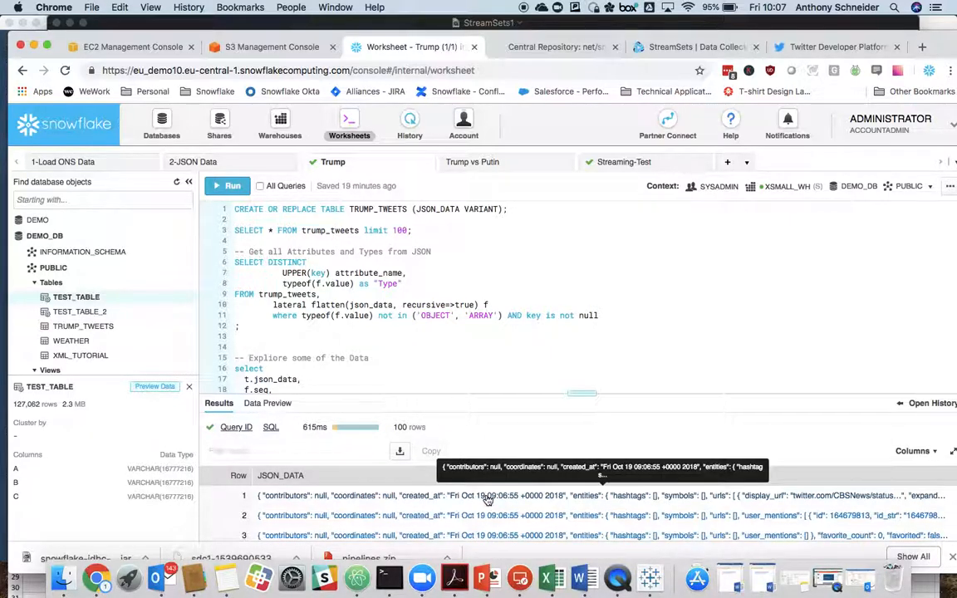
{"action": "left_click", "coordinate": [487, 496]}
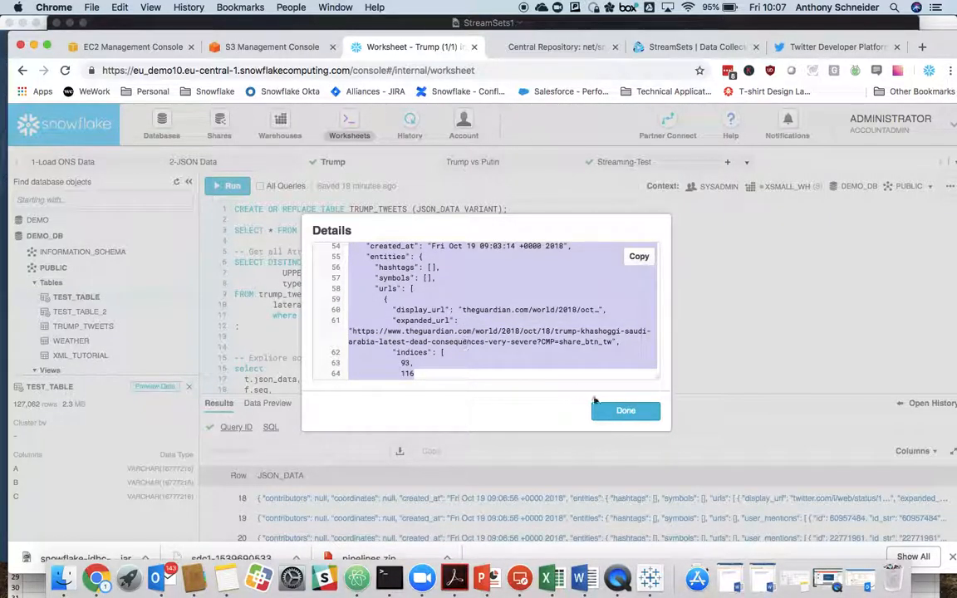
{"action": "scroll", "scroll_direction": "down", "scroll_amount": 3}
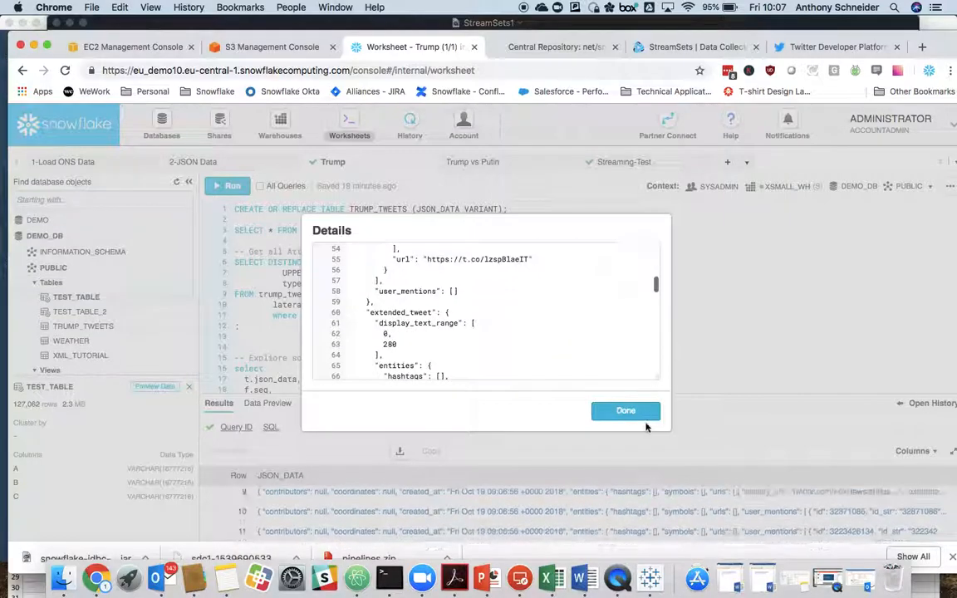
{"action": "left_click", "coordinate": [626, 410]}
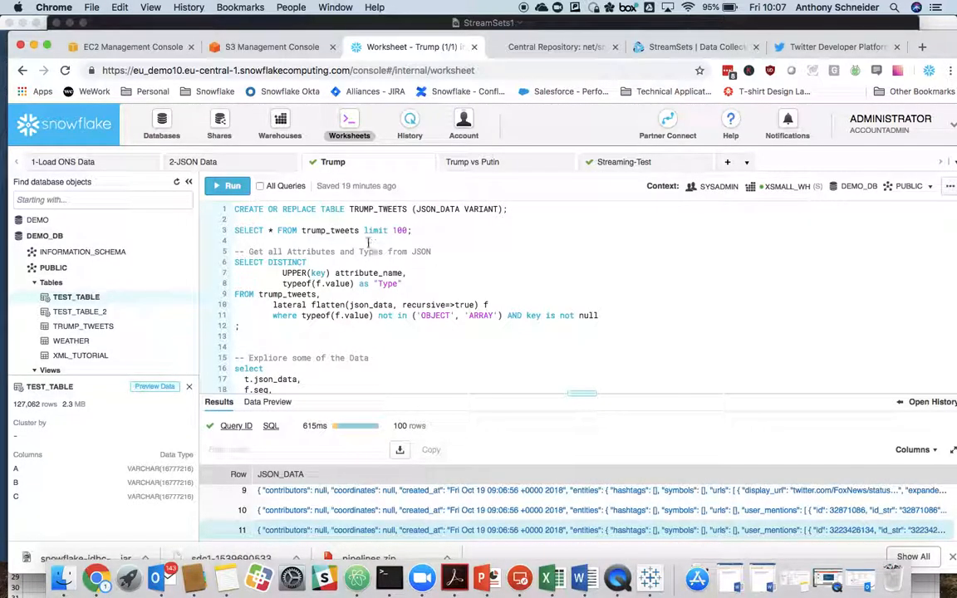
{"action": "mouse_move", "coordinate": [424, 514]}
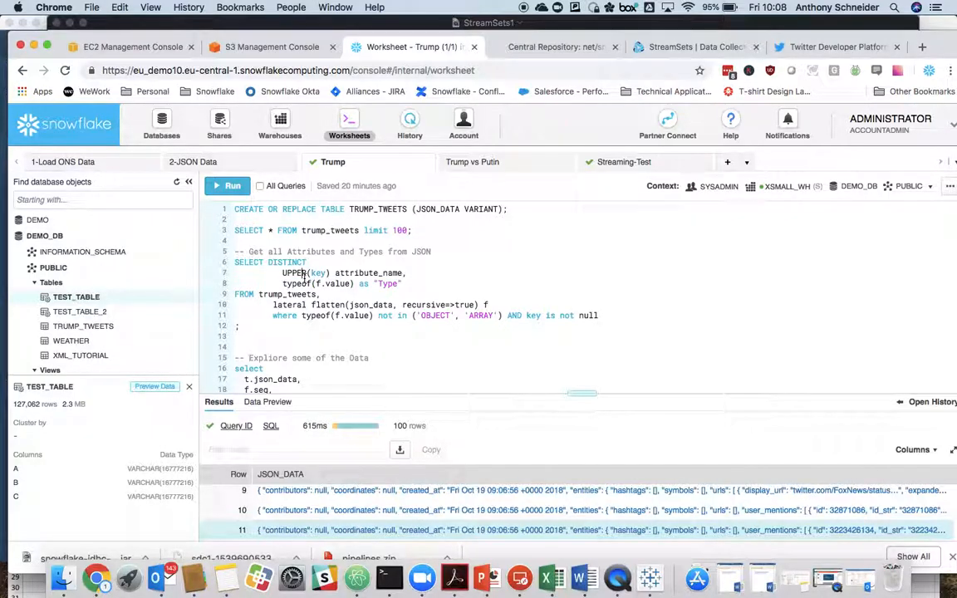
Run the 'Get all Attributes and Types from JSON' query and browse the 99 attribute names
{"action": "left_click", "coordinate": [227, 185]}
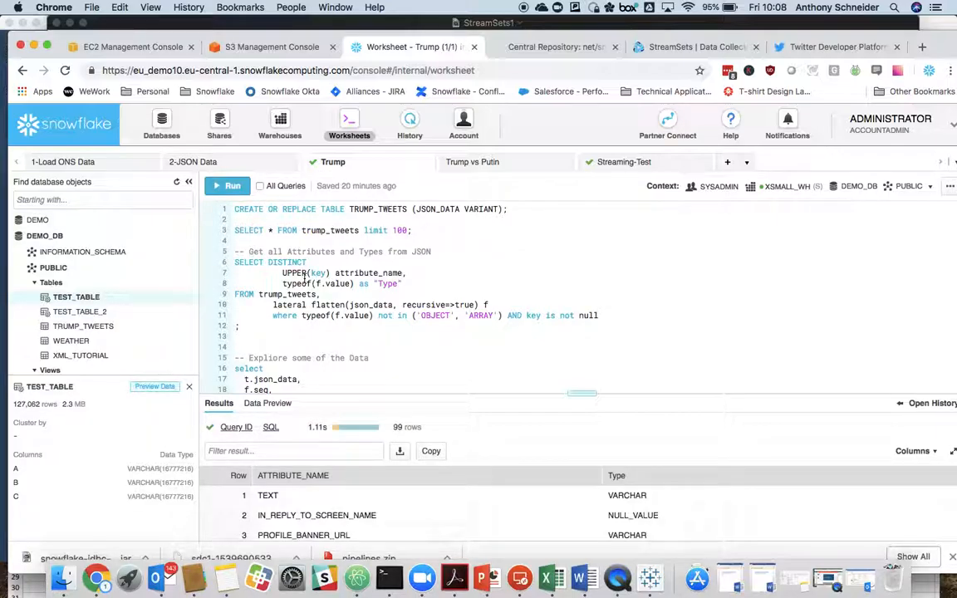
{"action": "mouse_move", "coordinate": [388, 502]}
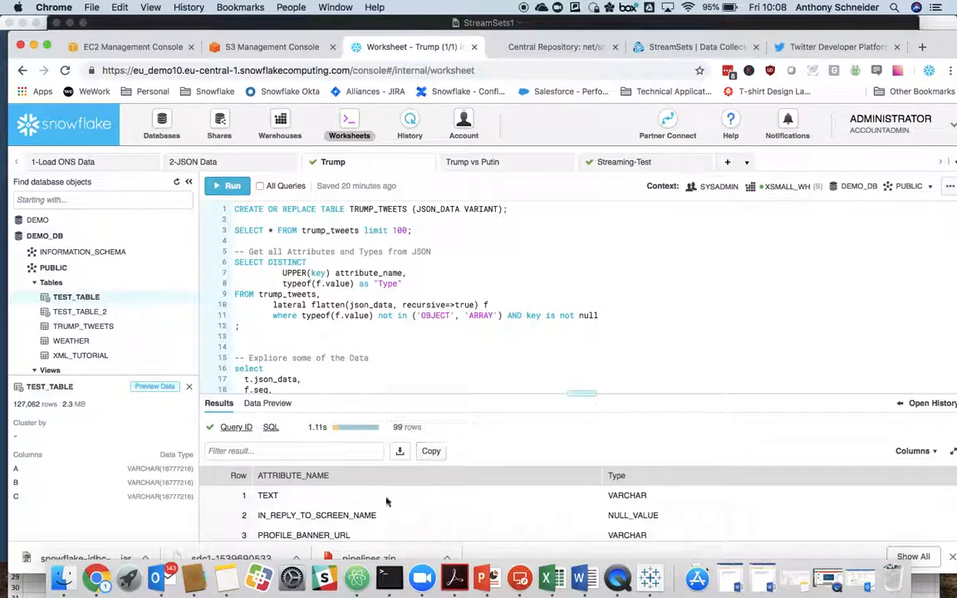
{"action": "scroll", "scroll_direction": "down", "scroll_amount": 3}
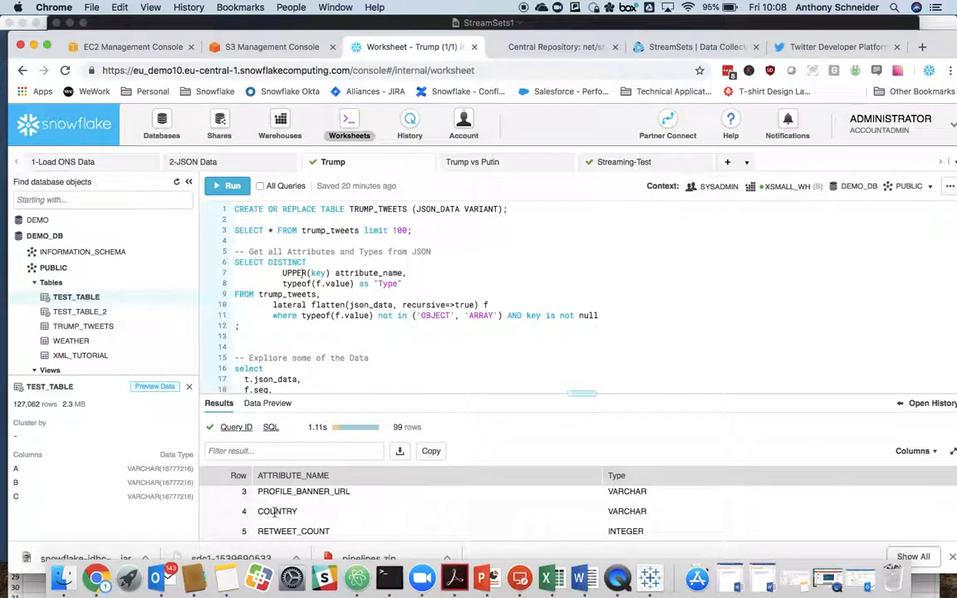
{"action": "mouse_move", "coordinate": [277, 511]}
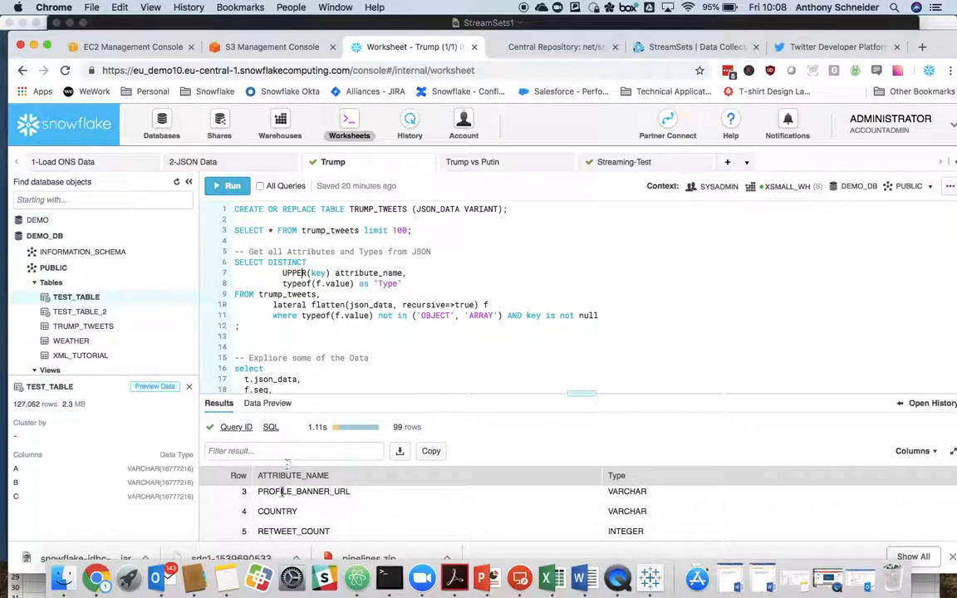
{"action": "left_click", "coordinate": [277, 511]}
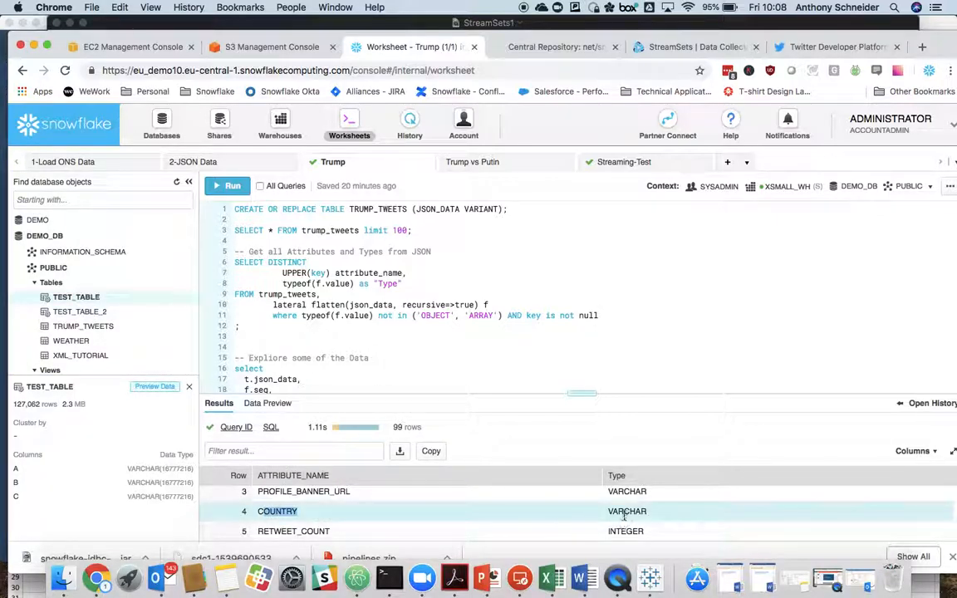
{"action": "scroll", "scroll_direction": "down", "scroll_amount": 3}
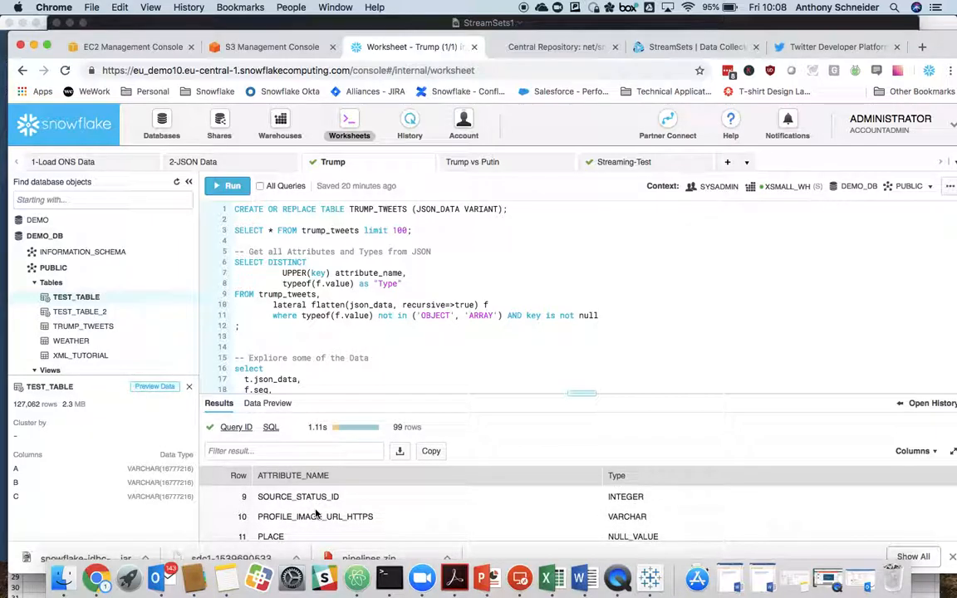
{"action": "scroll", "scroll_direction": "down", "scroll_amount": 3}
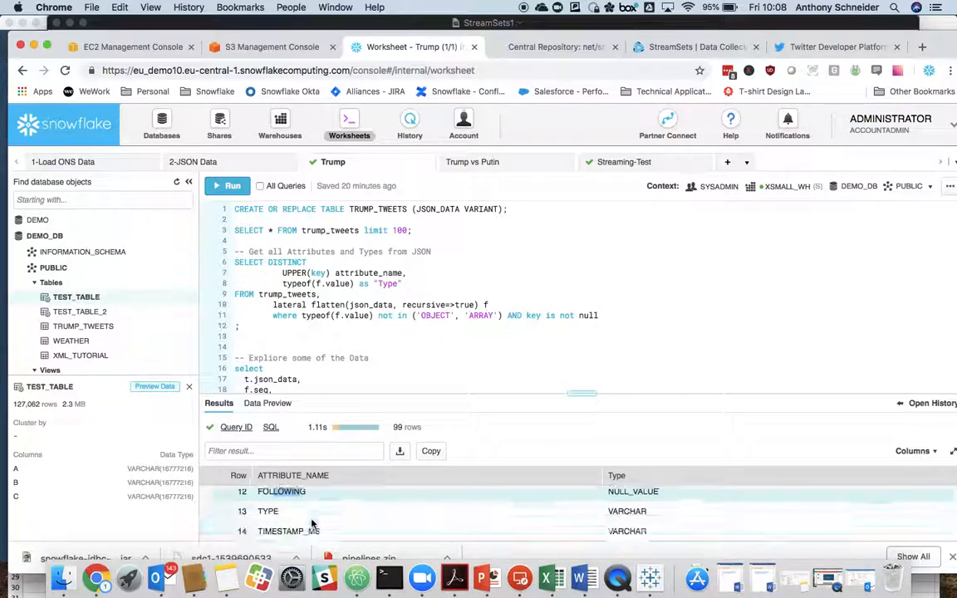
{"action": "scroll", "scroll_direction": "down", "scroll_amount": 3}
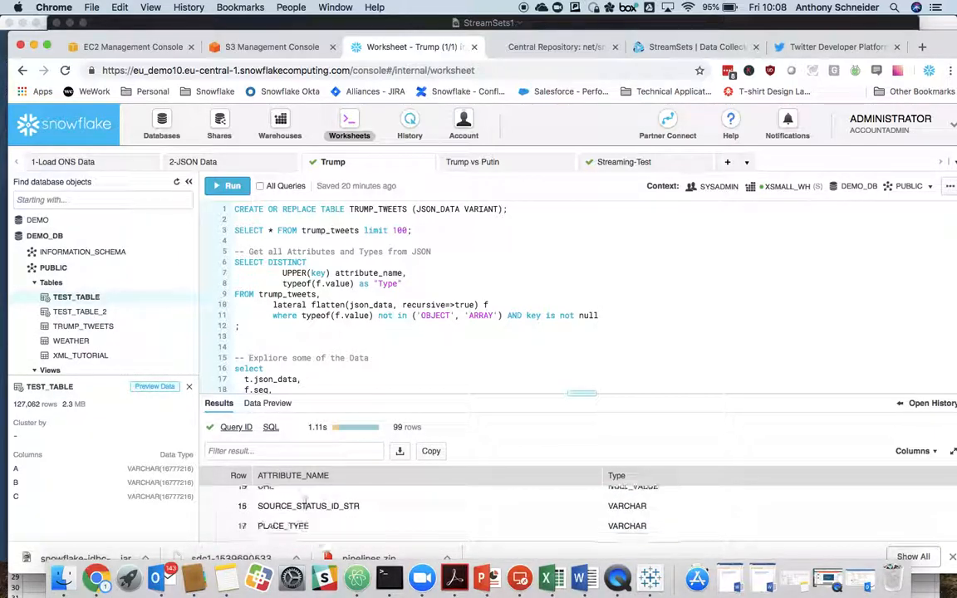
{"action": "scroll", "scroll_direction": "down", "scroll_amount": 3}
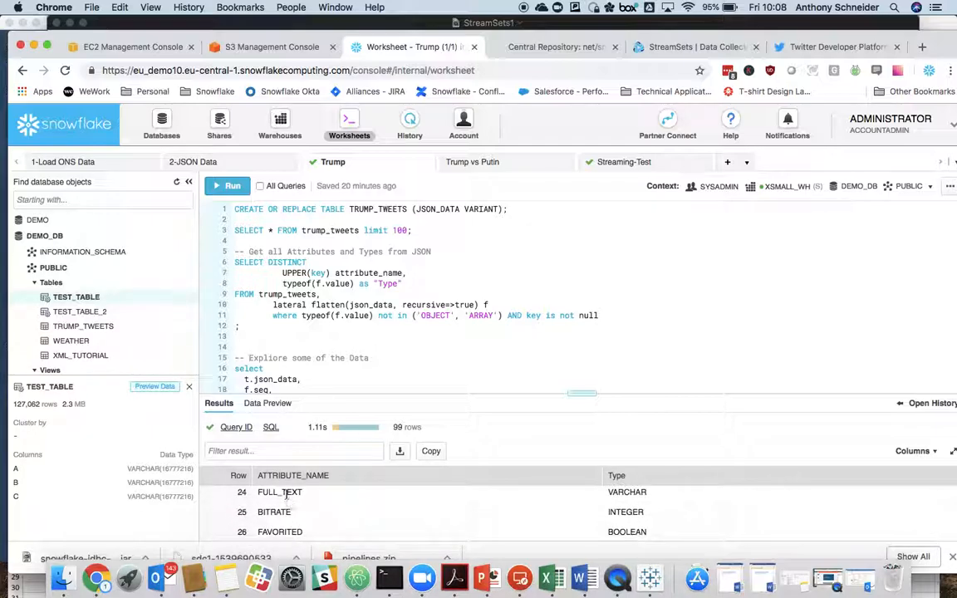
{"action": "left_click", "coordinate": [280, 492]}
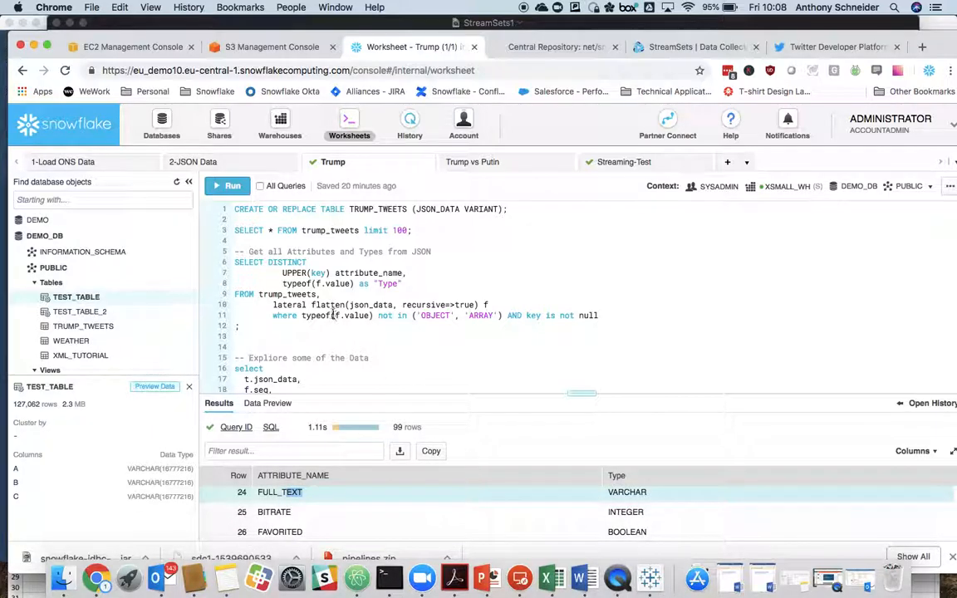
{"action": "mouse_move", "coordinate": [607, 512]}
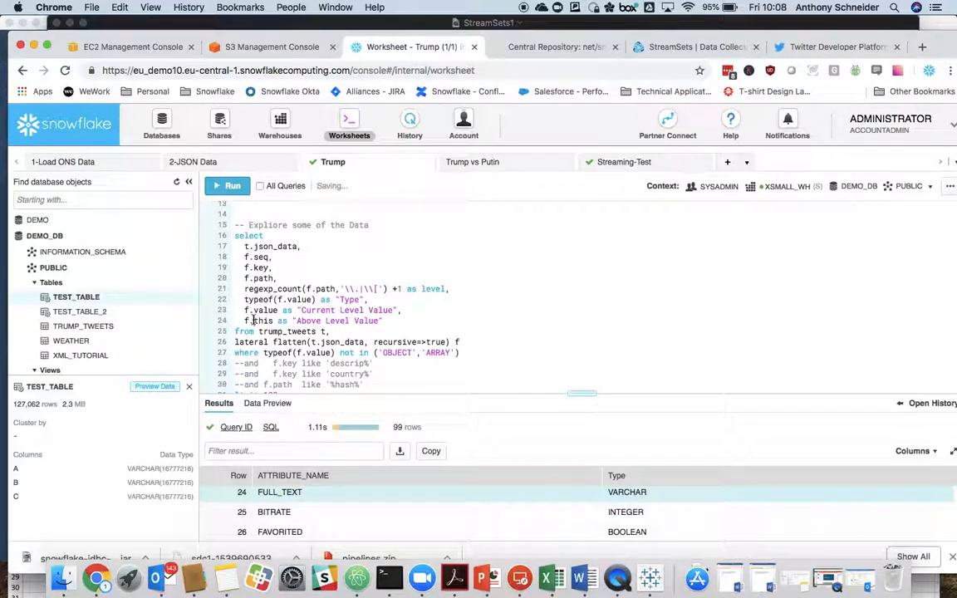
Run the recursive LATERAL FLATTEN query and scroll to the 'Pulling out Values' query
{"action": "left_click", "coordinate": [232, 185]}
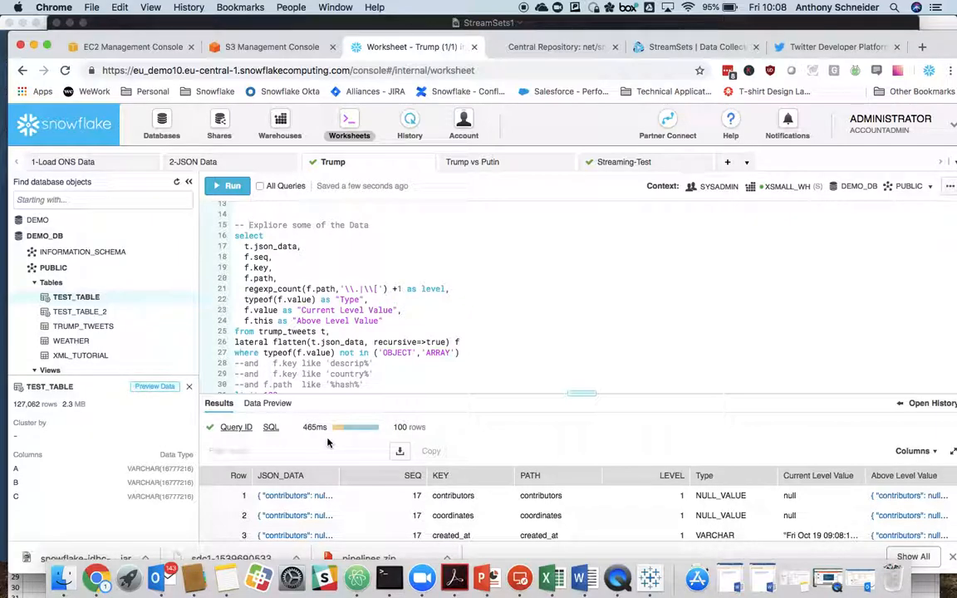
{"action": "mouse_move", "coordinate": [372, 461]}
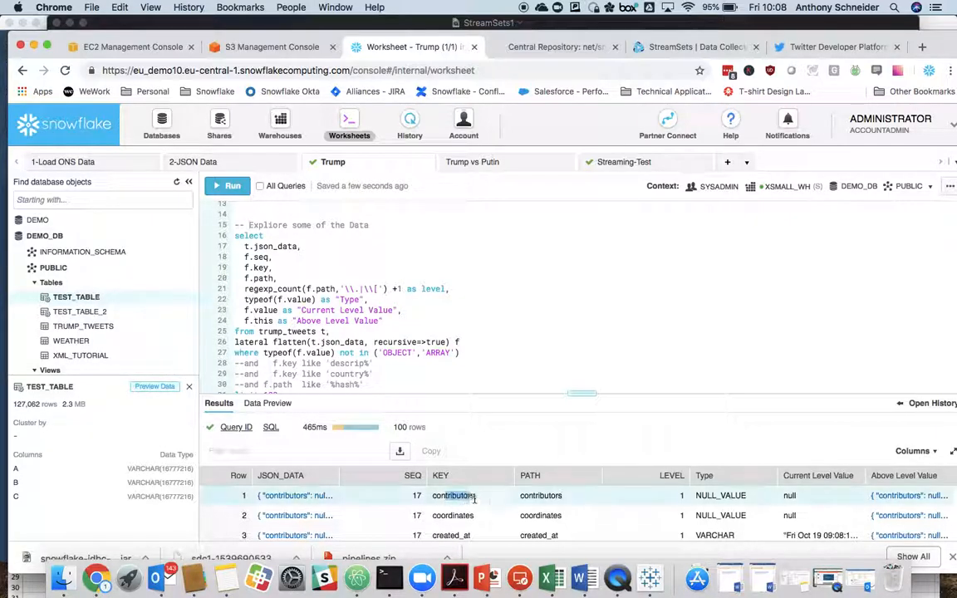
{"action": "scroll", "scroll_direction": "down", "scroll_amount": 3}
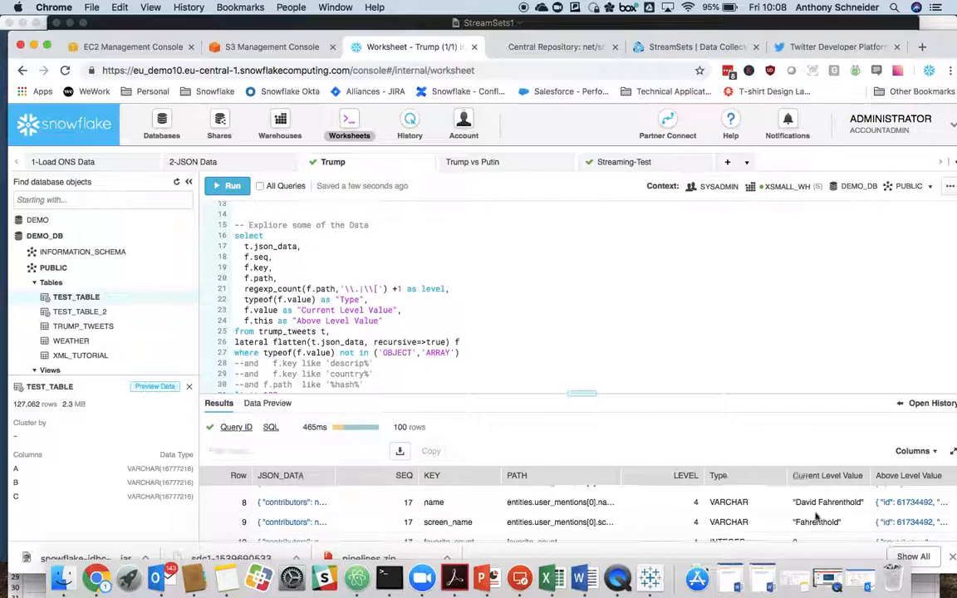
{"action": "scroll", "scroll_direction": "down", "scroll_amount": 3}
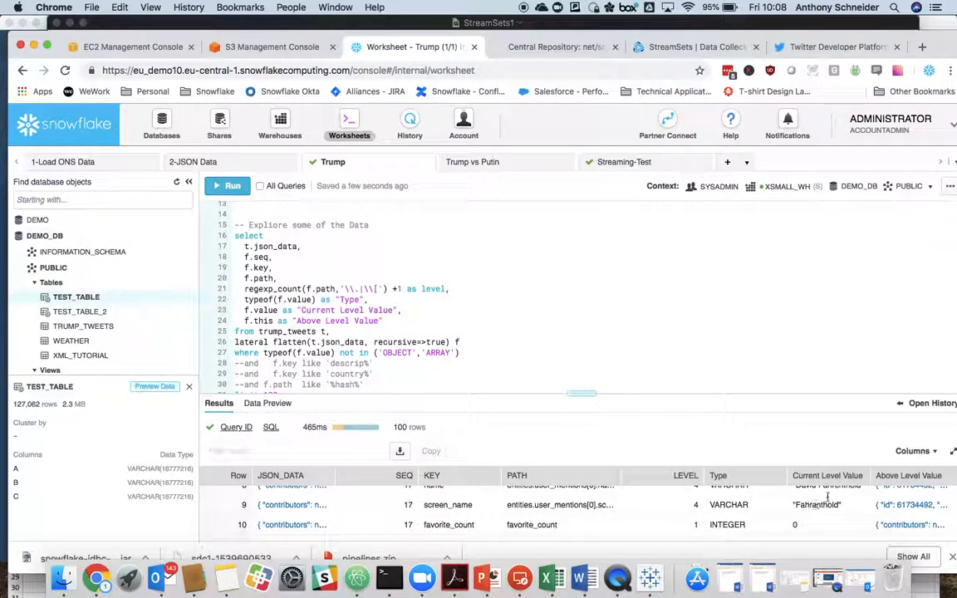
{"action": "scroll", "scroll_direction": "down", "scroll_amount": 3}
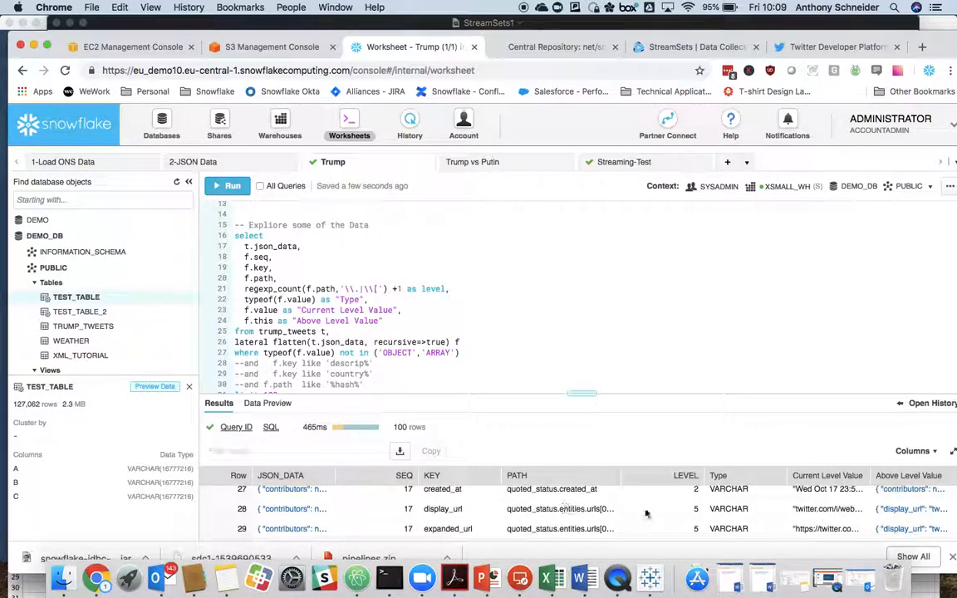
{"action": "scroll", "scroll_direction": "down", "scroll_amount": 3}
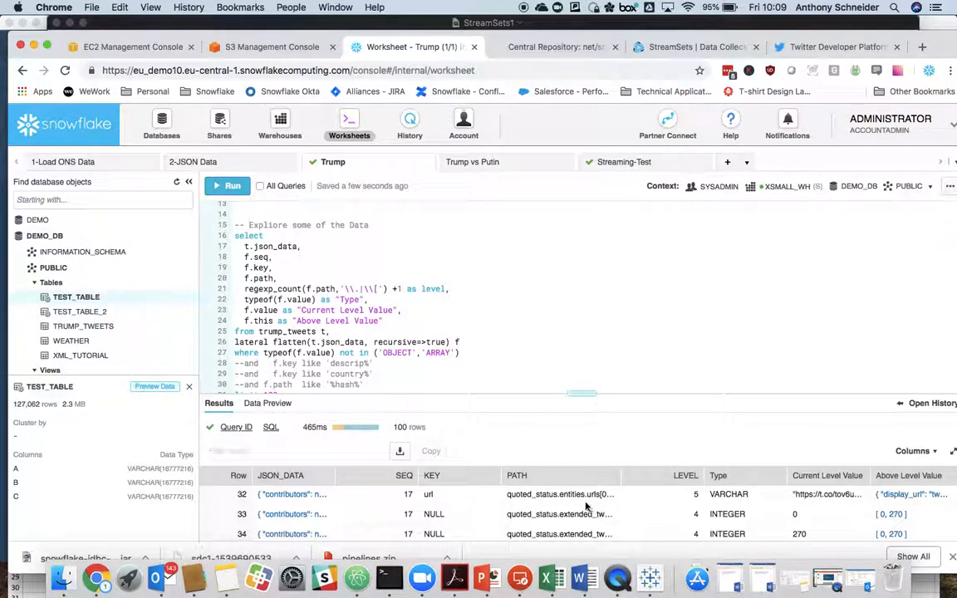
{"action": "scroll", "scroll_direction": "down", "scroll_amount": 3}
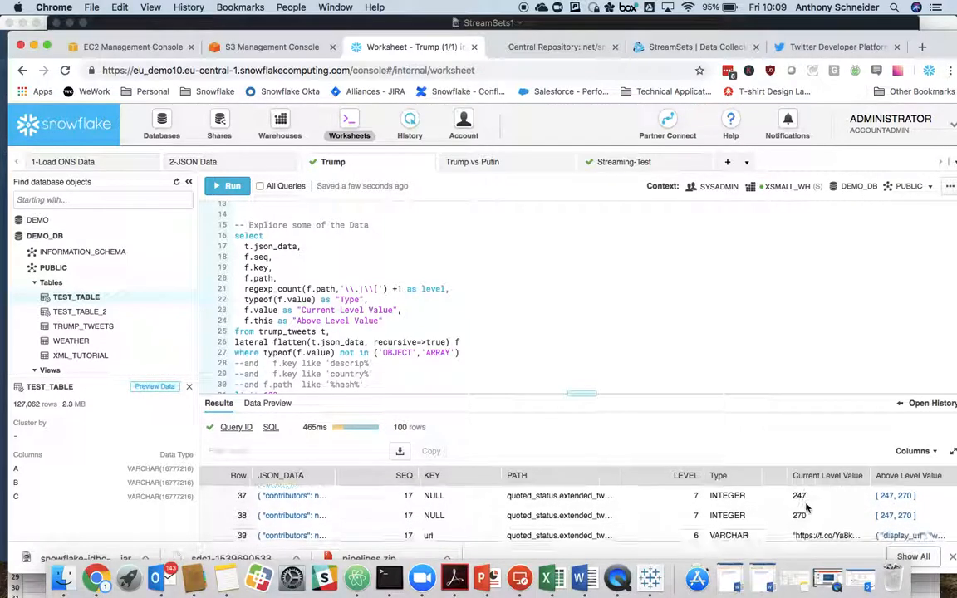
{"action": "scroll", "scroll_direction": "down", "scroll_amount": 3}
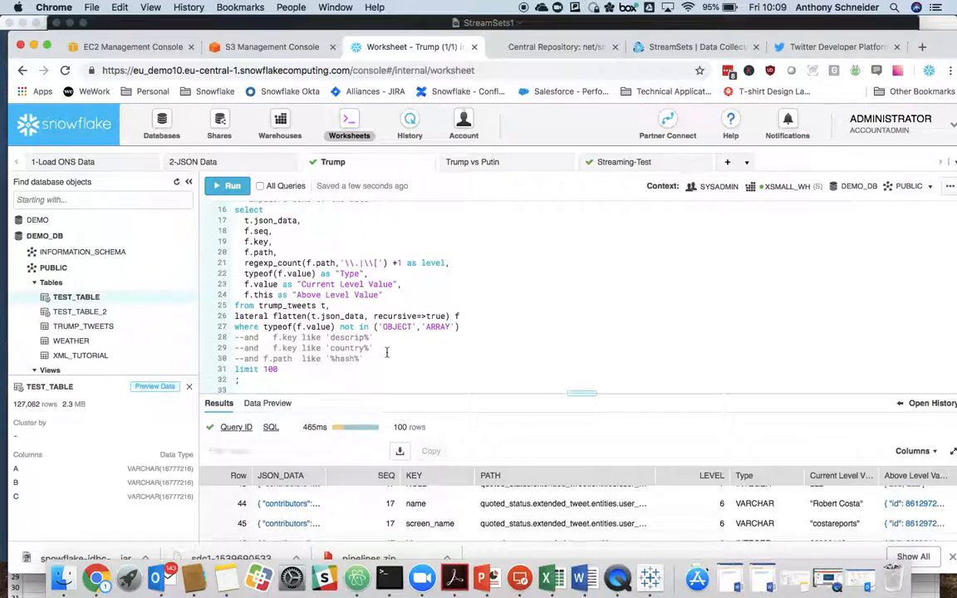
{"action": "mouse_move", "coordinate": [653, 475]}
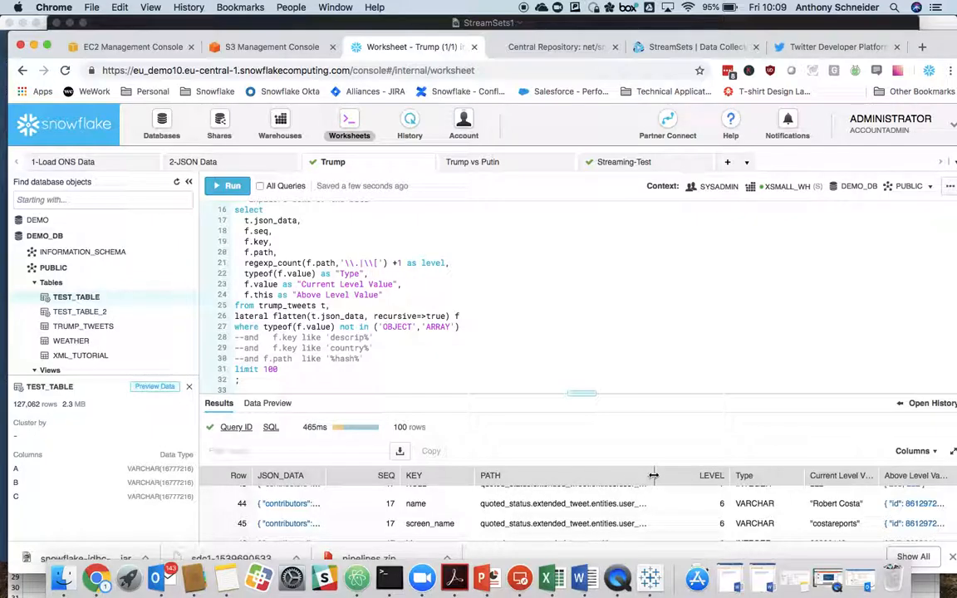
{"action": "scroll", "scroll_direction": "down", "scroll_amount": 3}
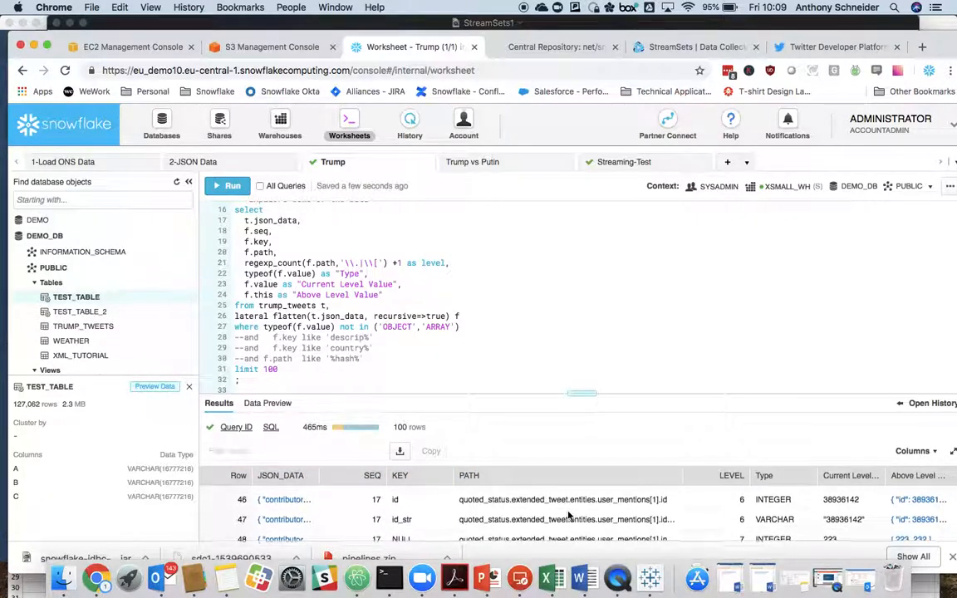
{"action": "scroll", "scroll_direction": "down", "scroll_amount": 3}
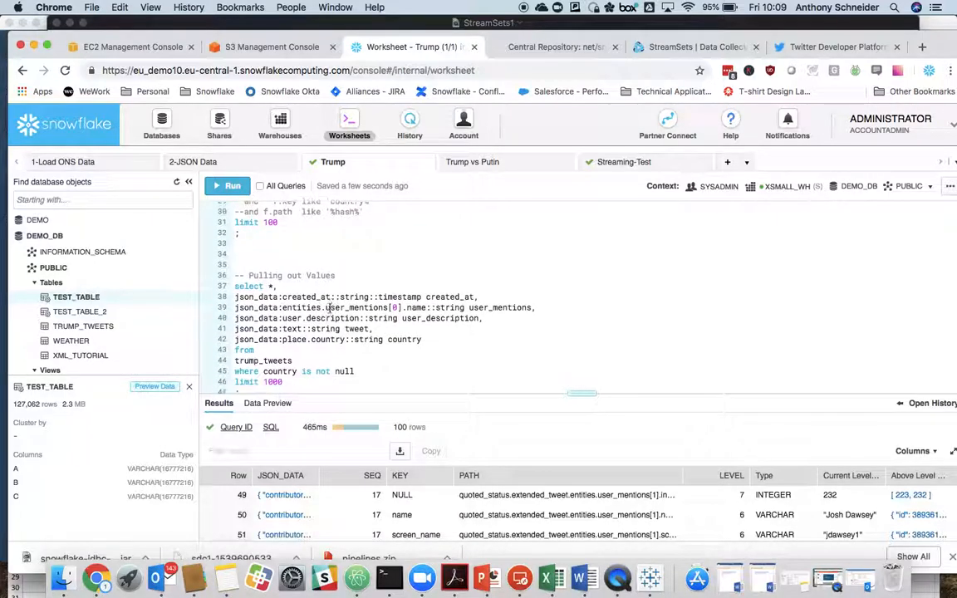
Highlight json_data and created_at, then run the 'Pulling out Values' query for 920 rows
{"action": "scroll", "scroll_direction": "down", "scroll_amount": 3}
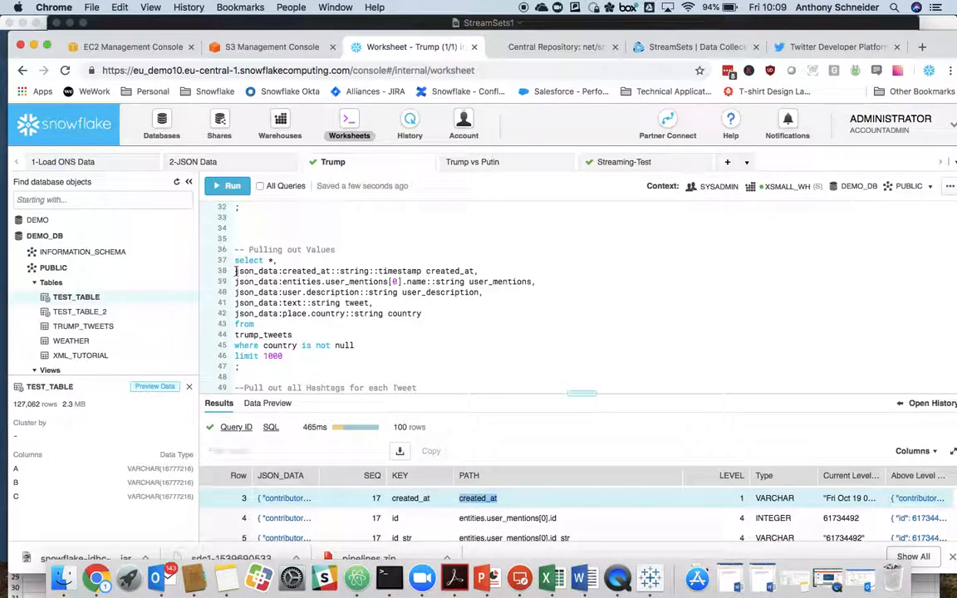
{"action": "double_click", "coordinate": [256, 271]}
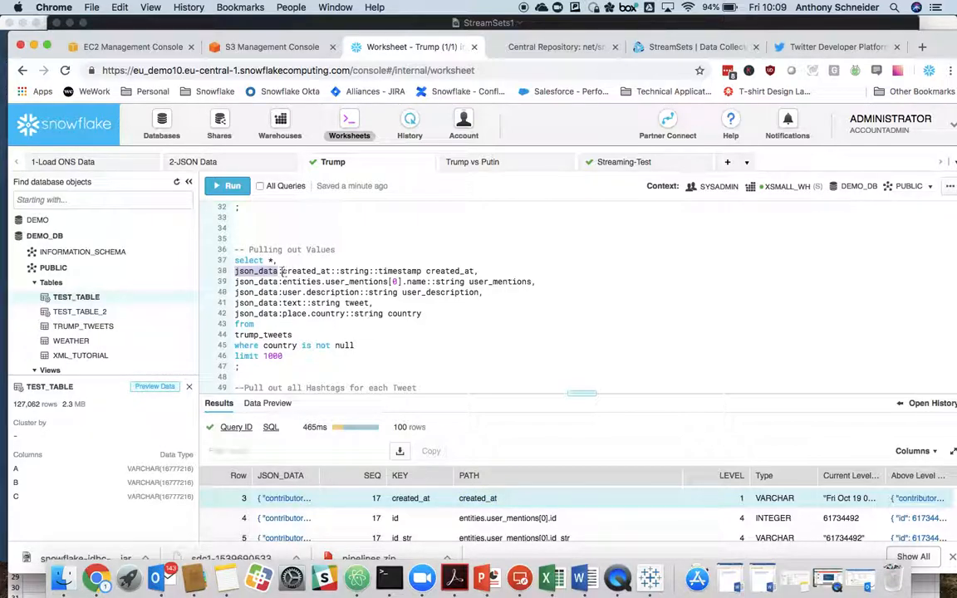
{"action": "double_click", "coordinate": [305, 271]}
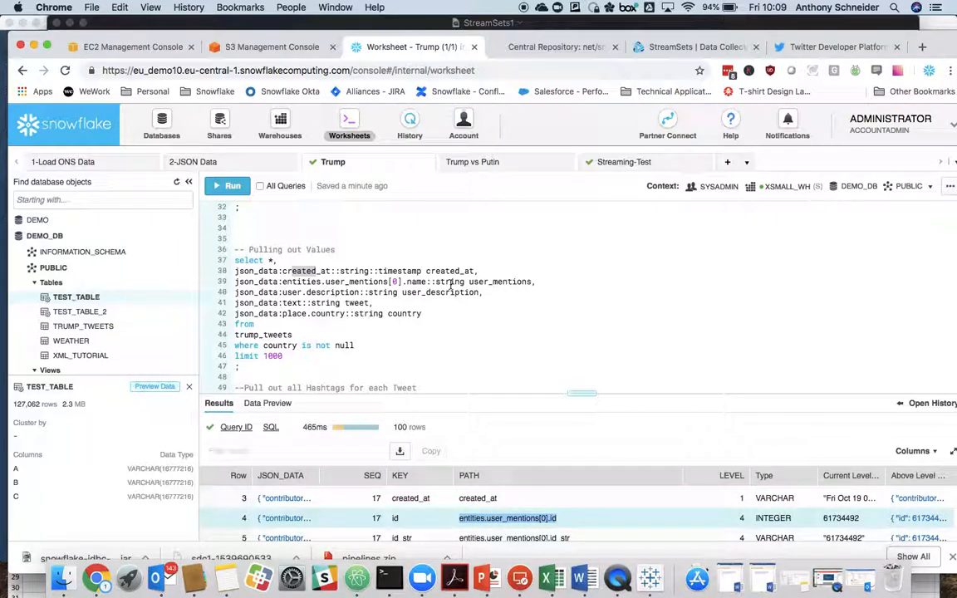
{"action": "mouse_move", "coordinate": [415, 282]}
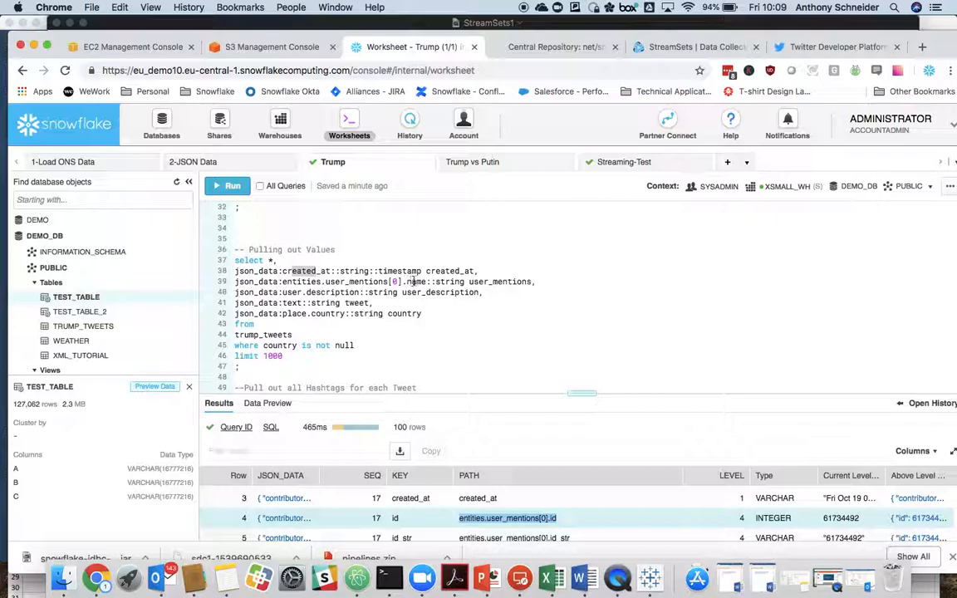
{"action": "mouse_move", "coordinate": [413, 281]}
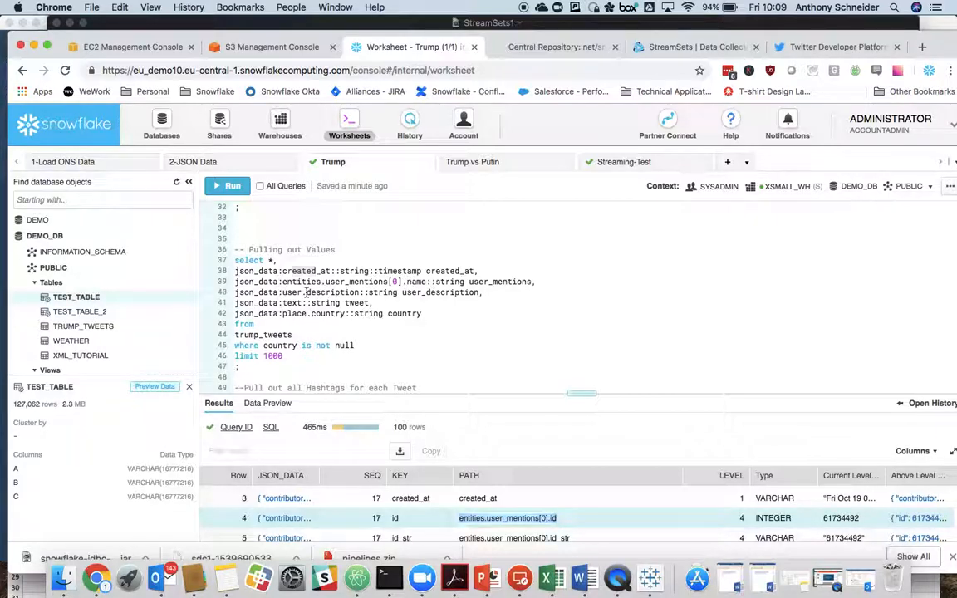
{"action": "left_click", "coordinate": [227, 186]}
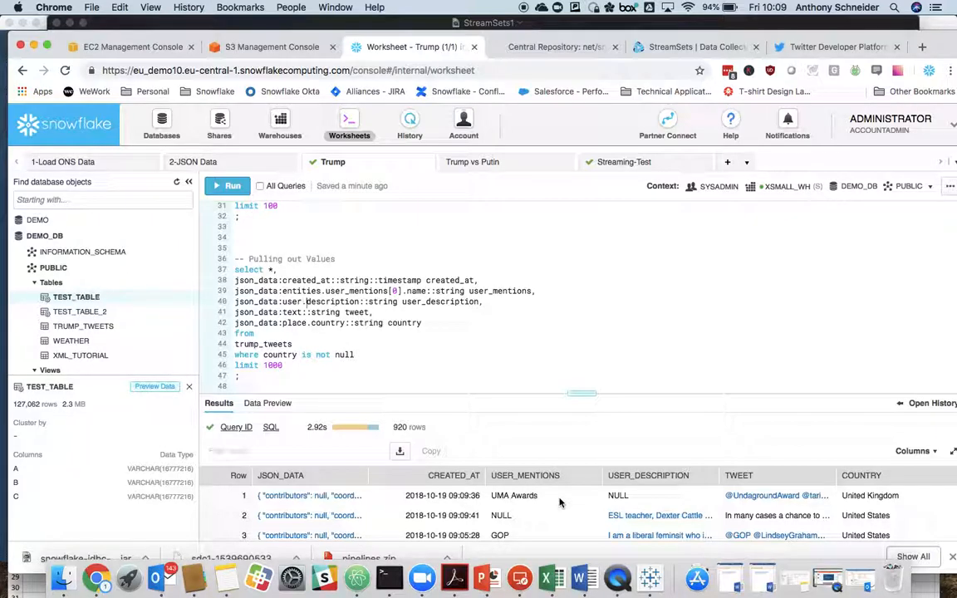
{"action": "mouse_move", "coordinate": [514, 495]}
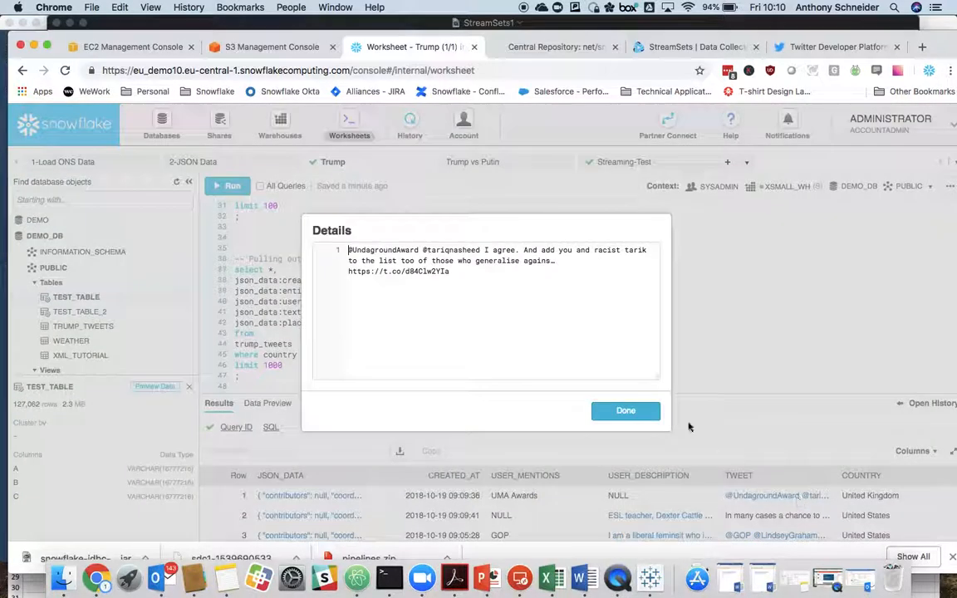
{"action": "mouse_move", "coordinate": [814, 398]}
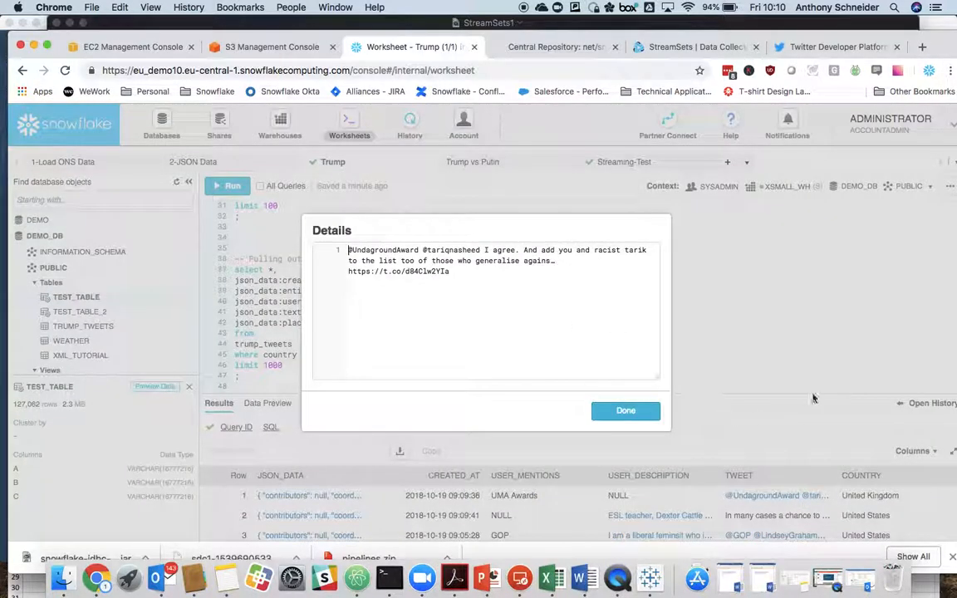
{"action": "mouse_move", "coordinate": [738, 387]}
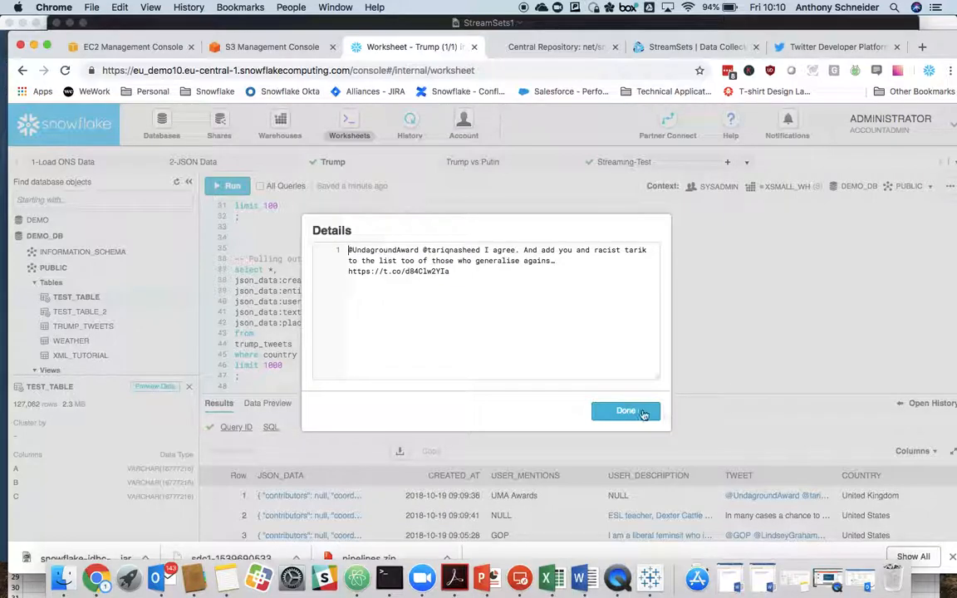
{"action": "left_click", "coordinate": [626, 411]}
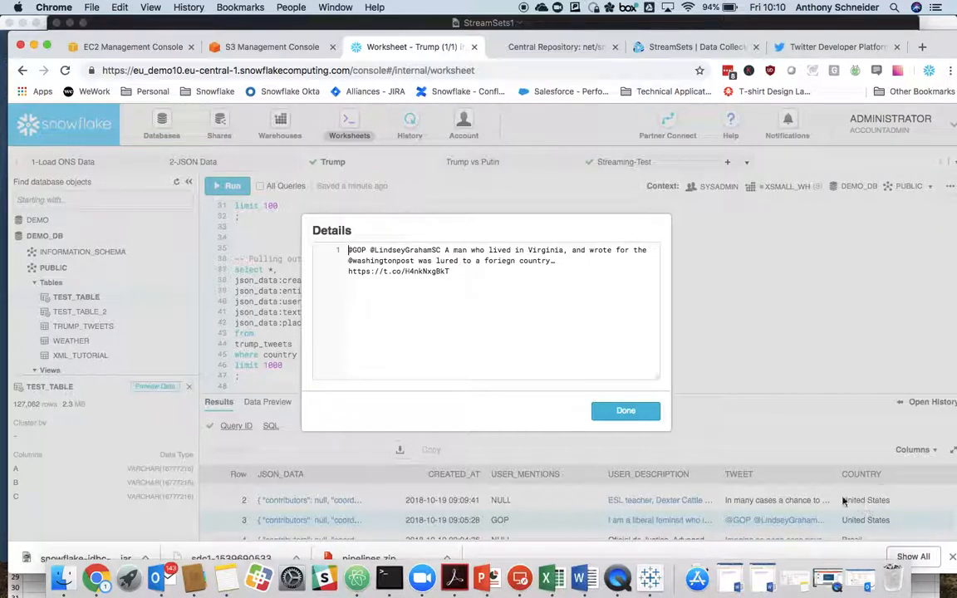
{"action": "left_click", "coordinate": [626, 411]}
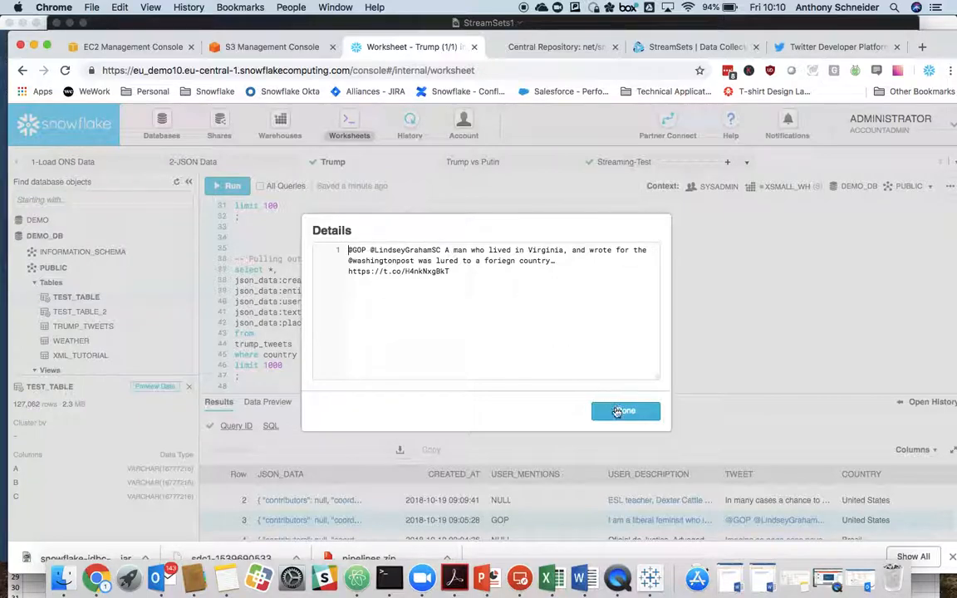
{"action": "left_click", "coordinate": [624, 411]}
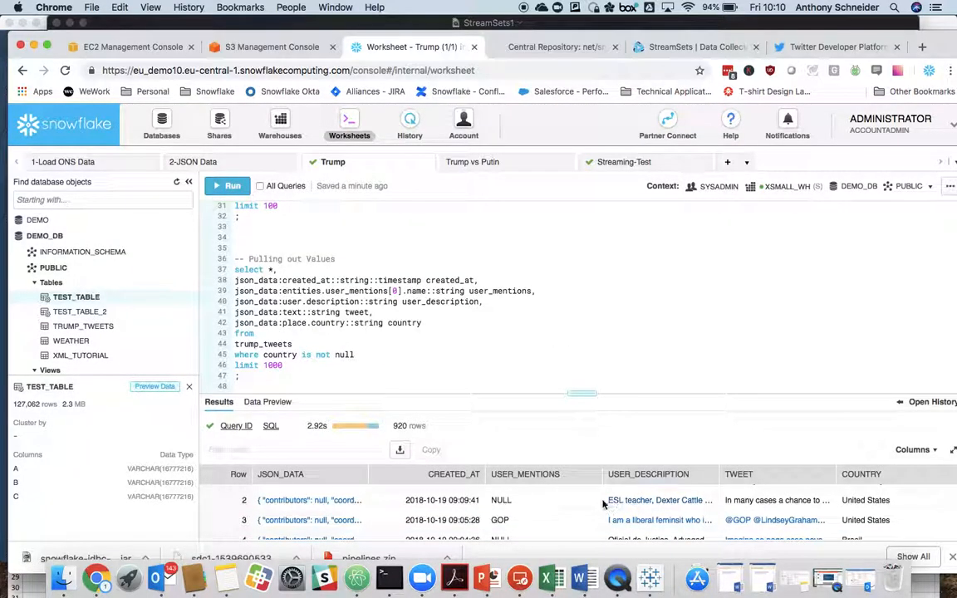
{"action": "scroll", "scroll_direction": "down", "scroll_amount": 3}
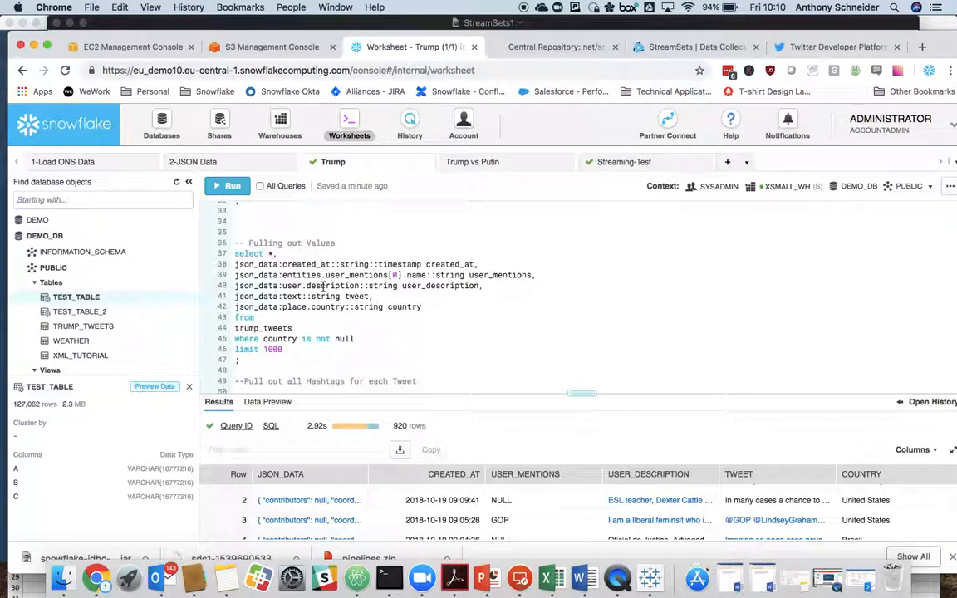
{"action": "scroll", "scroll_direction": "down", "scroll_amount": 3}
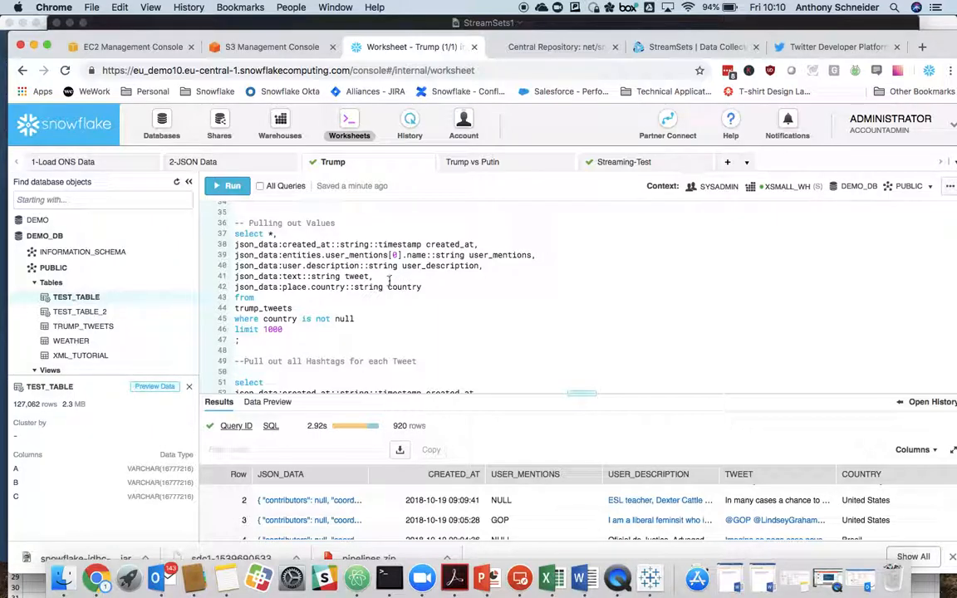
{"action": "scroll", "scroll_direction": "down", "scroll_amount": 3}
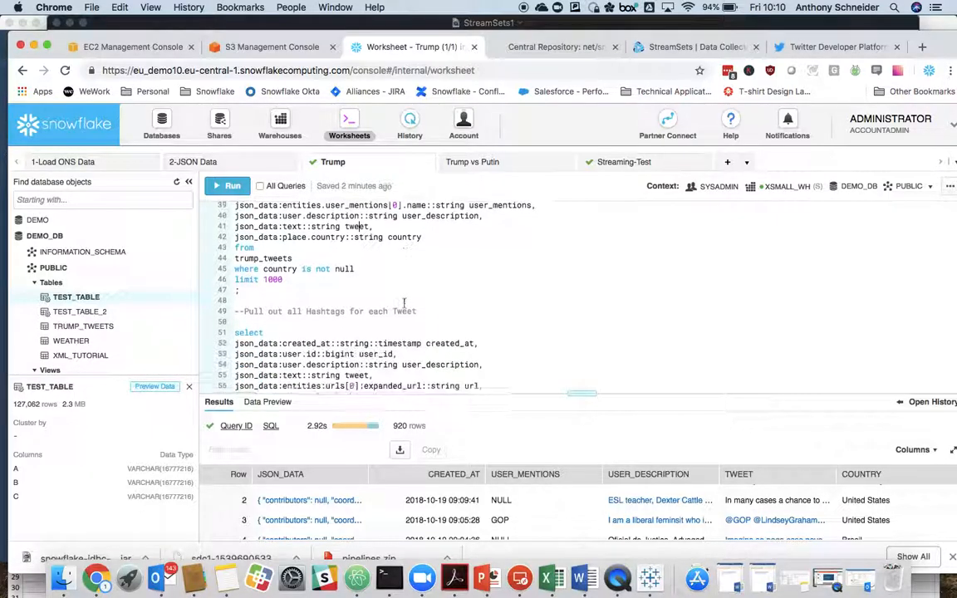
{"action": "scroll", "scroll_direction": "down", "scroll_amount": 3}
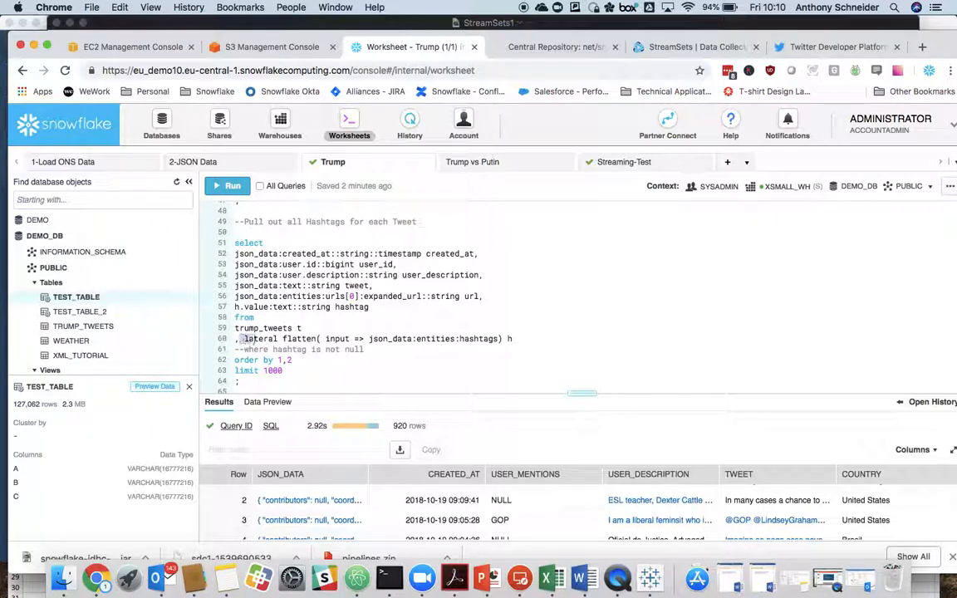
Highlight the lateral join, trump_tweets and entities hashtags array, then run the hashtag query
{"action": "double_click", "coordinate": [273, 339]}
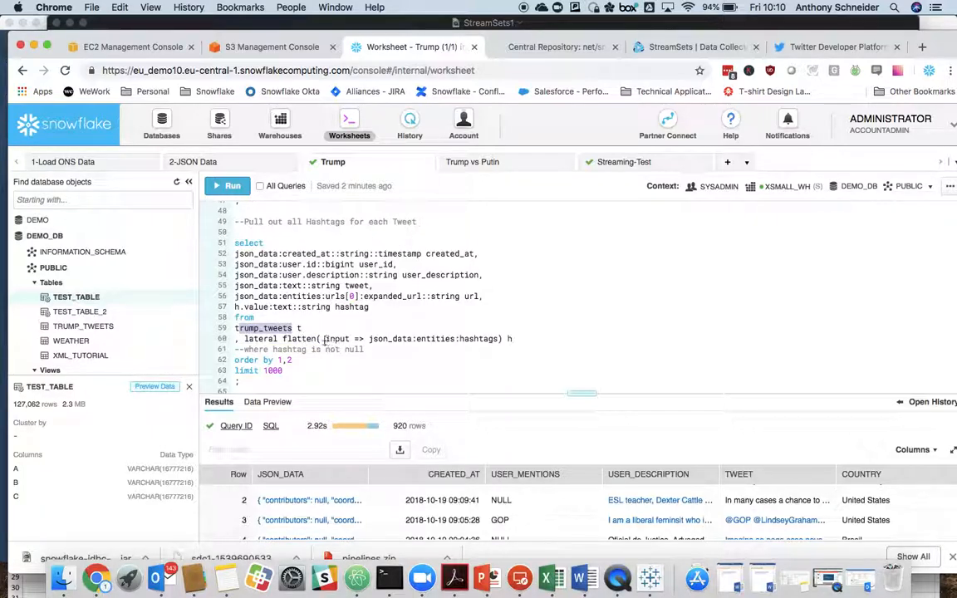
{"action": "double_click", "coordinate": [338, 338]}
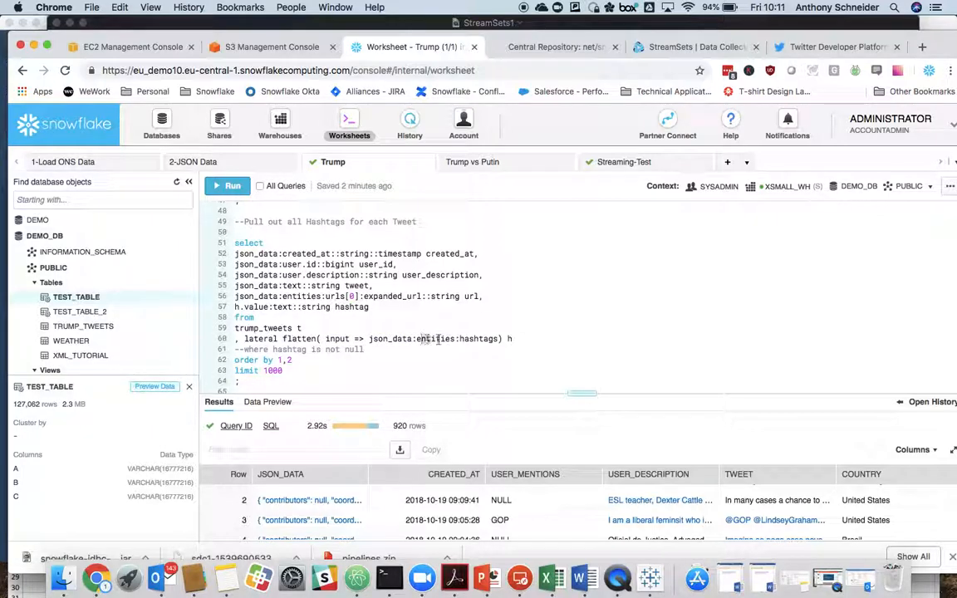
{"action": "double_click", "coordinate": [477, 339]}
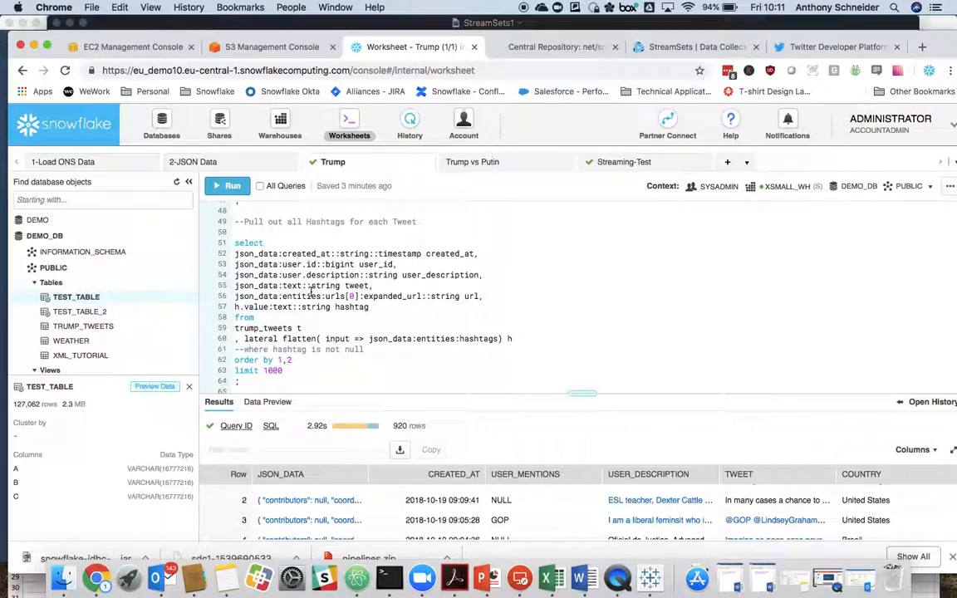
{"action": "left_click", "coordinate": [227, 185]}
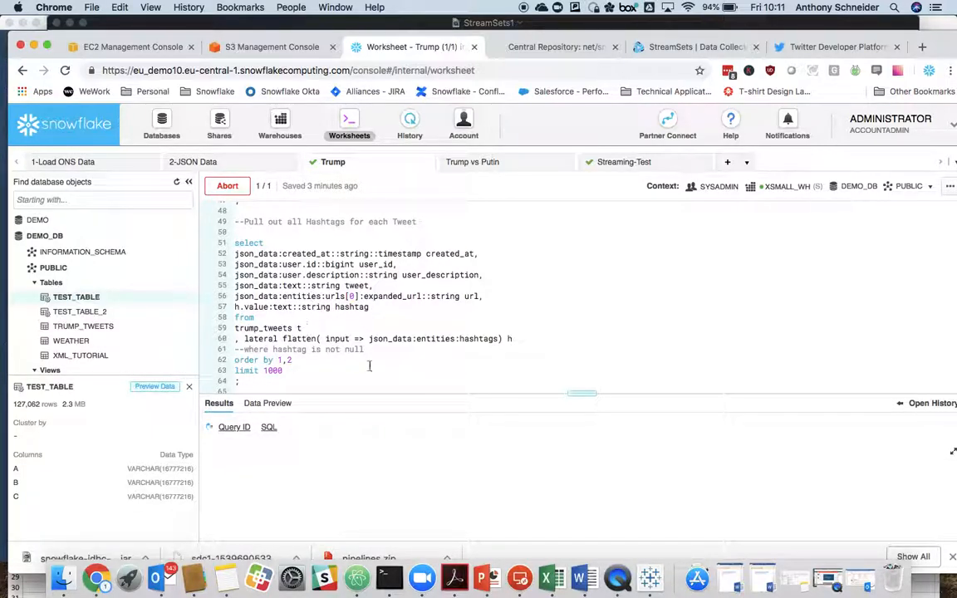
Scroll the 1,000-row HASHTAG results, e.g. Wahhabism, Saudis and Muslim
{"action": "left_click", "coordinate": [227, 185]}
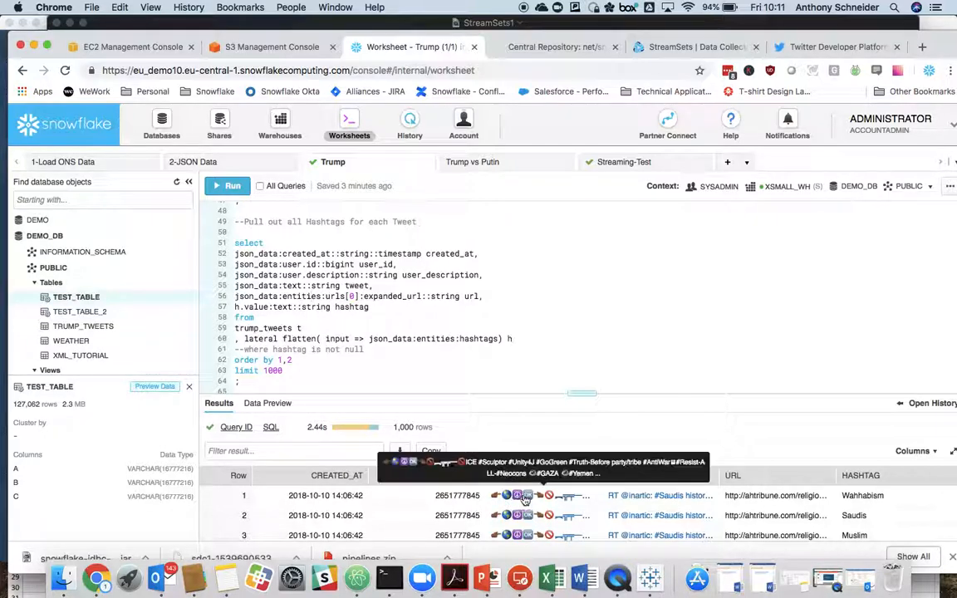
{"action": "mouse_move", "coordinate": [686, 374]}
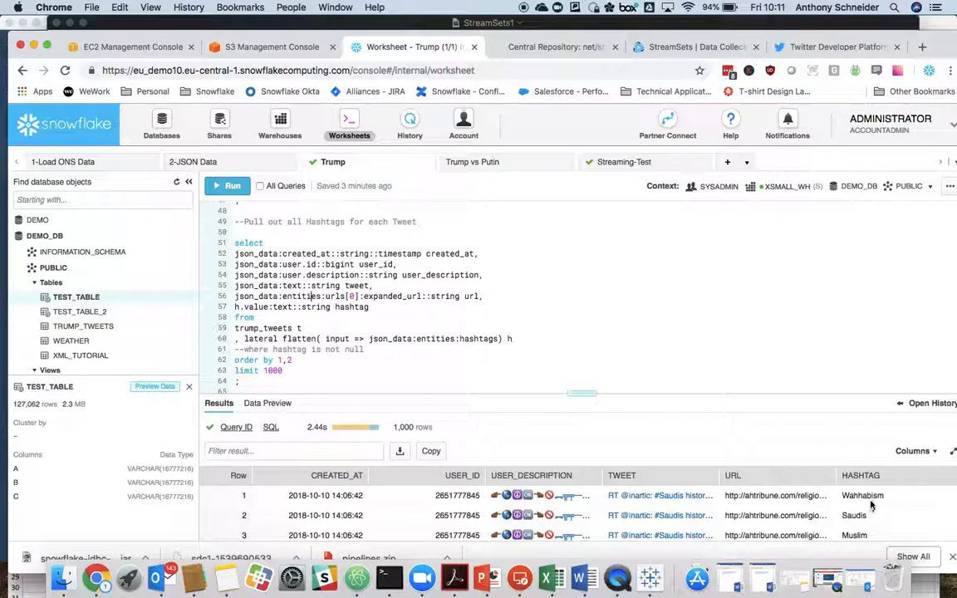
{"action": "mouse_move", "coordinate": [439, 496]}
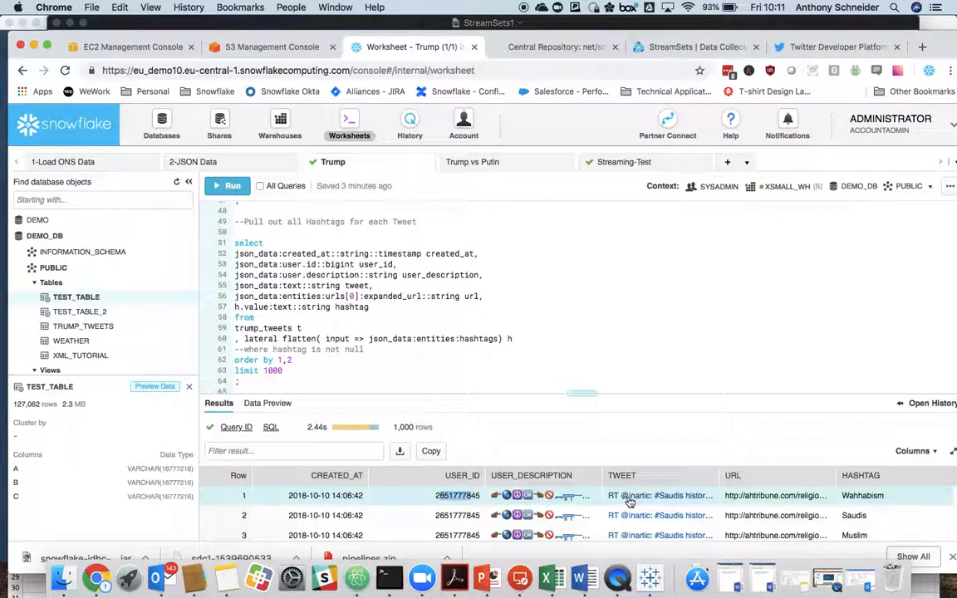
{"action": "mouse_move", "coordinate": [810, 495]}
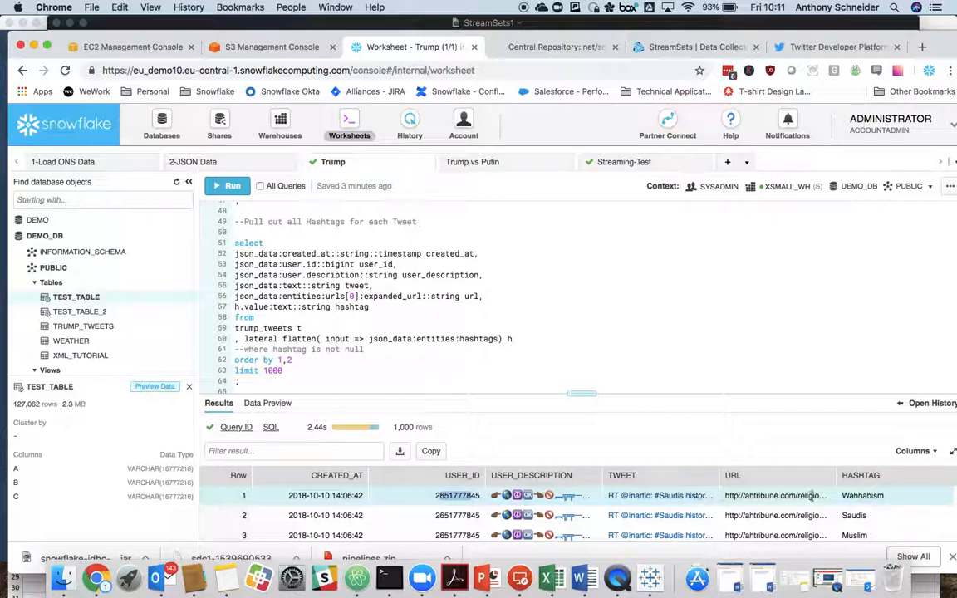
{"action": "scroll", "scroll_direction": "down", "scroll_amount": 3}
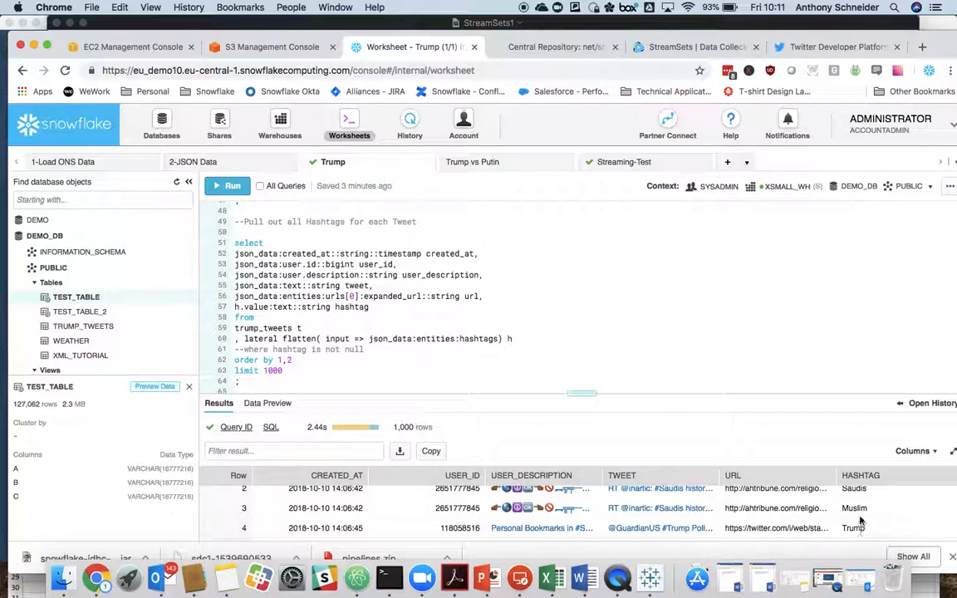
{"action": "scroll", "scroll_direction": "down", "scroll_amount": 3}
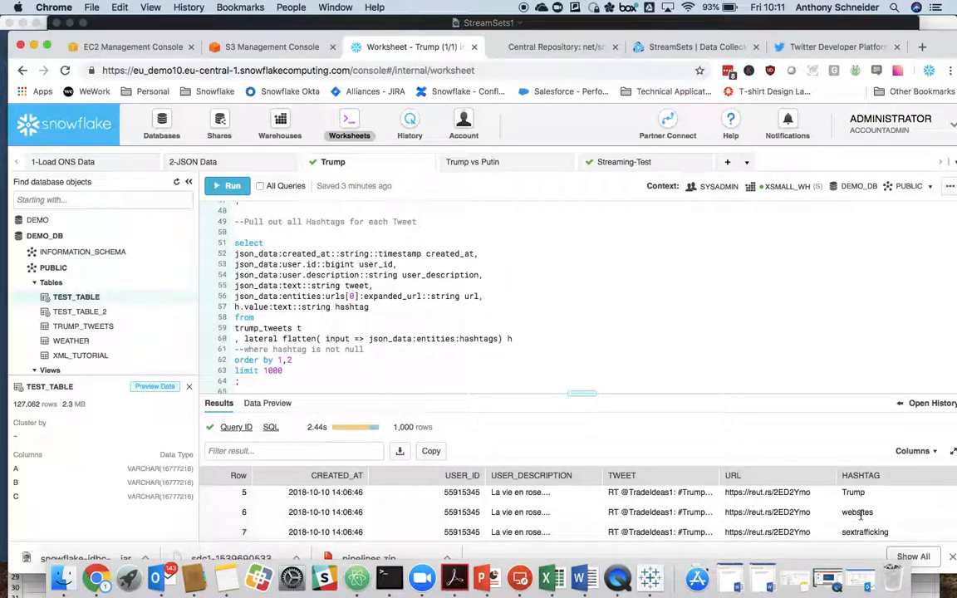
{"action": "scroll", "scroll_direction": "down", "scroll_amount": 3}
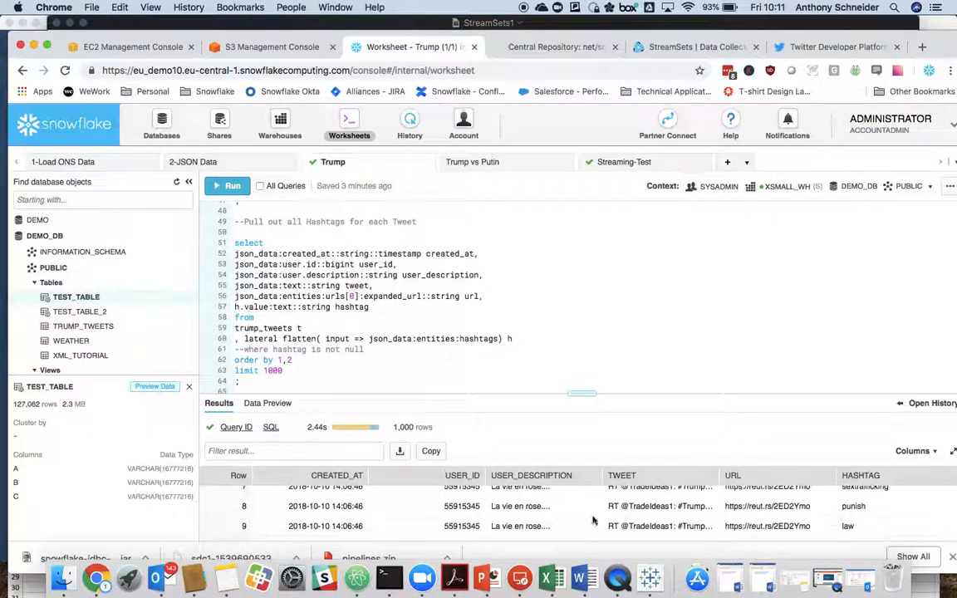
{"action": "mouse_move", "coordinate": [640, 512]}
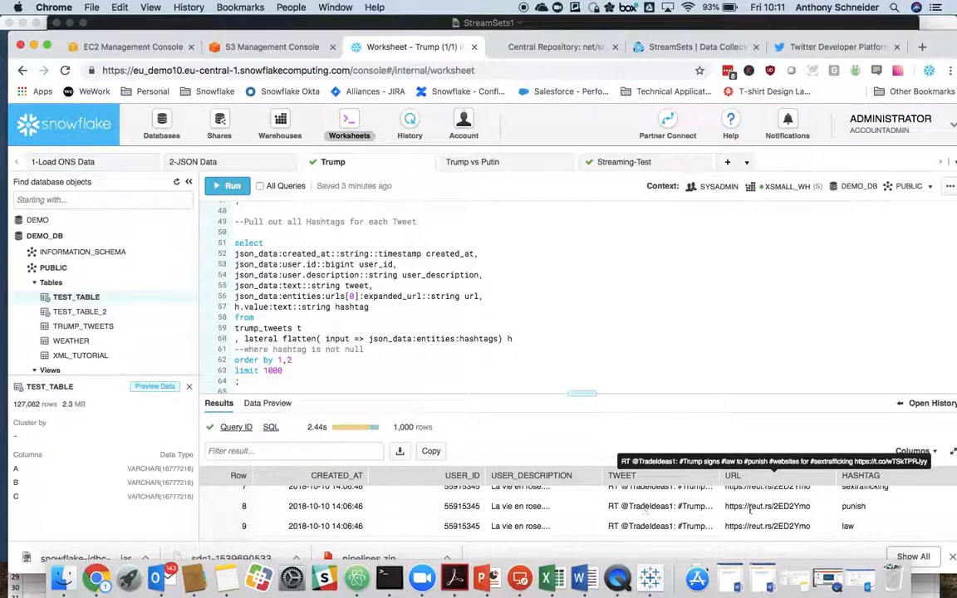
{"action": "mouse_move", "coordinate": [821, 517]}
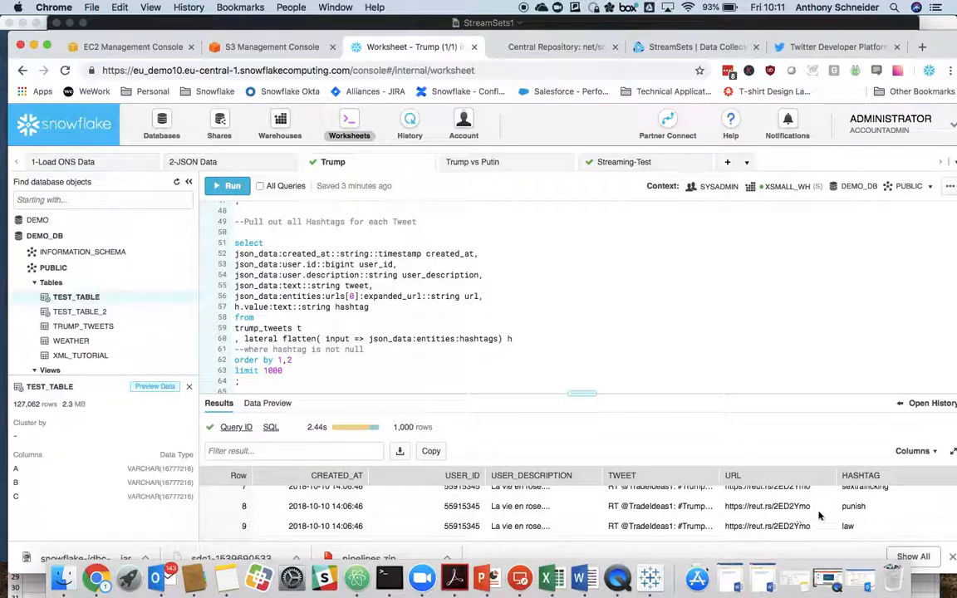